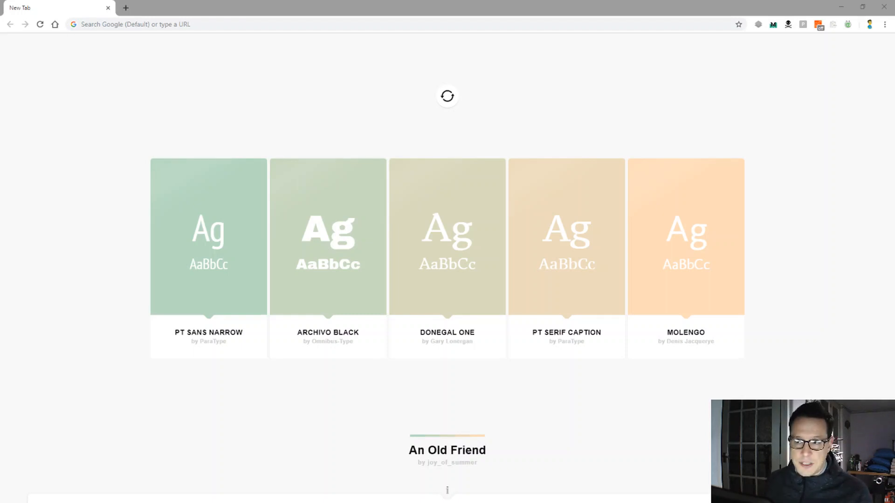
Go to app.graphcms.com using the Chrome address bar suggestion.
left_click(399, 24)
type("app")
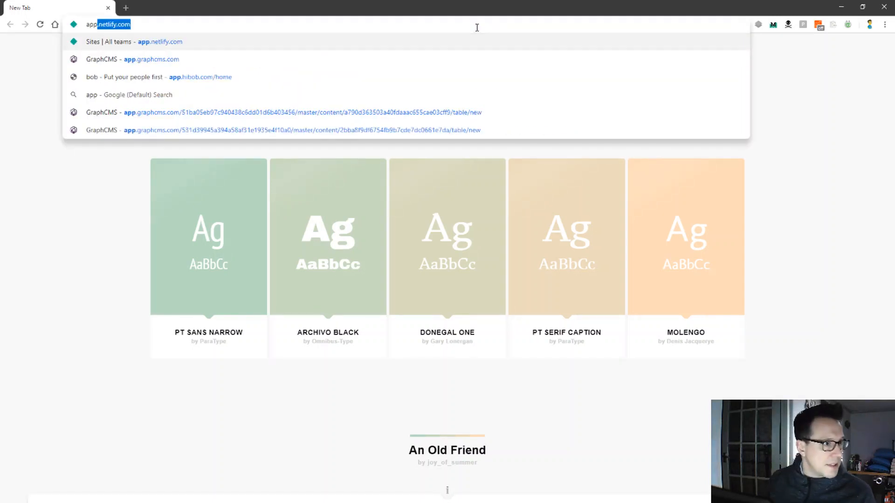
left_click(151, 58)
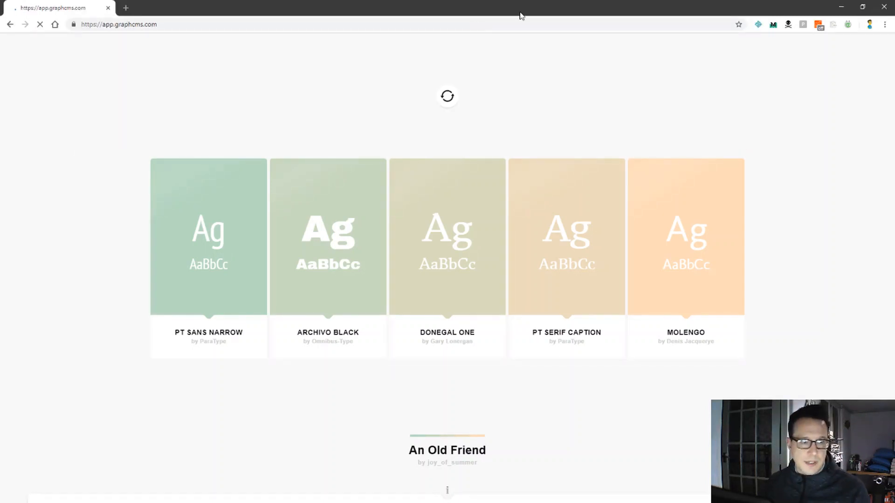
mouse_move(632, 268)
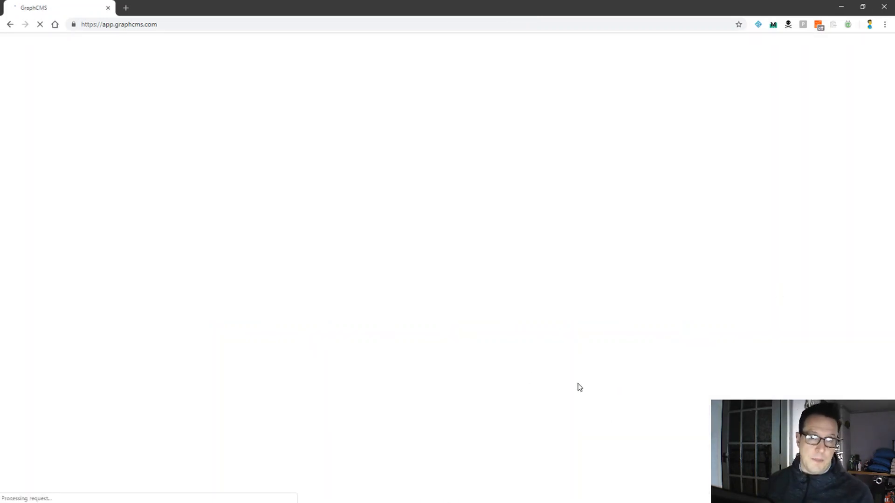
mouse_move(620, 85)
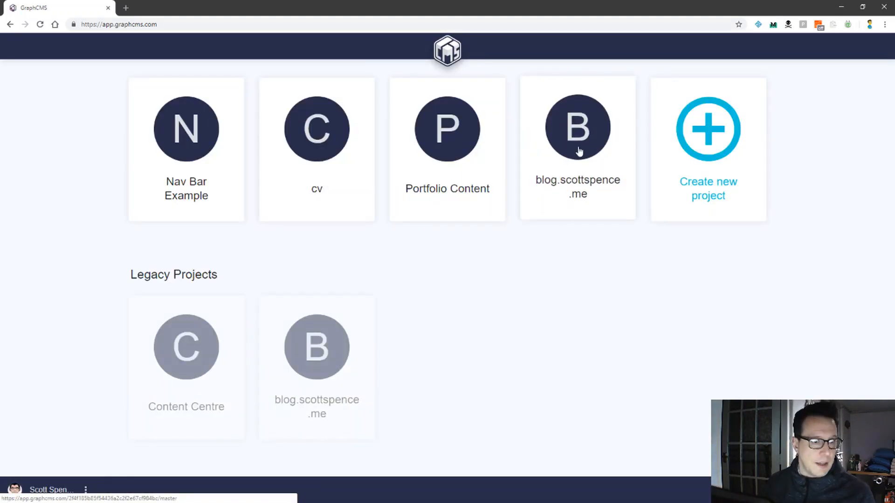
mouse_move(707, 128)
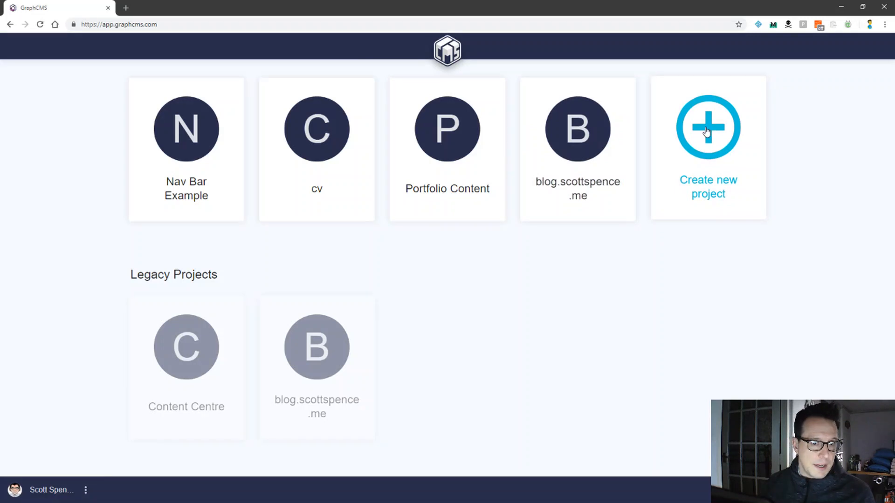
Create the 'Projects List' project and continue on the free Developer plan.
left_click(708, 127)
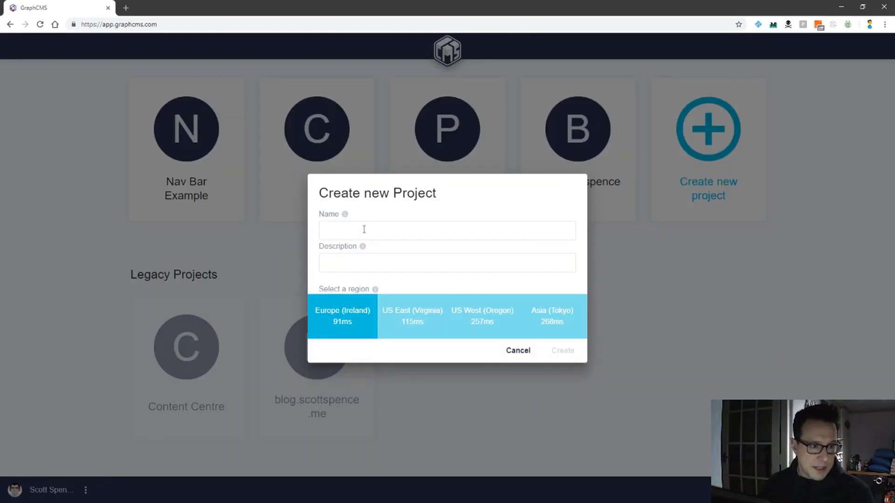
left_click(447, 229)
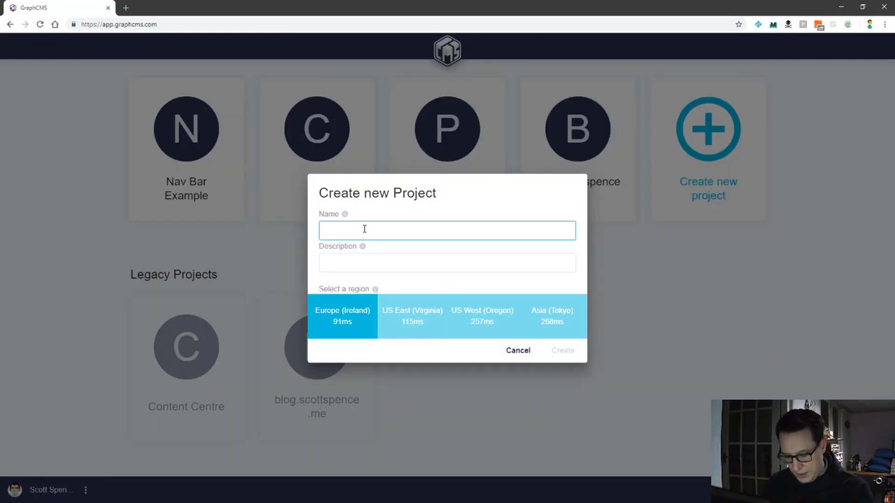
type("Proje")
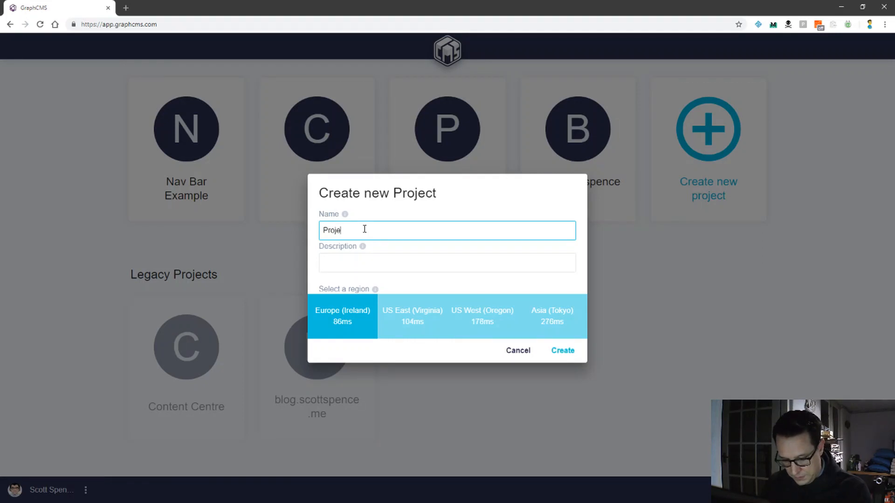
type("cts List")
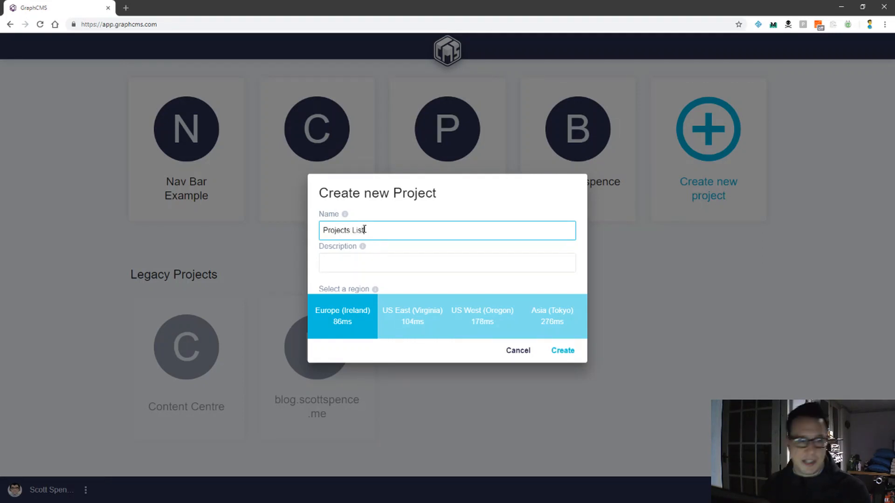
left_click(562, 351)
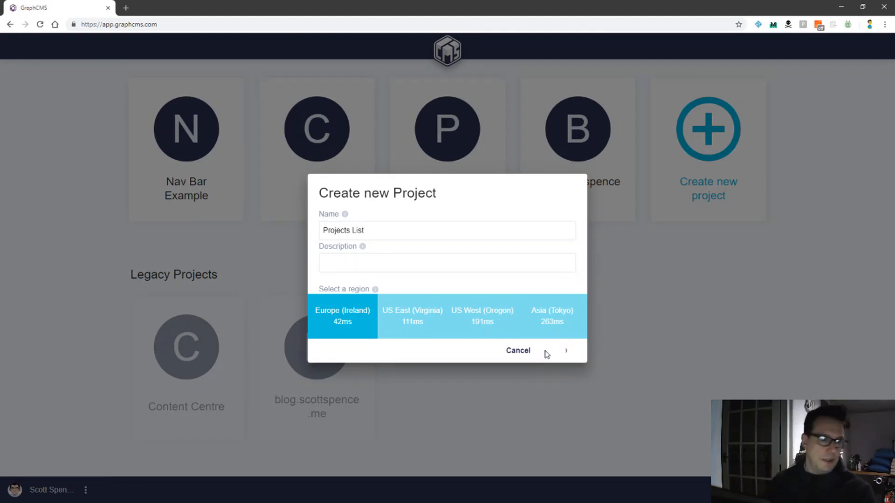
left_click(565, 350)
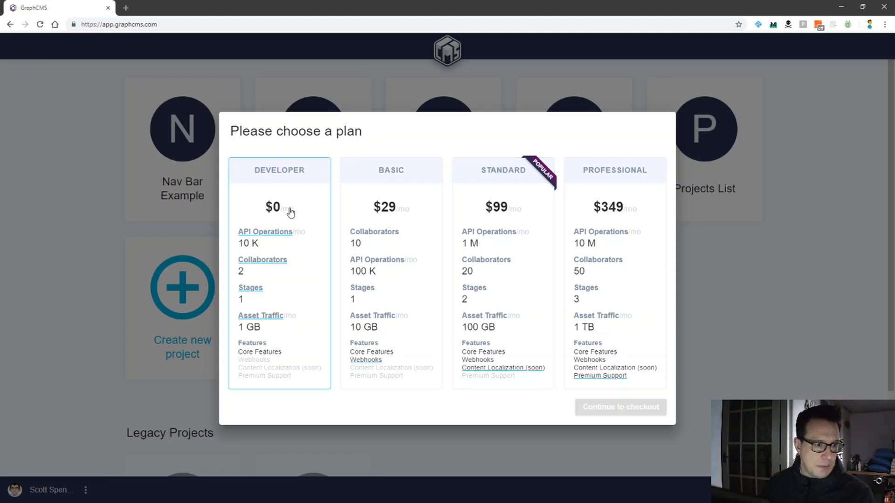
left_click(621, 407)
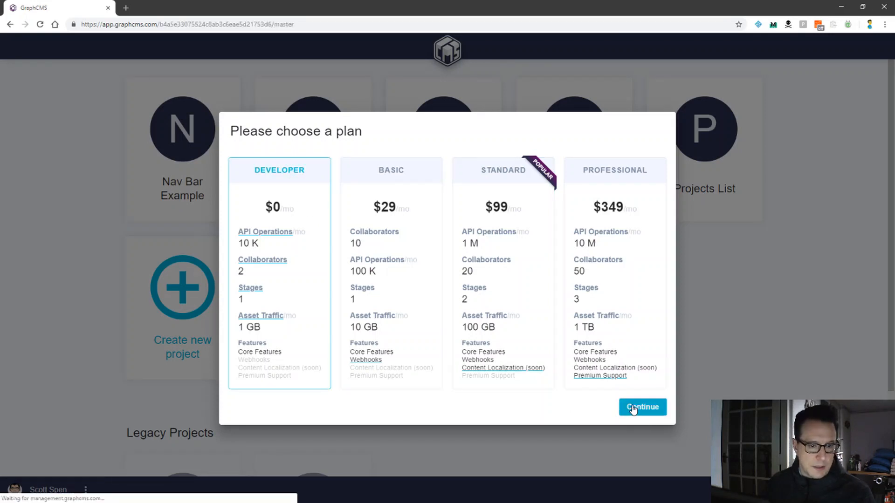
left_click(641, 407)
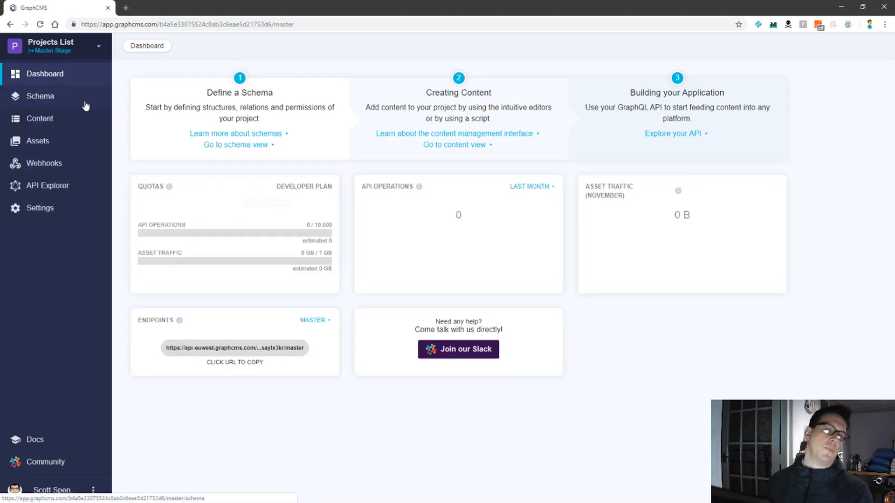
In Schema, create a content model with display name 'Projects'.
left_click(40, 96)
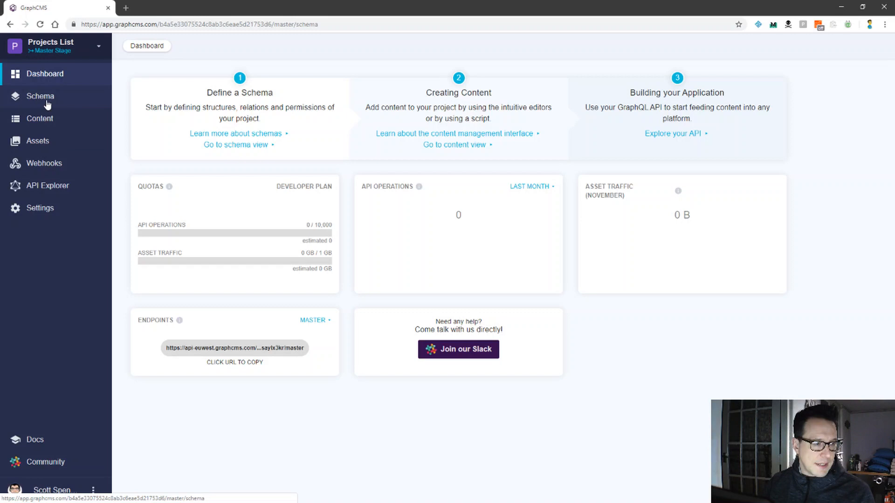
left_click(40, 96)
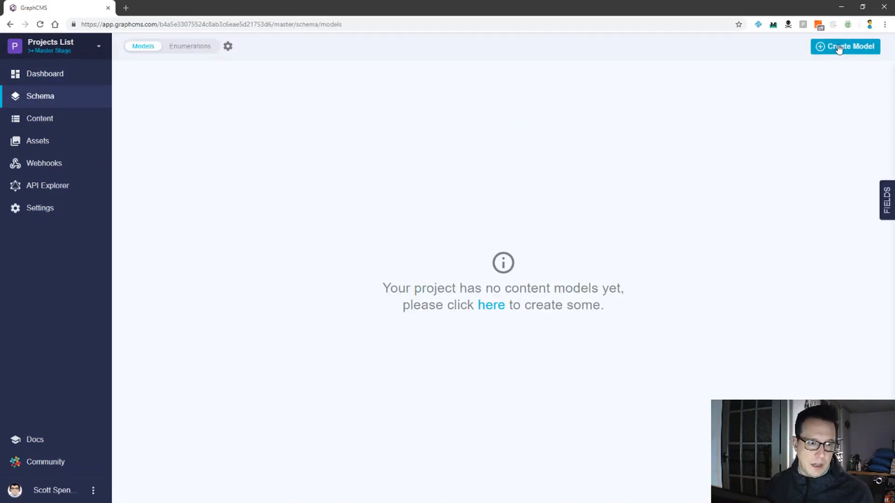
left_click(845, 46)
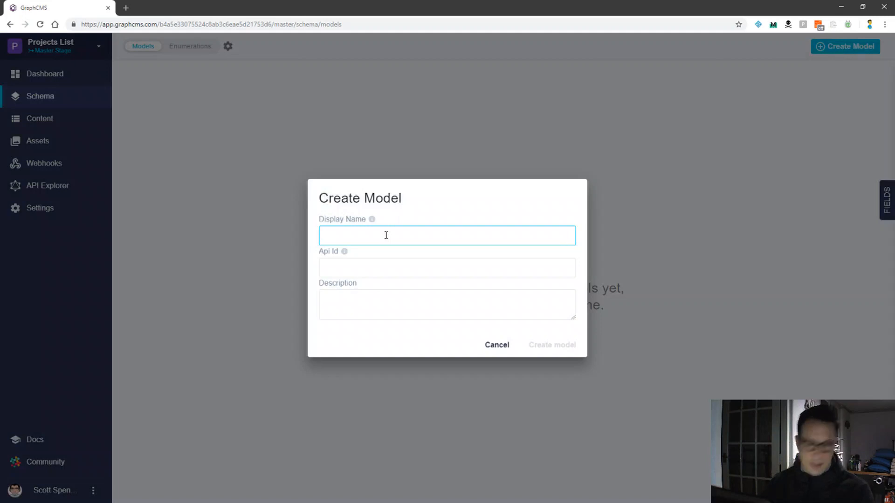
type("Projects Lis")
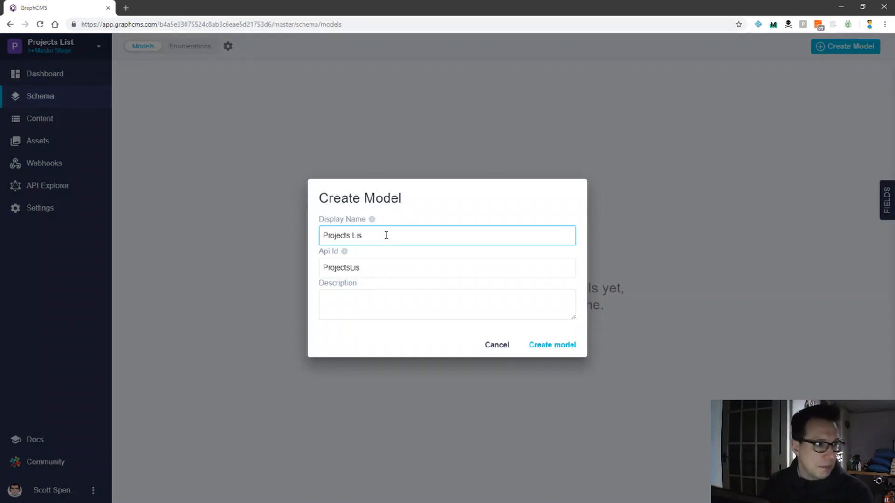
key("Backspace")
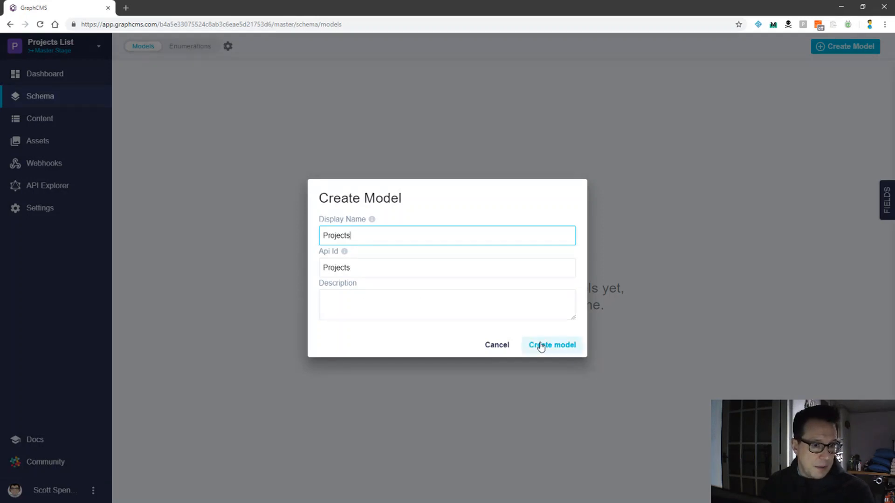
left_click(551, 345)
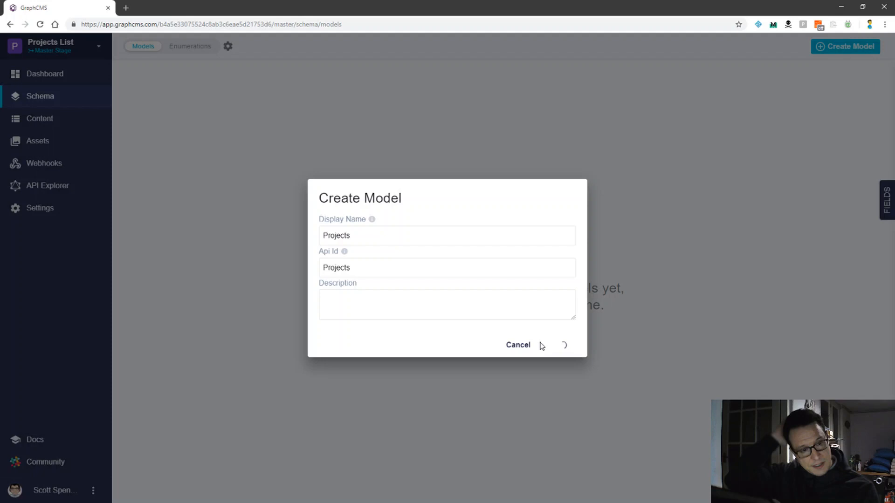
left_click(564, 345)
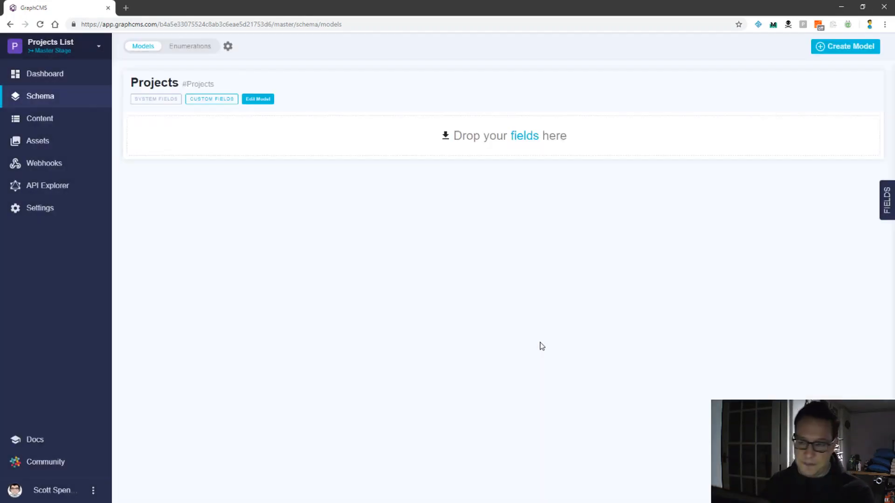
left_click(888, 200)
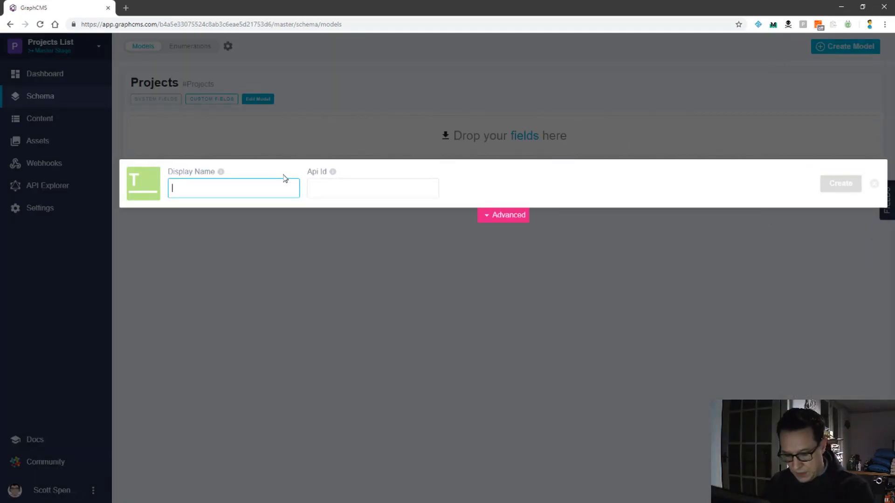
Add a single-line text field named 'Title' to the model.
type("Title")
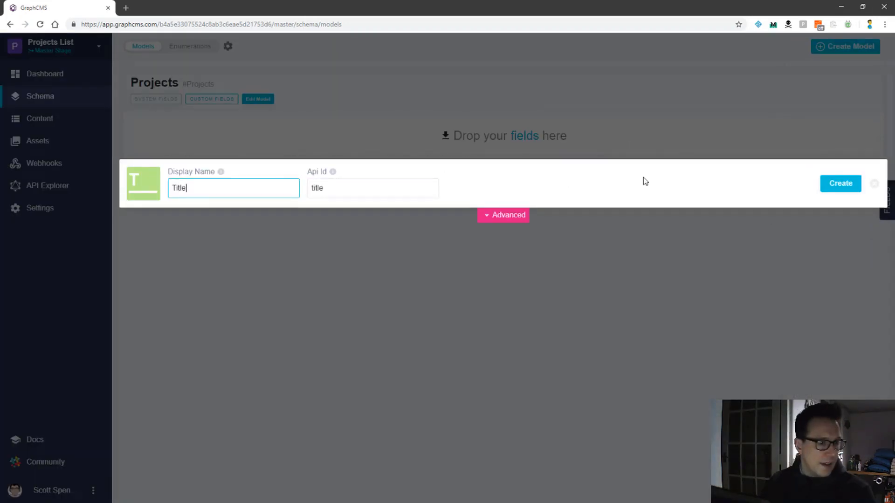
left_click(840, 184)
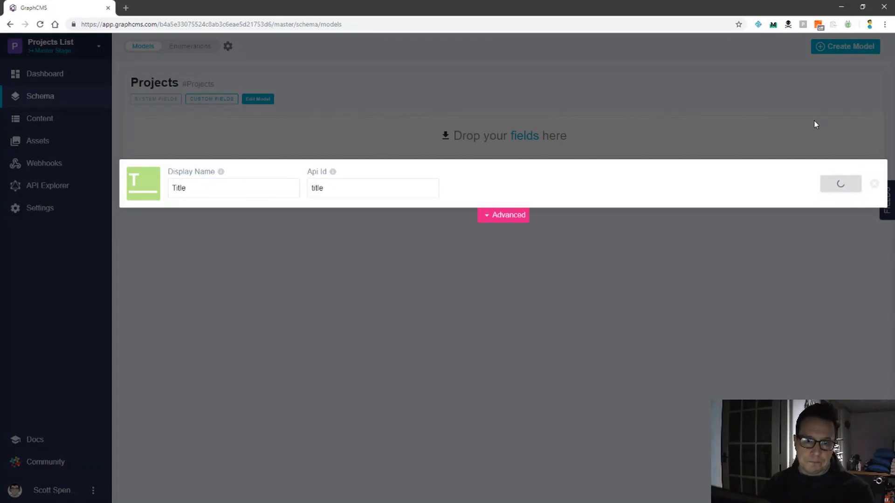
left_click(840, 183)
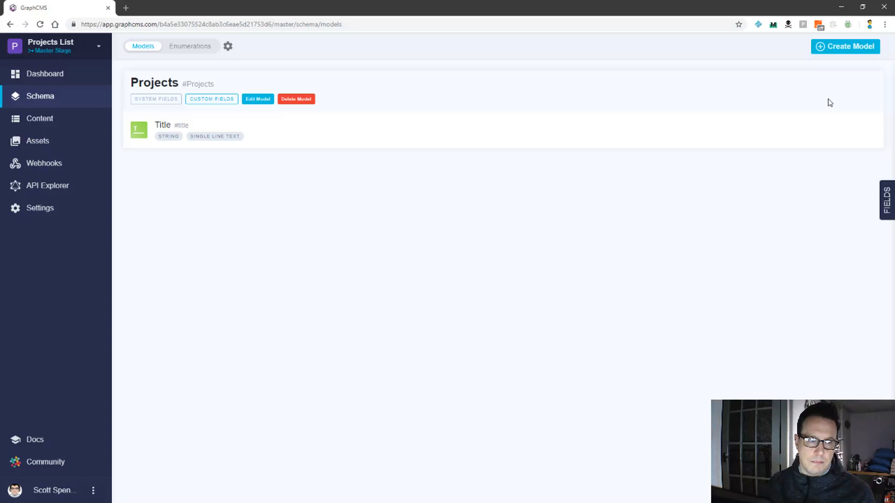
mouse_move(279, 110)
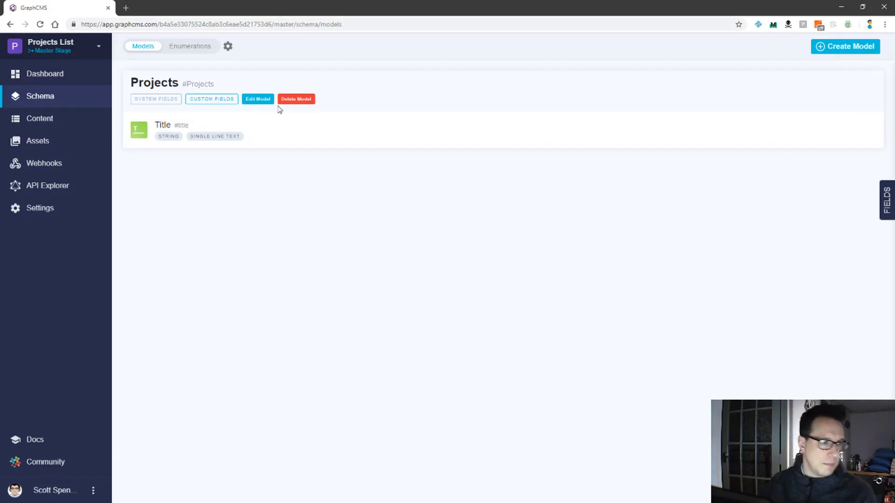
Edit the model and rename it from 'Projects' to 'Project'.
left_click(257, 99)
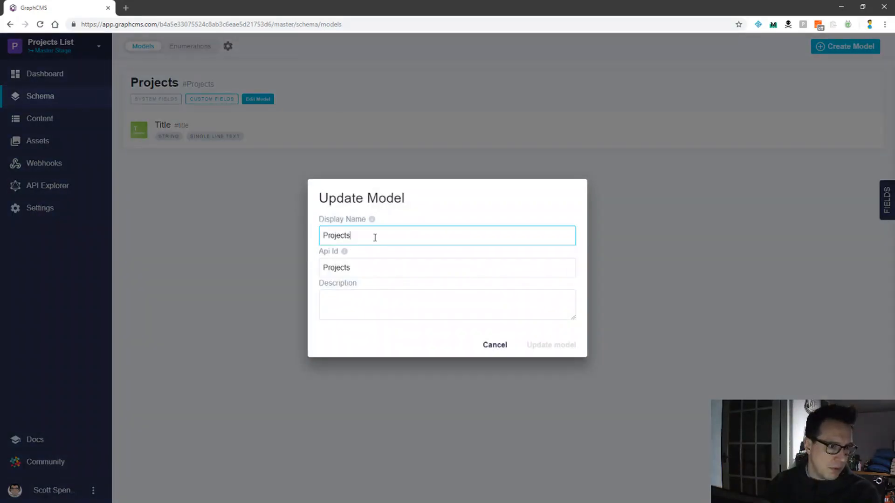
key("Backspace")
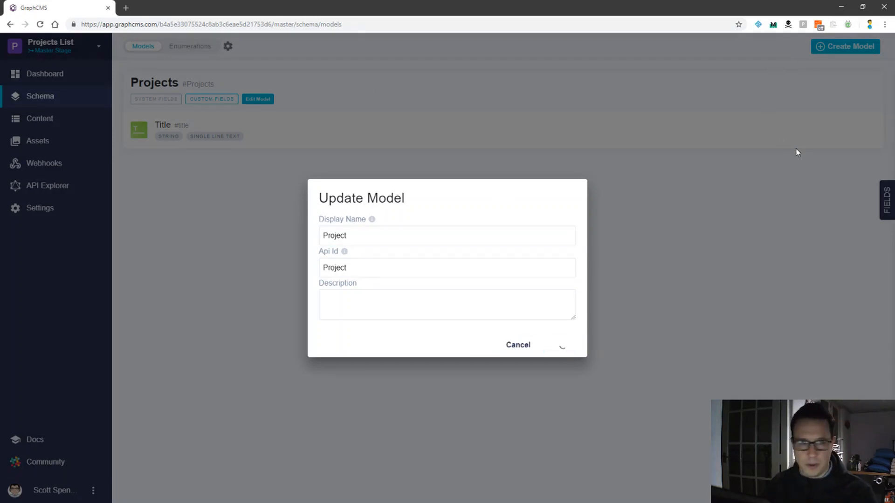
left_click(560, 344)
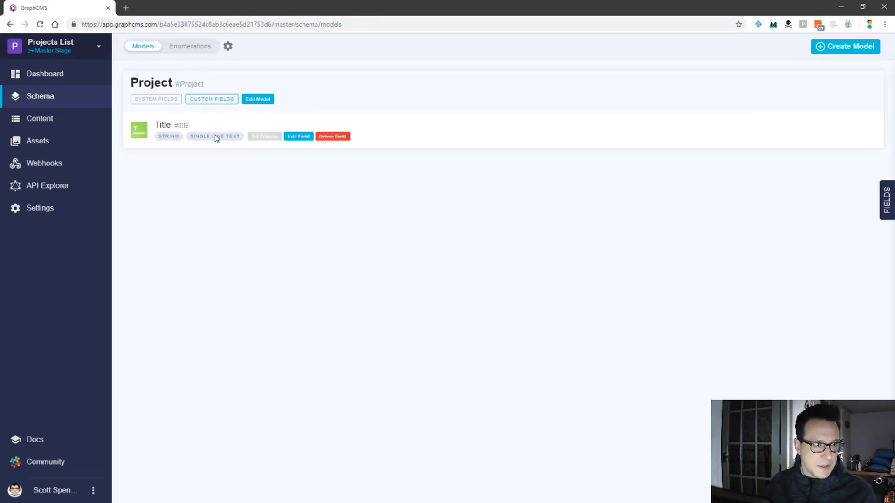
Create a multi-line text field named 'Description' and close the field panel.
left_click(888, 200)
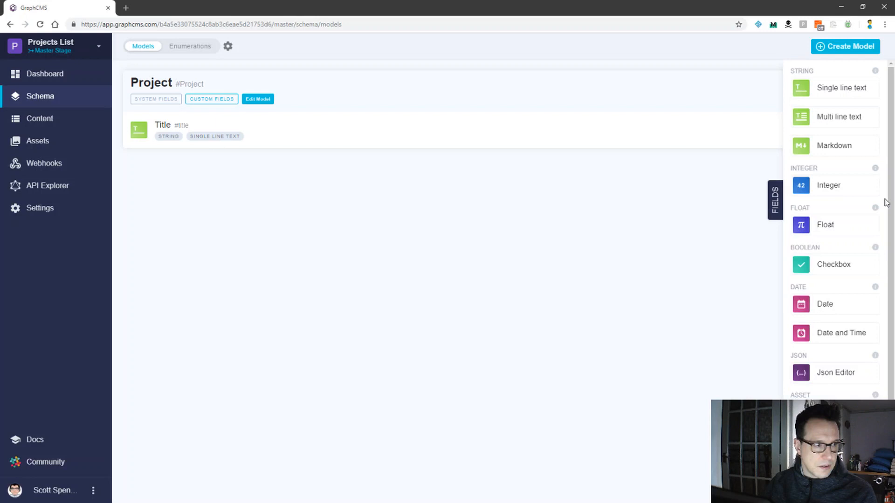
mouse_move(338, 186)
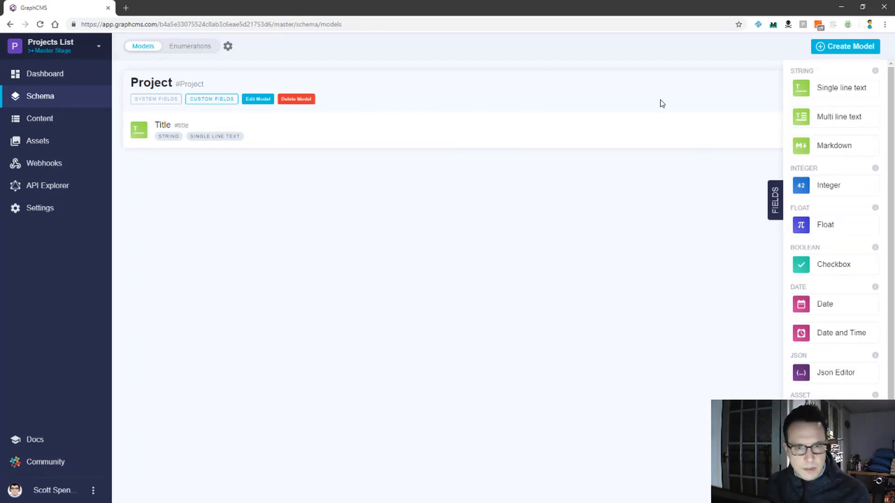
left_click(839, 117)
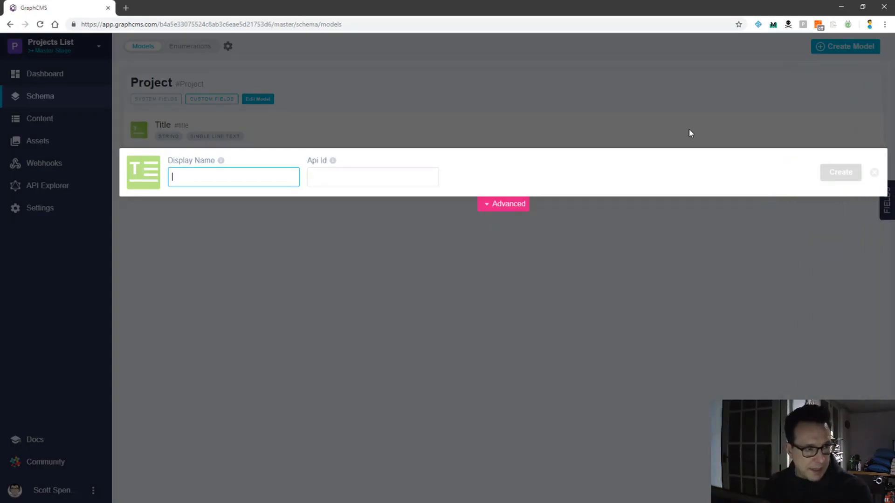
type("Descript")
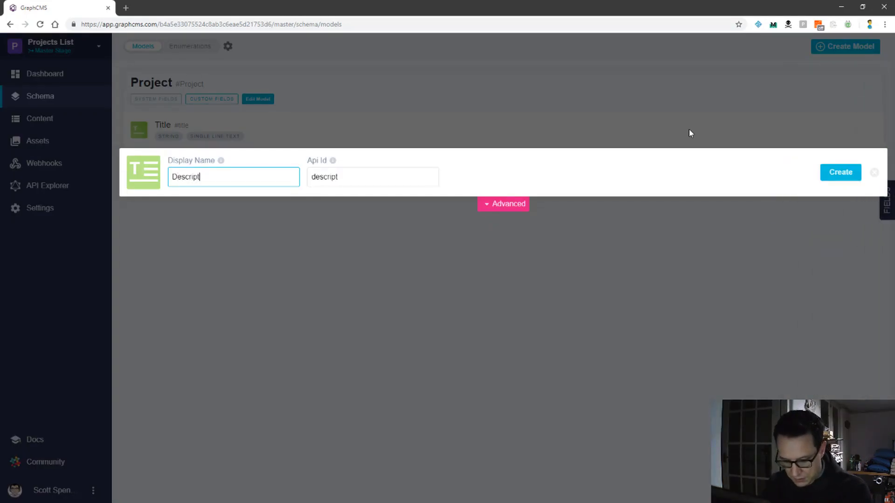
type("ion")
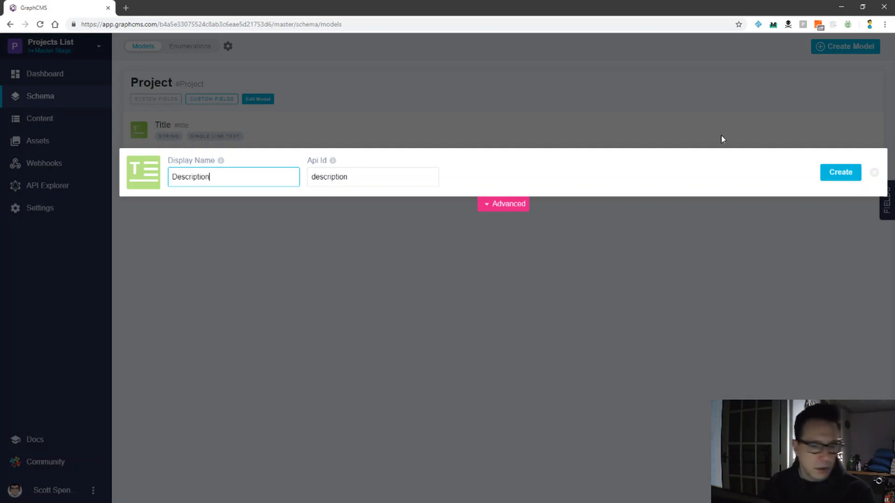
left_click(839, 172)
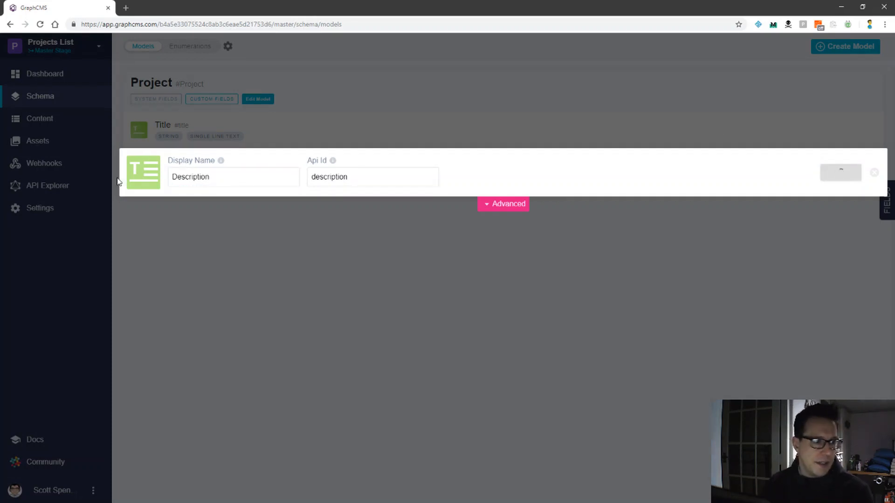
left_click(840, 173)
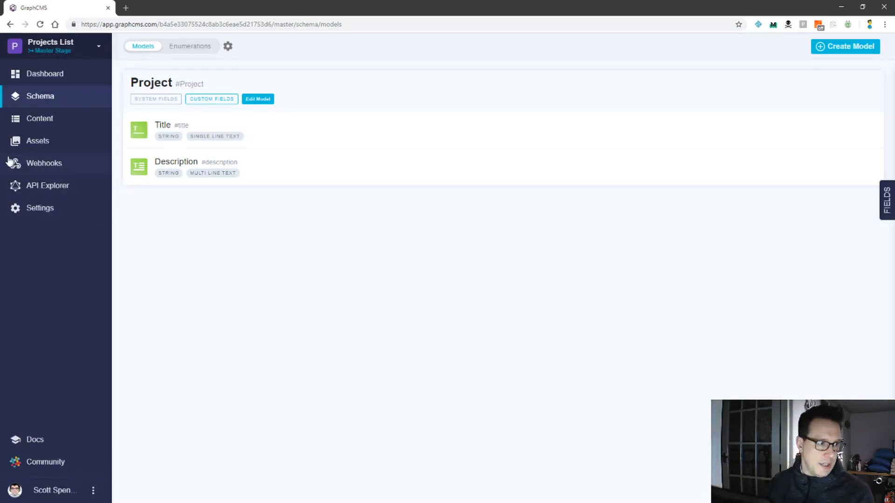
mouse_move(40, 118)
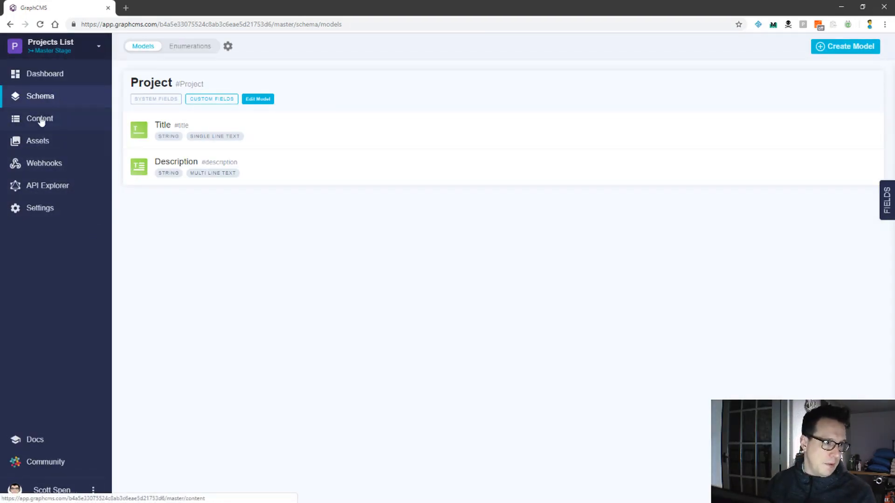
Start a new entry under Content > Projects with status set to Published.
left_click(39, 118)
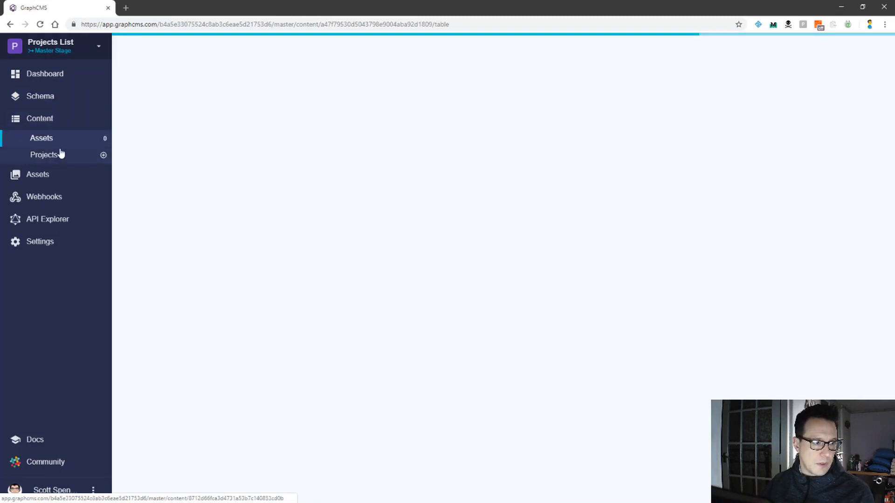
left_click(41, 137)
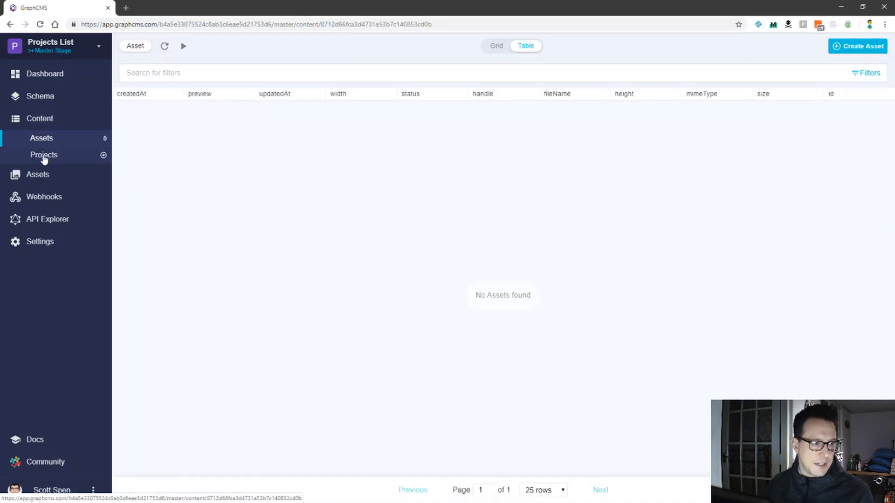
left_click(43, 155)
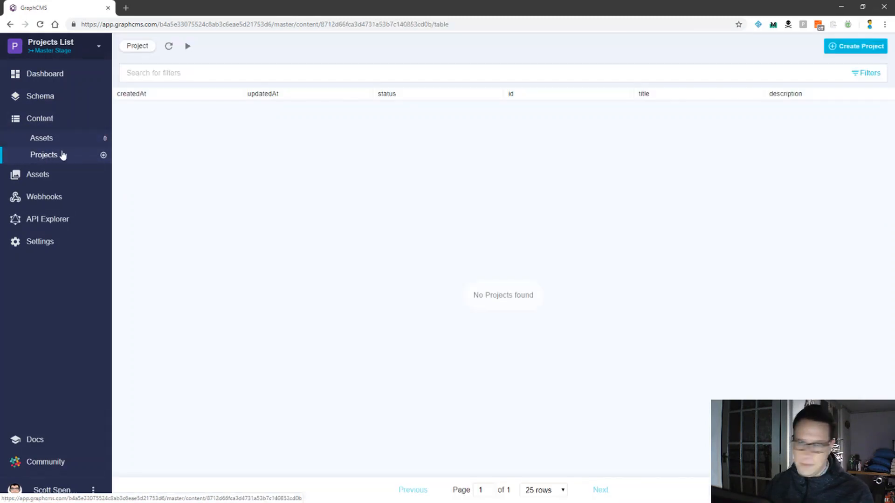
mouse_move(442, 175)
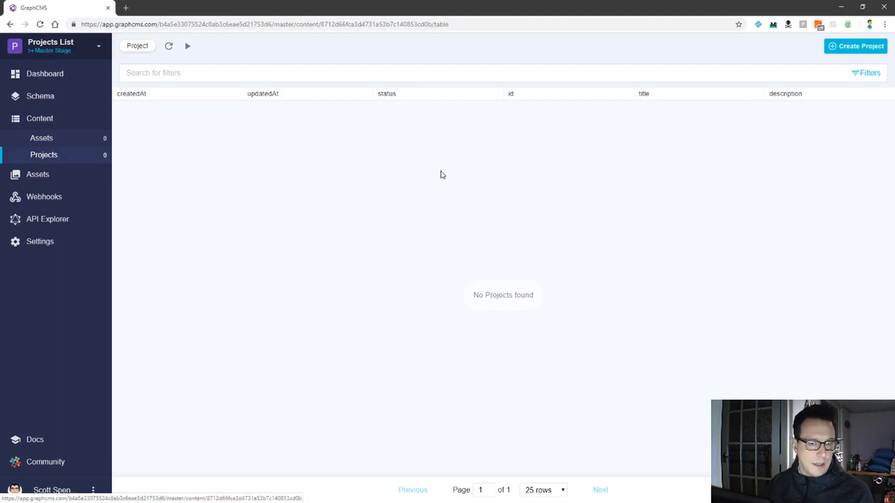
left_click(856, 46)
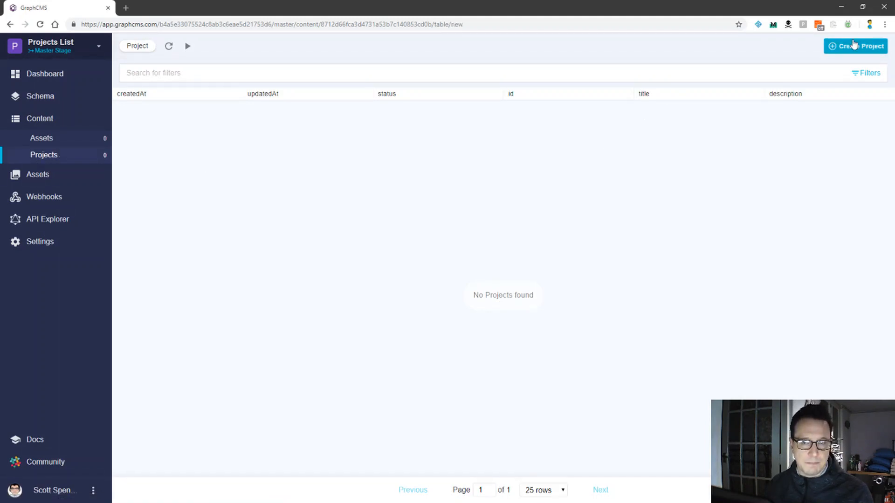
left_click(855, 46)
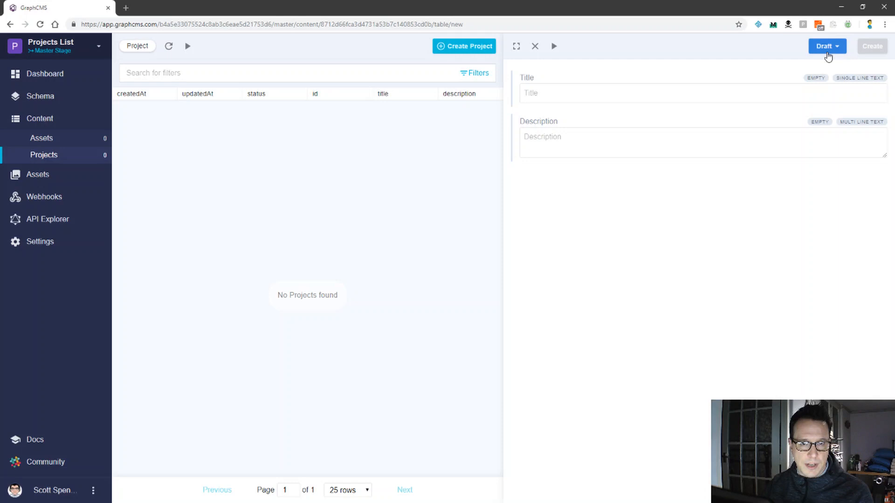
left_click(826, 46)
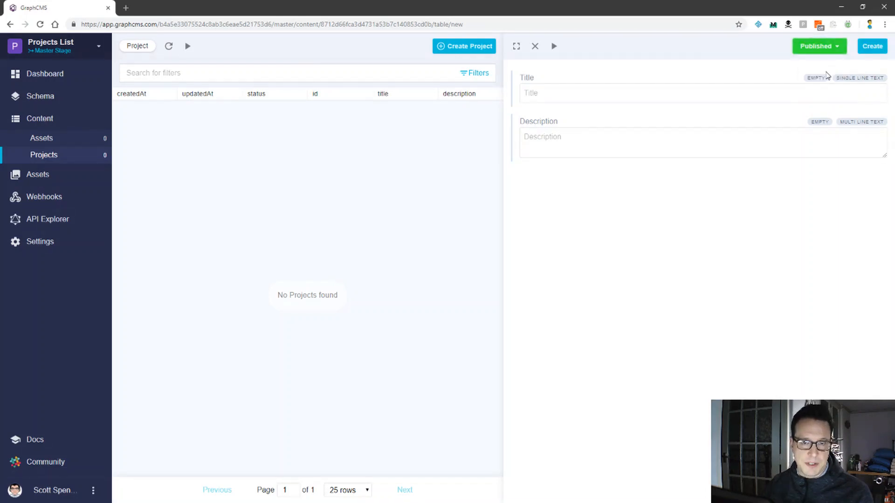
Enter Title 'Project 1' and Description 'Description 1', then create the entry.
left_click(602, 94)
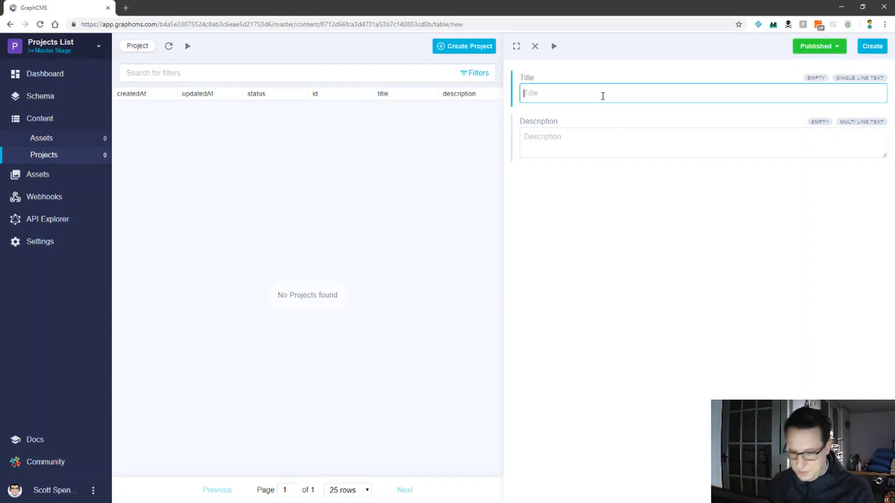
type("Pro")
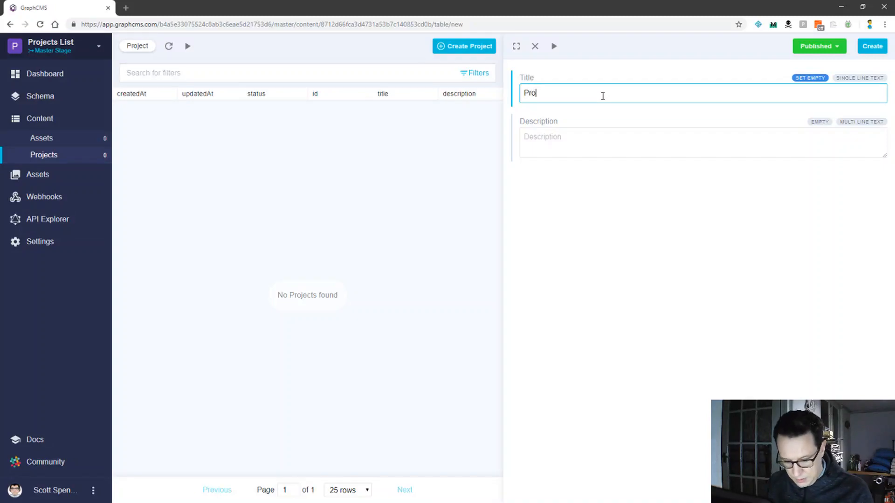
type("ject 1")
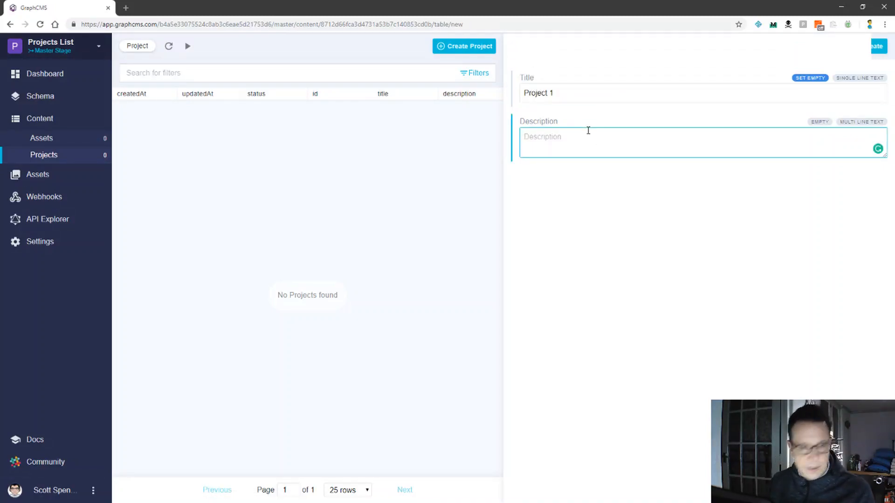
type("Description")
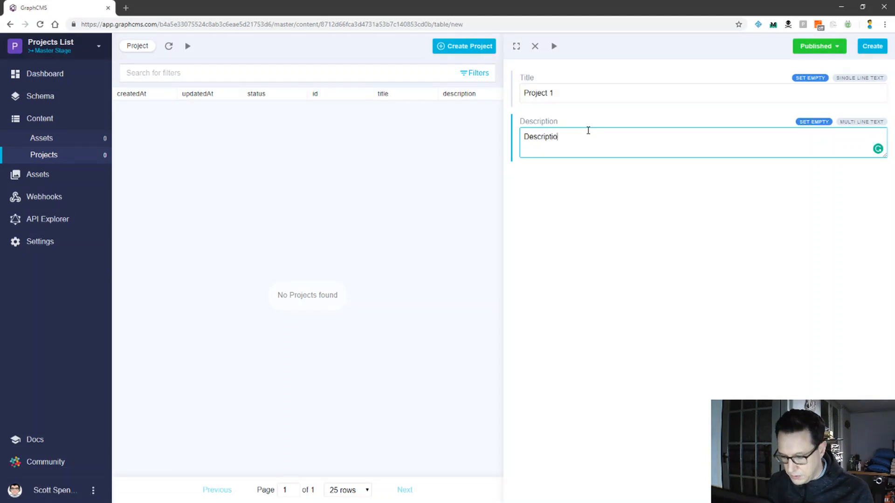
type("1")
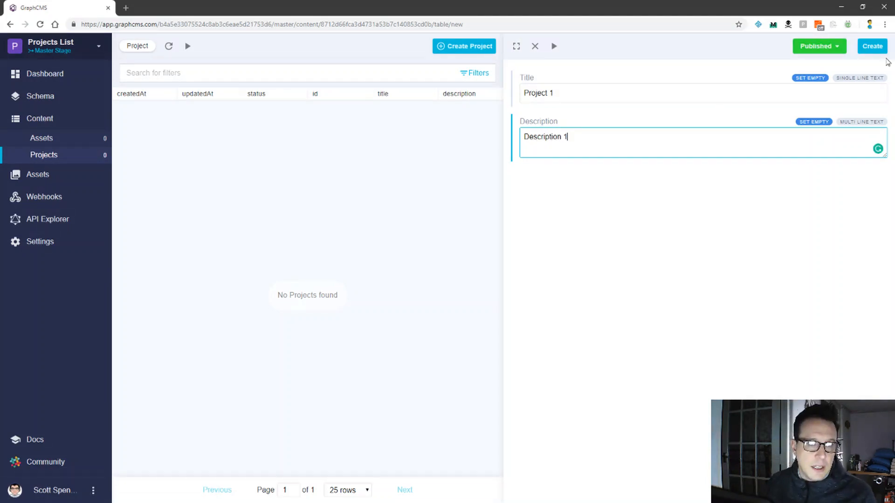
left_click(872, 46)
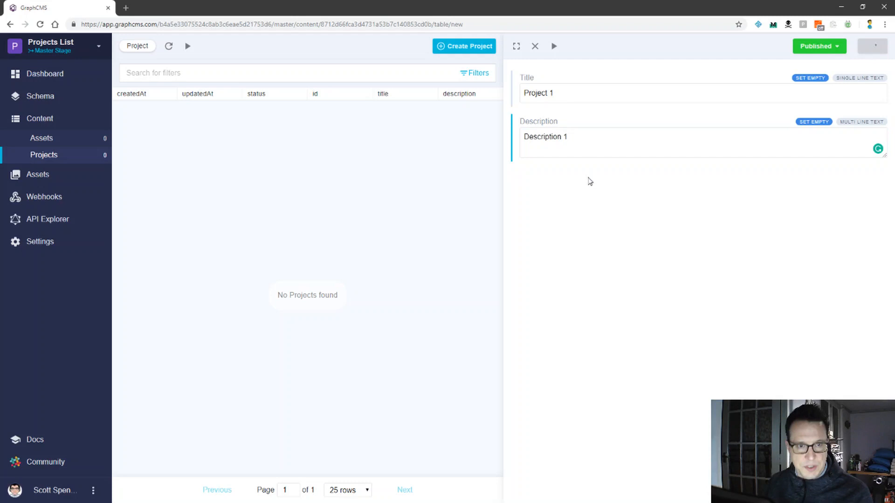
mouse_move(185, 147)
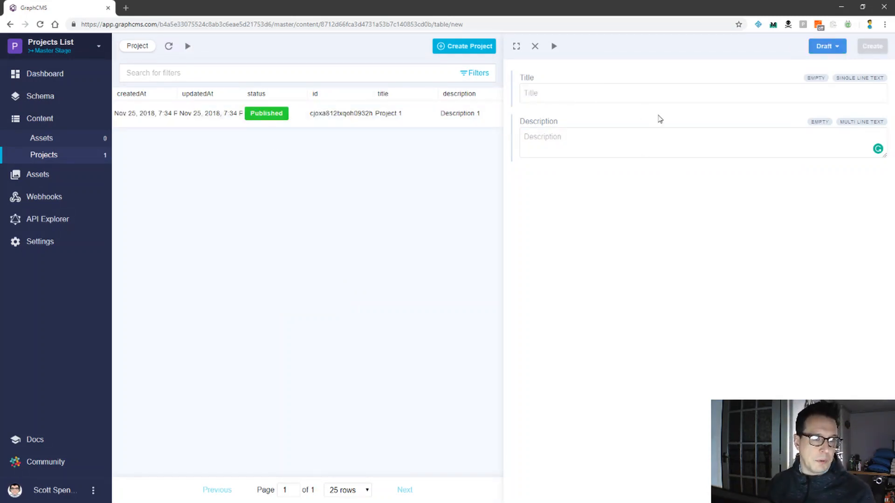
mouse_move(173, 114)
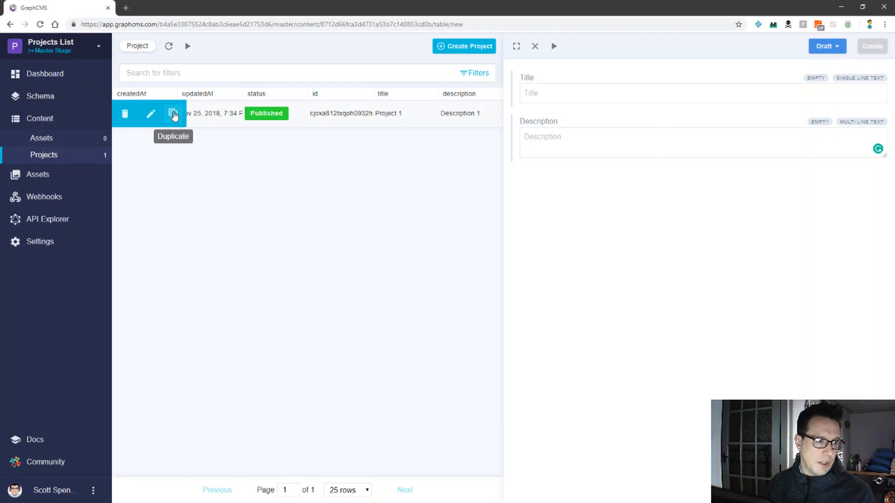
Duplicate existing entries to save published Project 2 and Project 3.
left_click(173, 114)
type("Description 2")
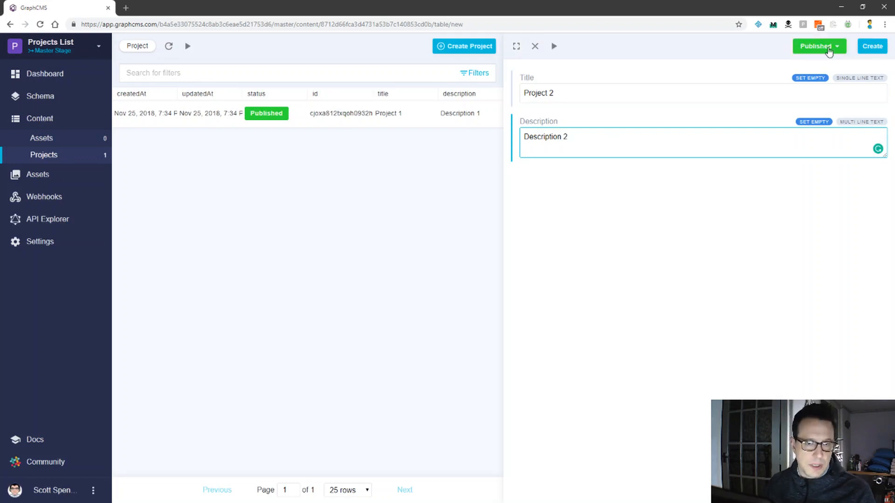
left_click(872, 46)
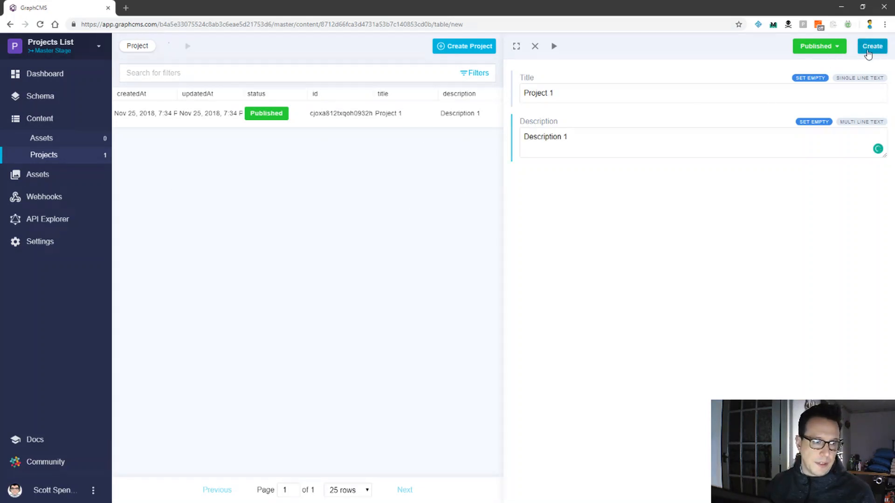
left_click(872, 46)
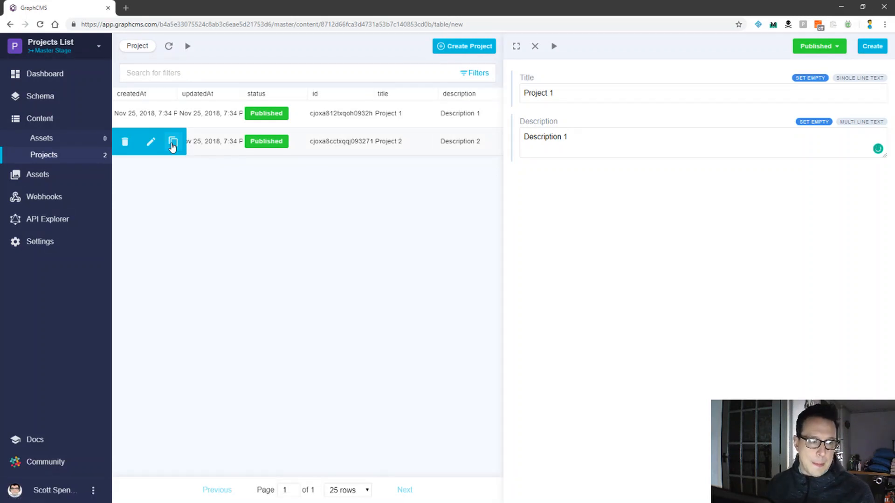
left_click(171, 141)
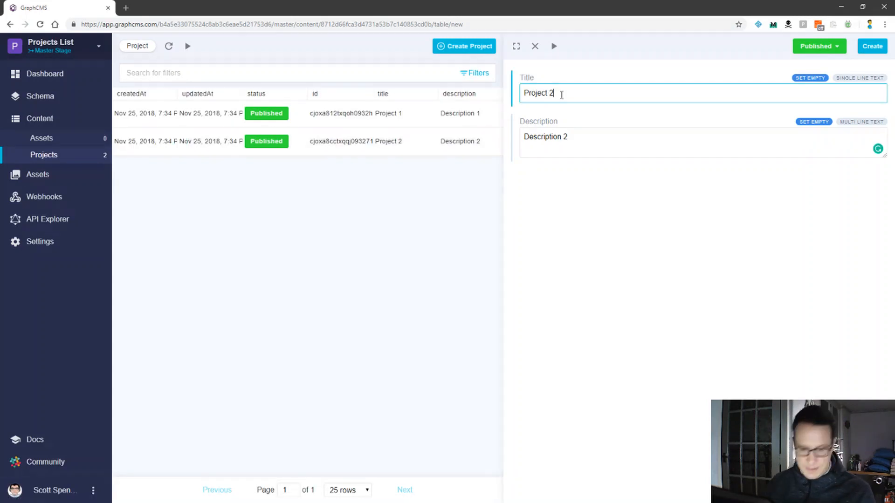
type("3")
left_click(703, 143)
type("3")
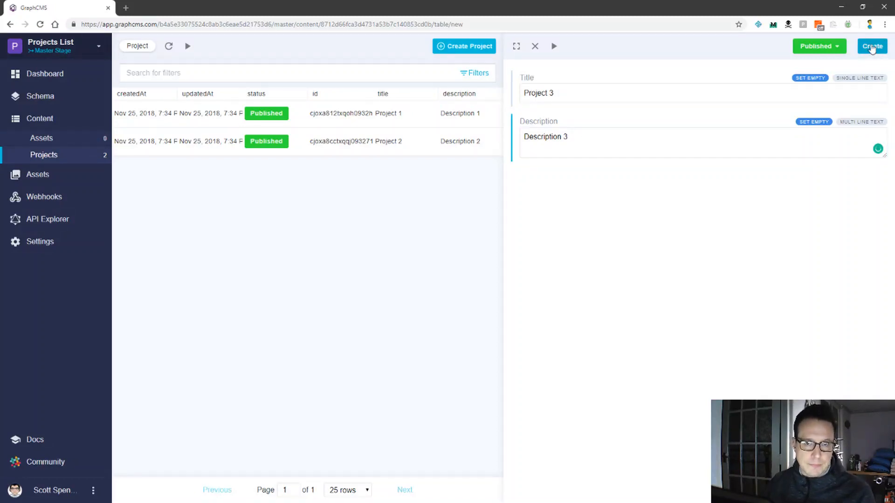
left_click(872, 47)
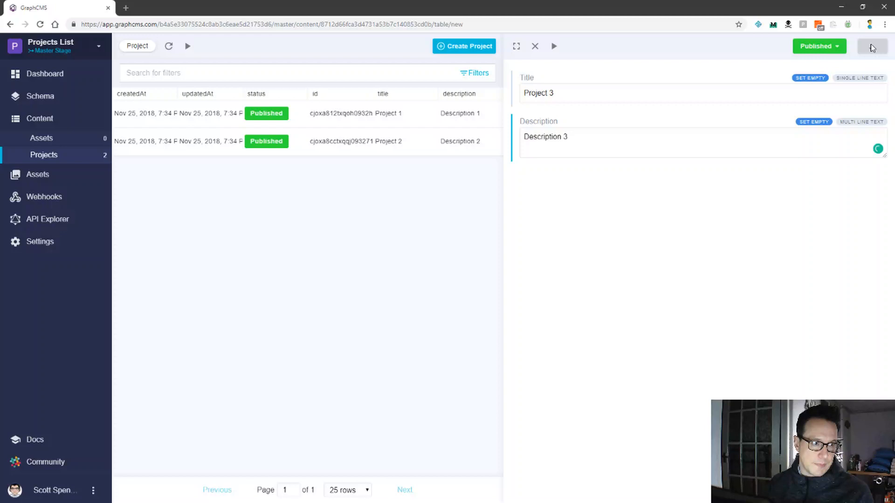
mouse_move(666, 226)
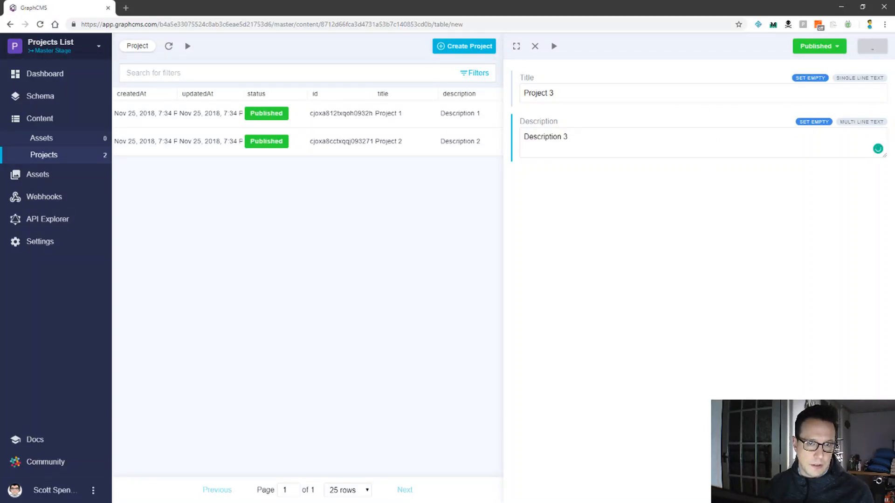
Duplicate Project 3 into a Project 4 entry with Description 4.
left_click(872, 47)
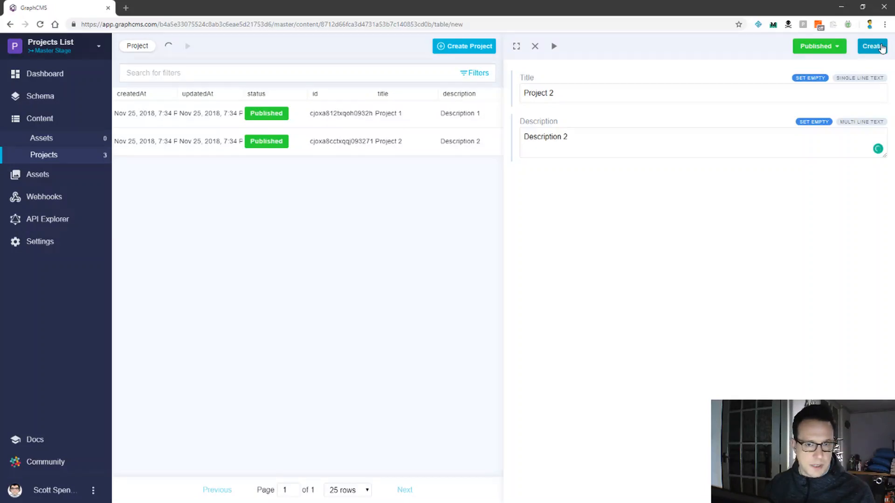
left_click(872, 45)
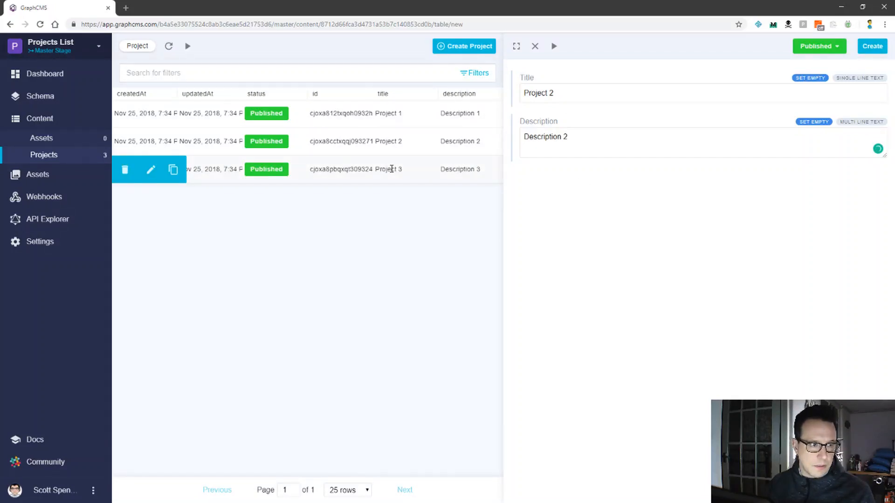
mouse_move(173, 169)
type("3")
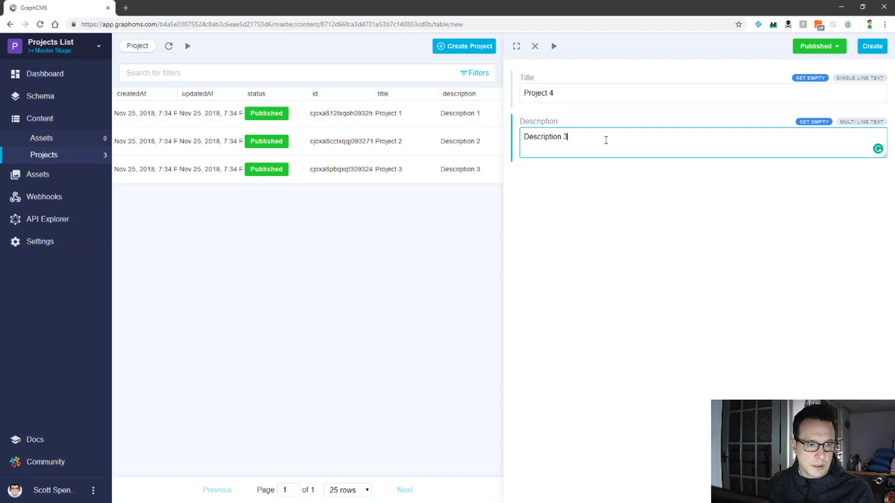
type("4")
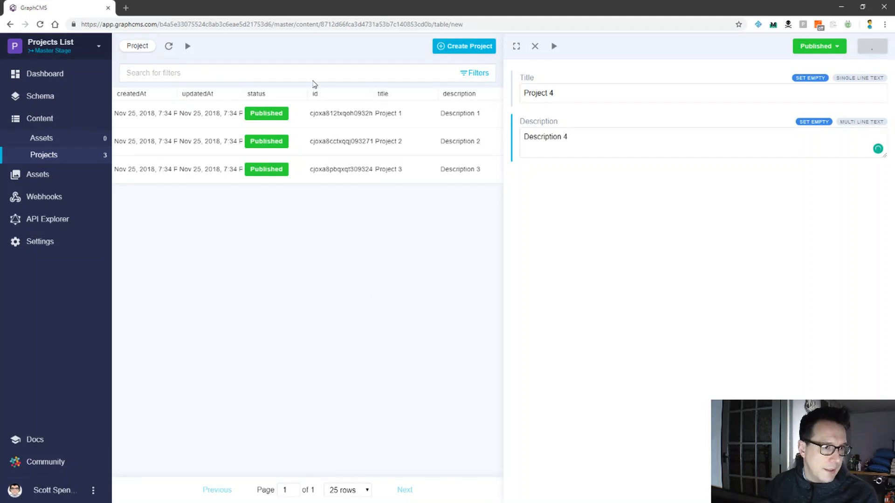
mouse_move(417, 126)
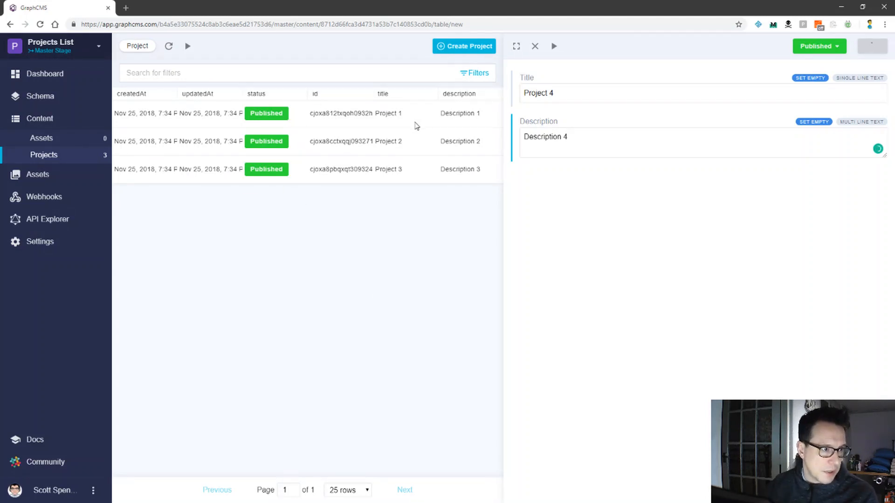
mouse_move(36, 221)
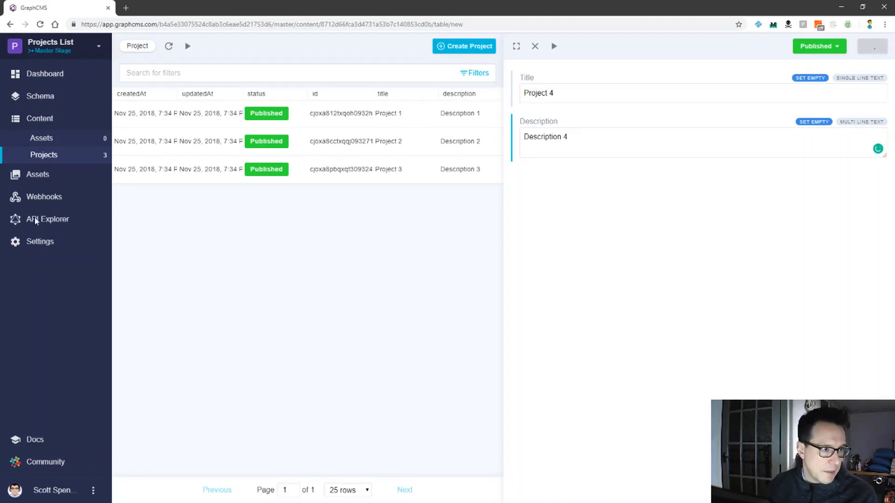
mouse_move(93, 212)
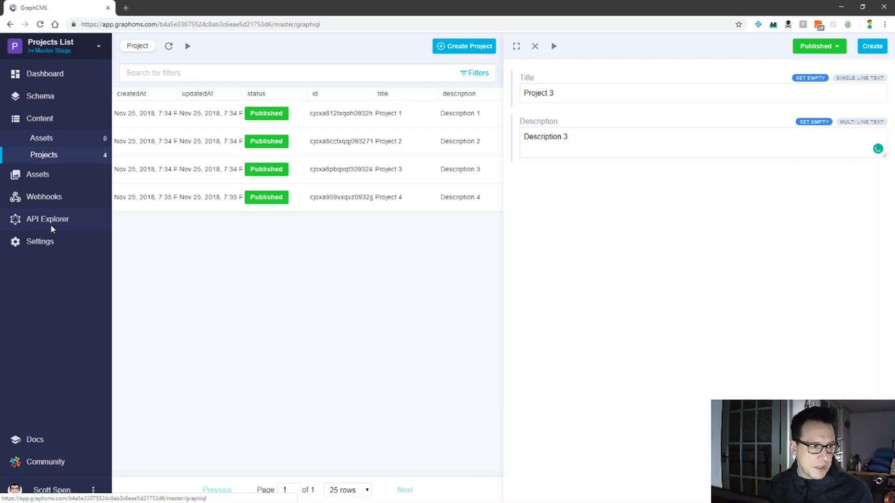
In API Explorer, run a projects query for id, status, title and description.
left_click(48, 219)
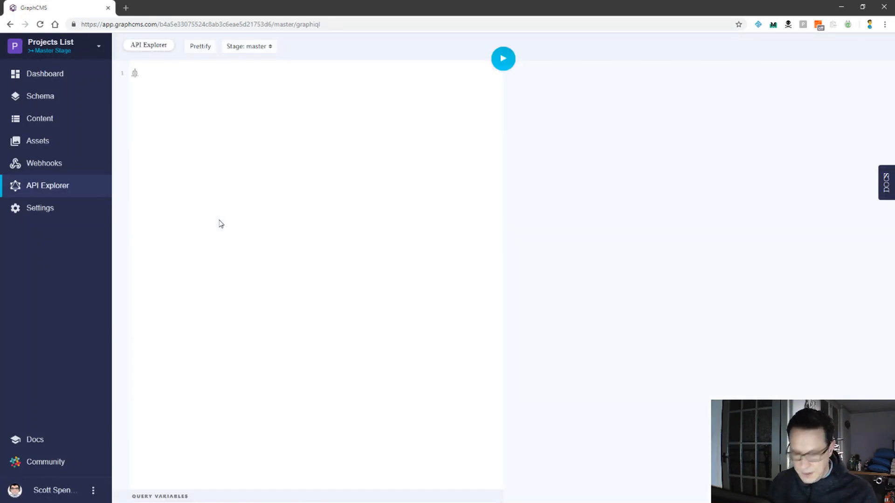
type("{")
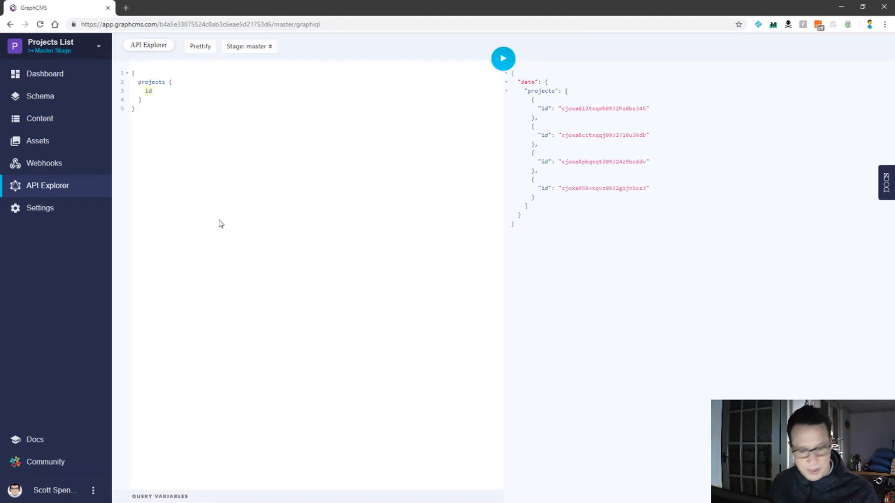
key("enter")
type("status")
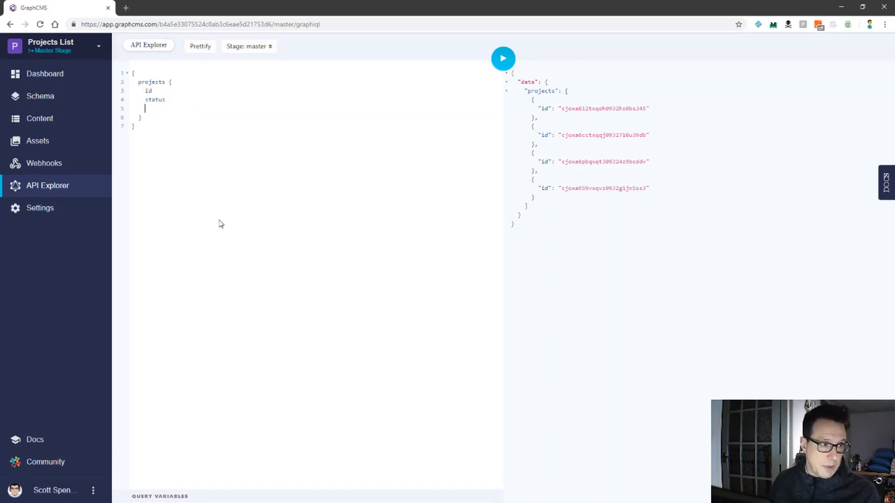
type("title")
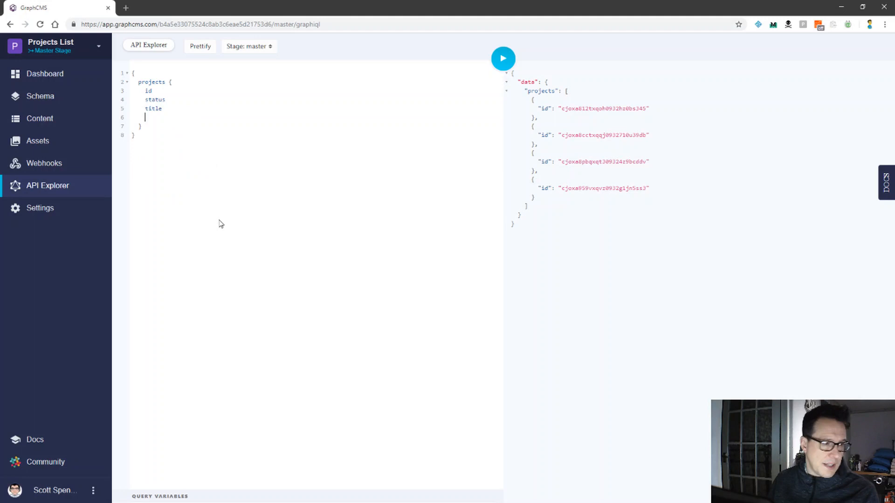
type("description")
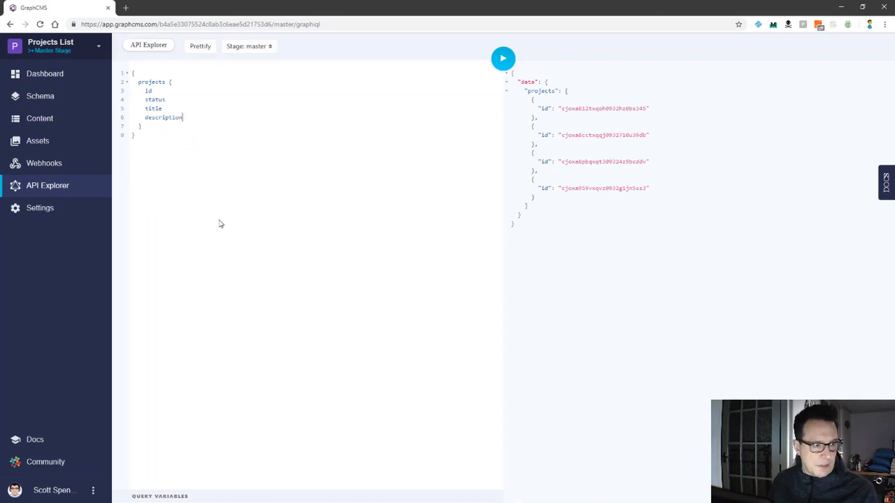
left_click(503, 58)
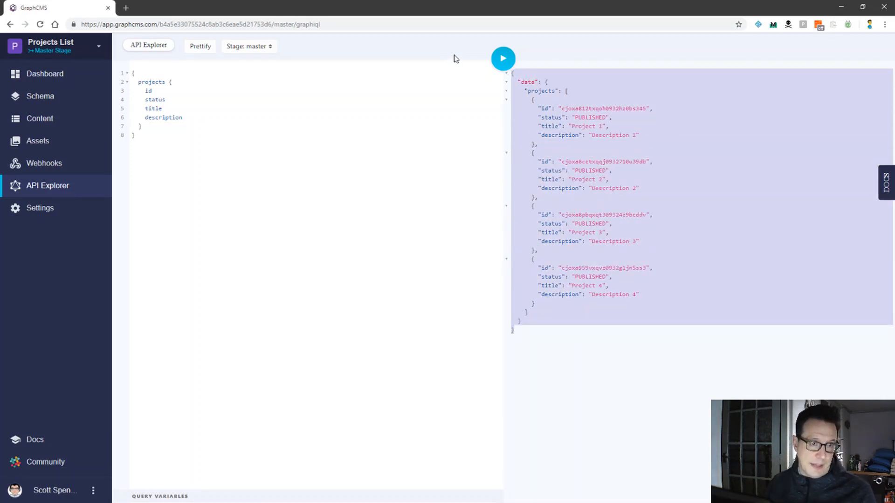
mouse_move(639, 264)
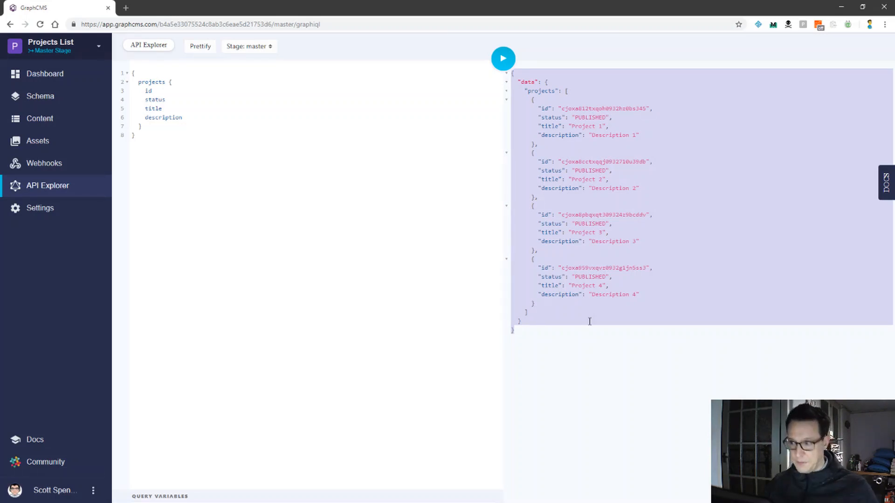
mouse_move(515, 191)
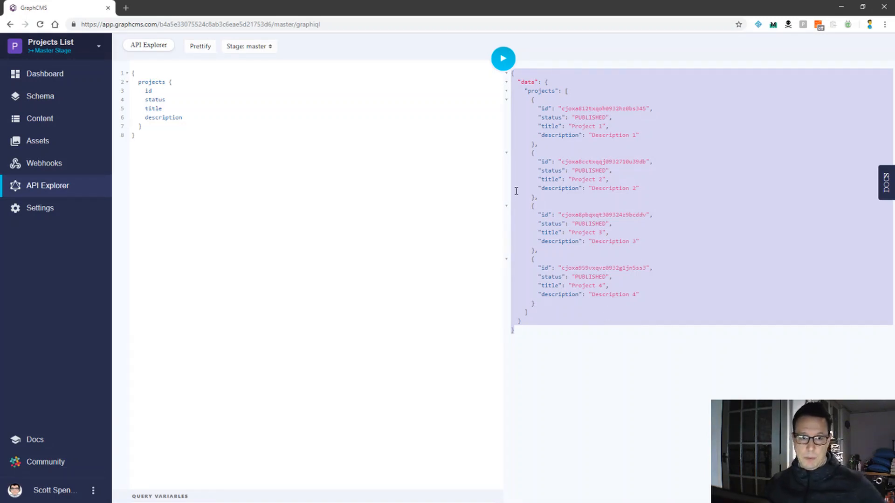
mouse_move(645, 259)
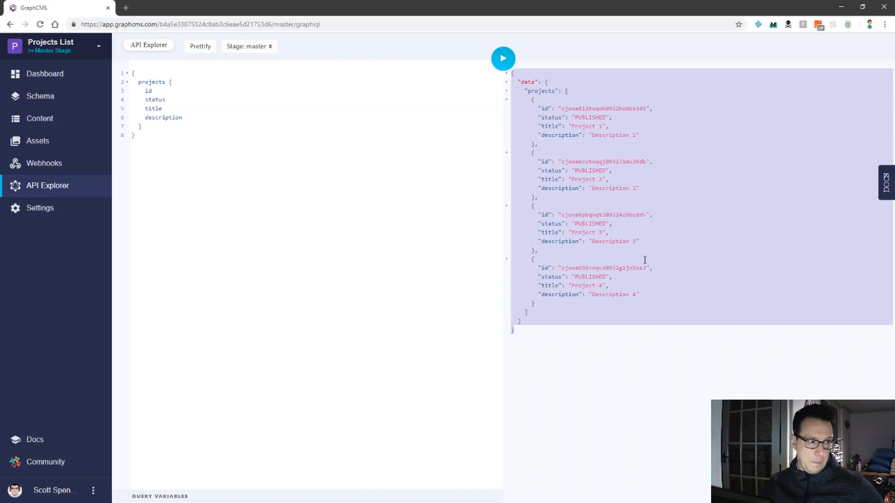
Set Public API Permissions to READ in Settings and copy the master endpoint URL.
left_click(40, 207)
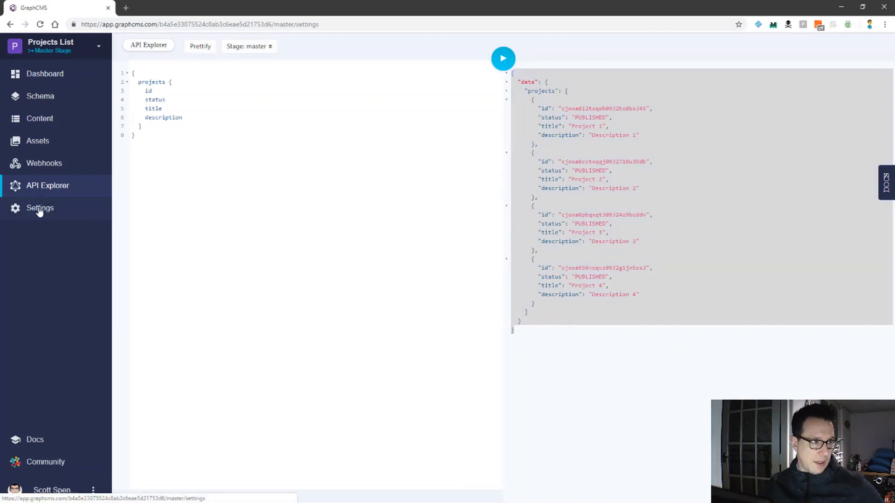
left_click(39, 208)
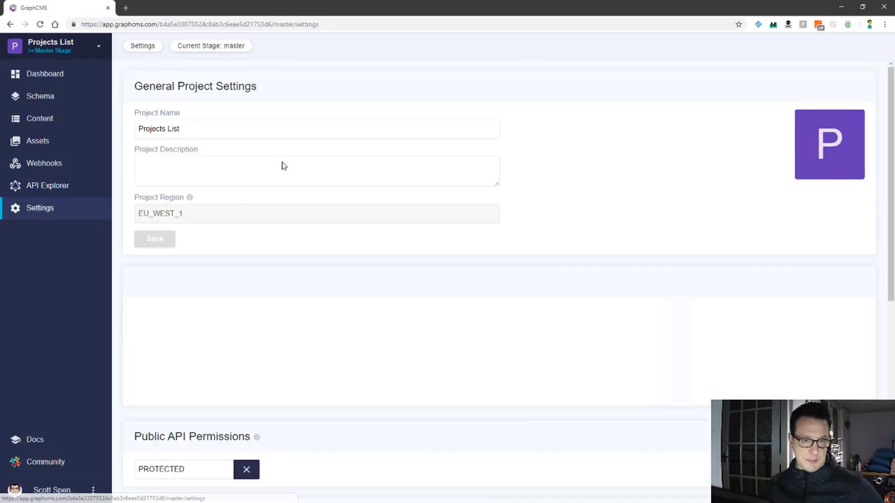
scroll("down", 3)
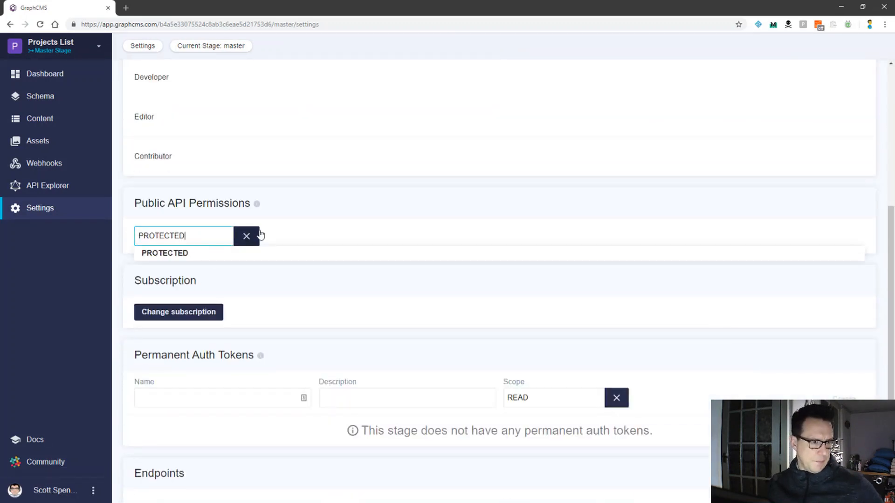
left_click(246, 236)
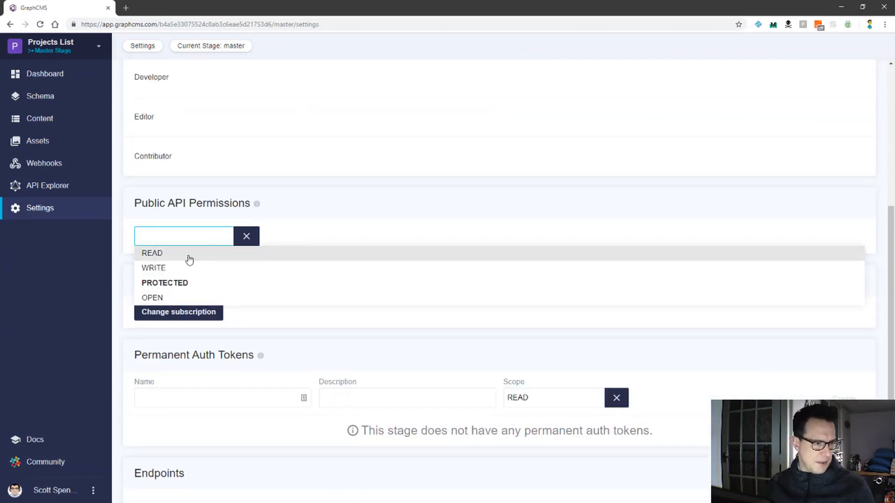
left_click(152, 253)
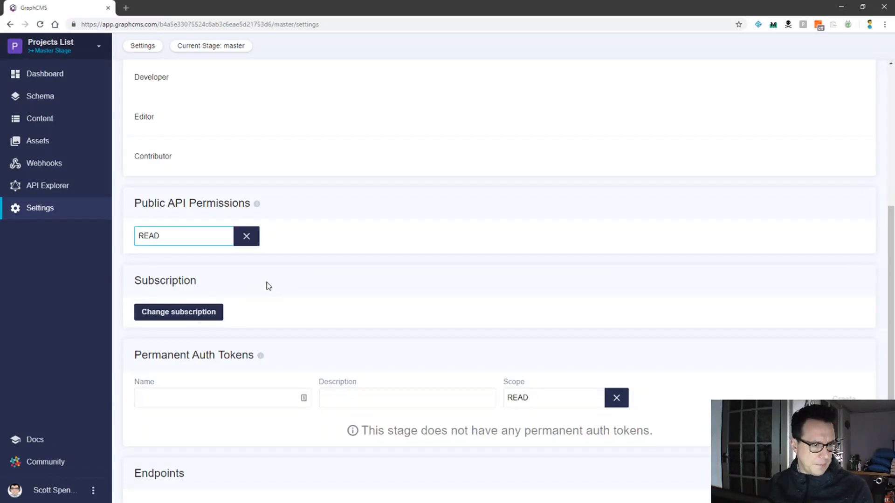
scroll("down", 3)
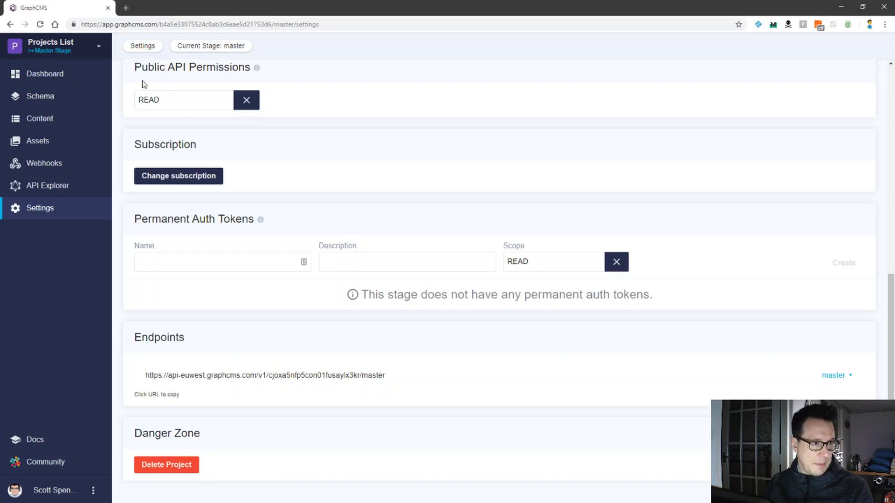
mouse_move(208, 391)
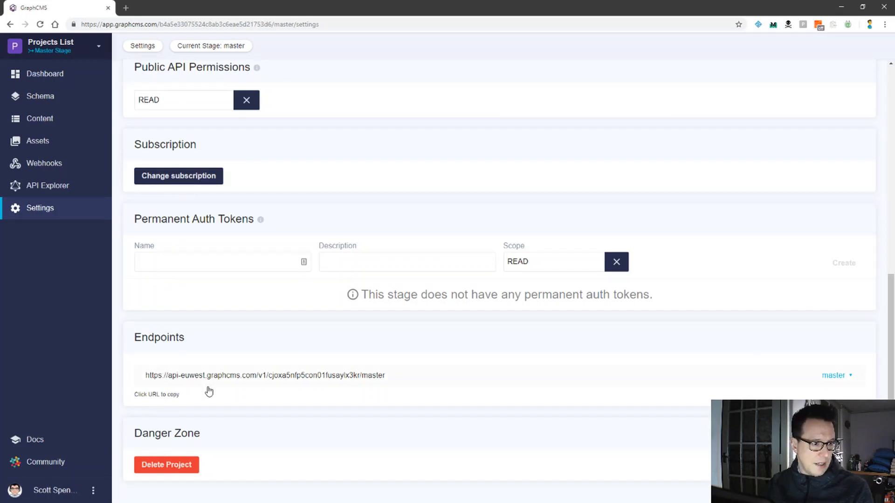
left_click(265, 375)
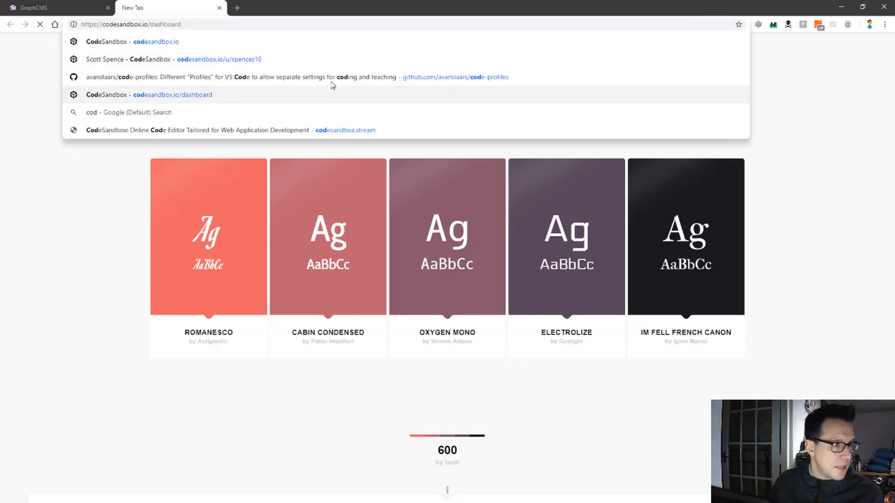
From the CodeSandbox dashboard, create a sandbox using the Gatsby starter template.
left_click(172, 95)
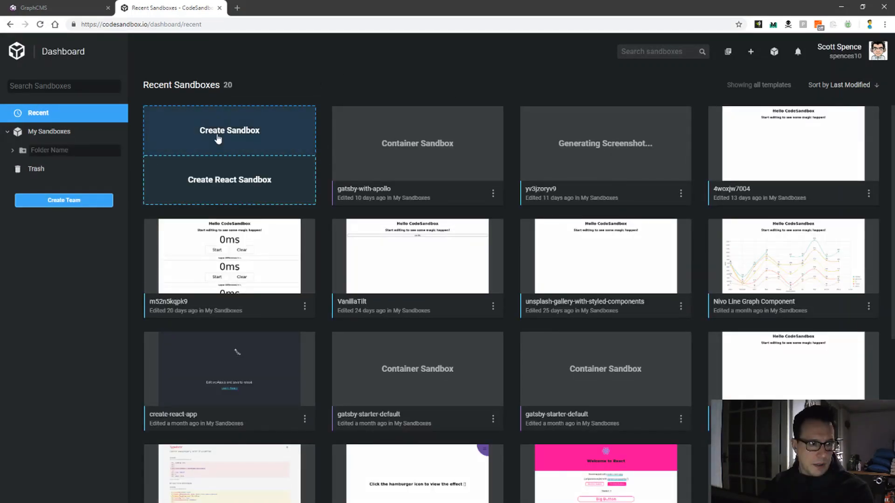
left_click(229, 130)
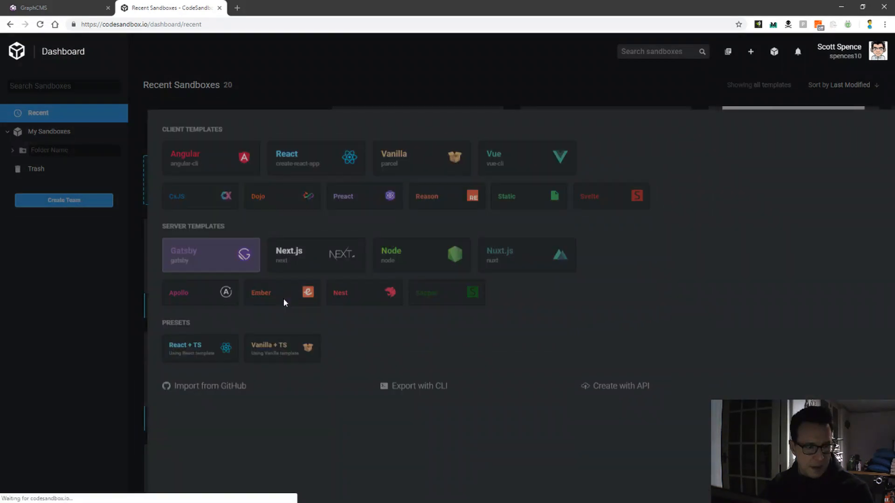
left_click(211, 255)
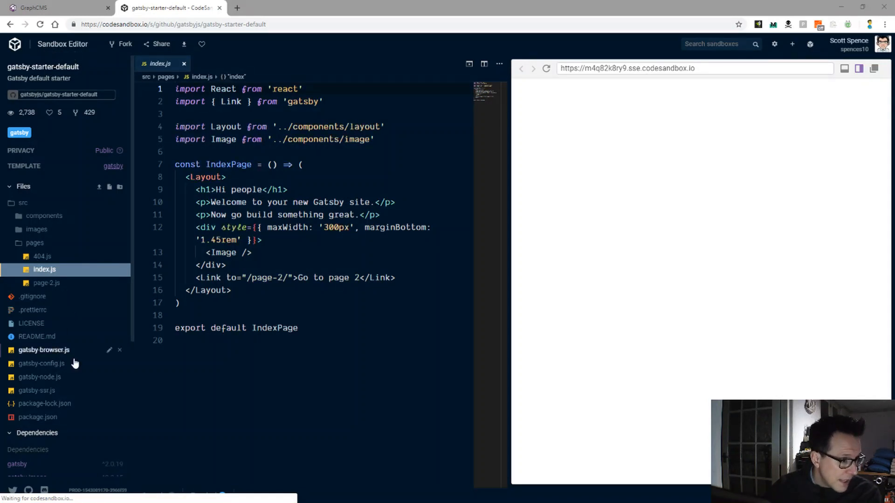
mouse_move(23, 384)
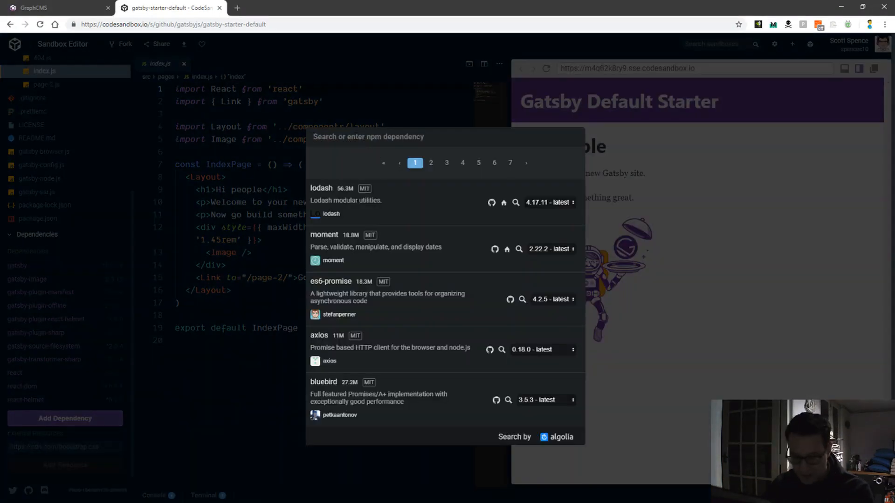
Search the npm dependency box for 'gatsby-sour' to find the gatsby-source package.
type("gatsby-")
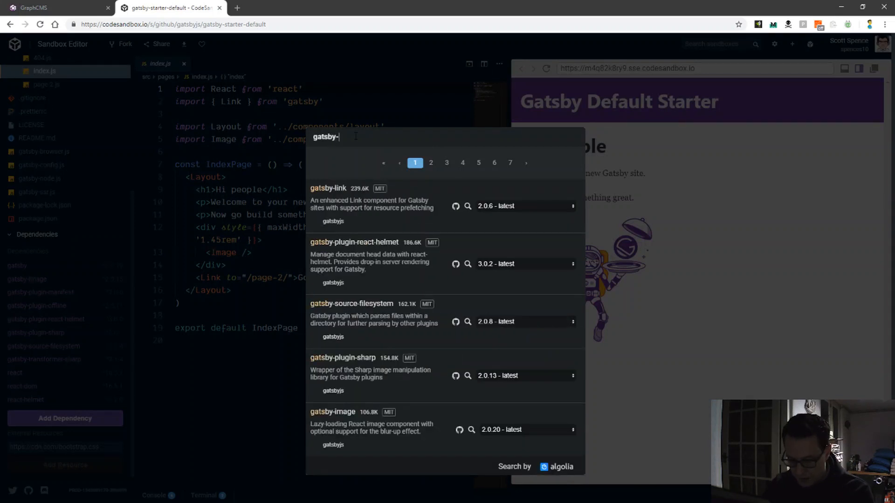
type("sour")
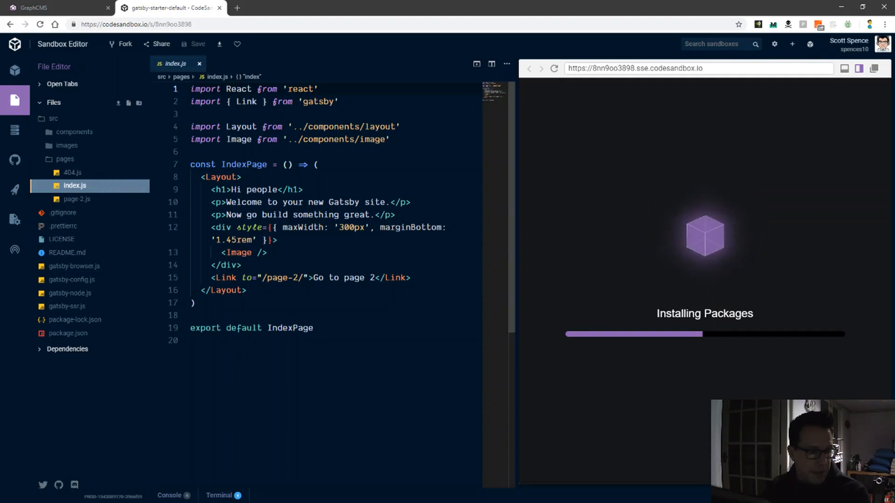
mouse_move(70, 292)
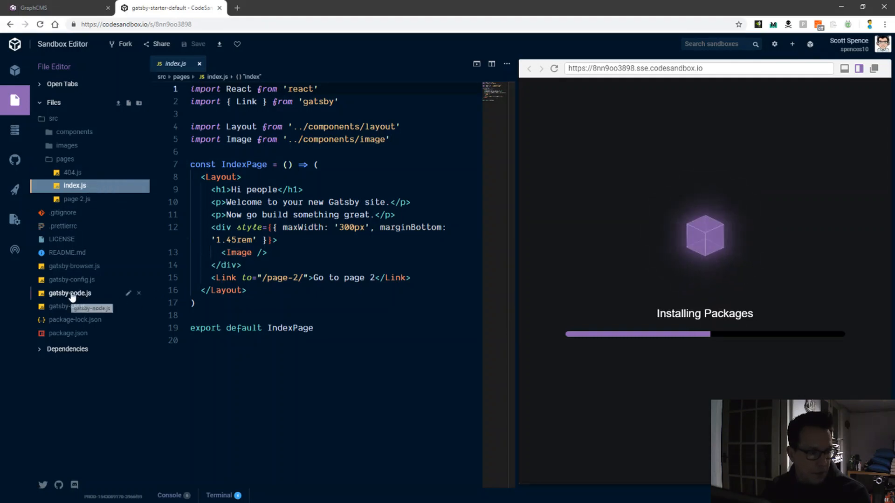
mouse_move(63, 284)
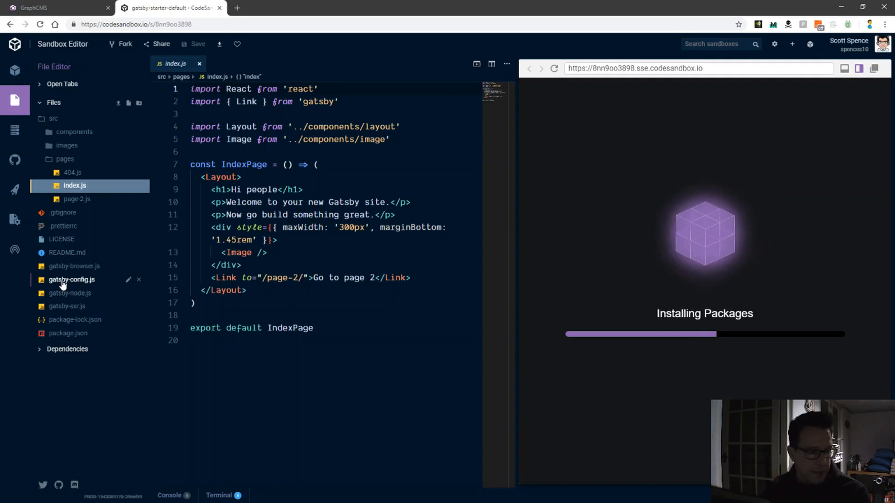
In gatsby-config.js, add a plugin entry resolving gatsby-source-graphql.
left_click(72, 279)
type("{")
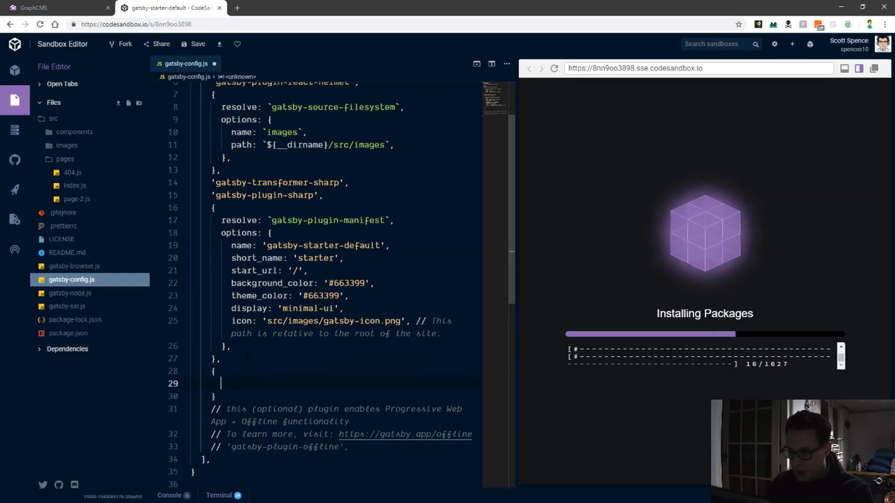
type("re")
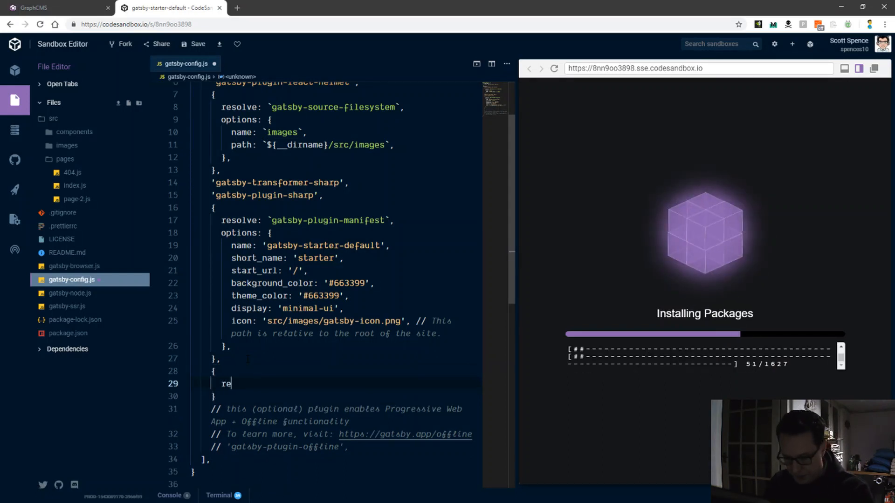
type("solve: `")
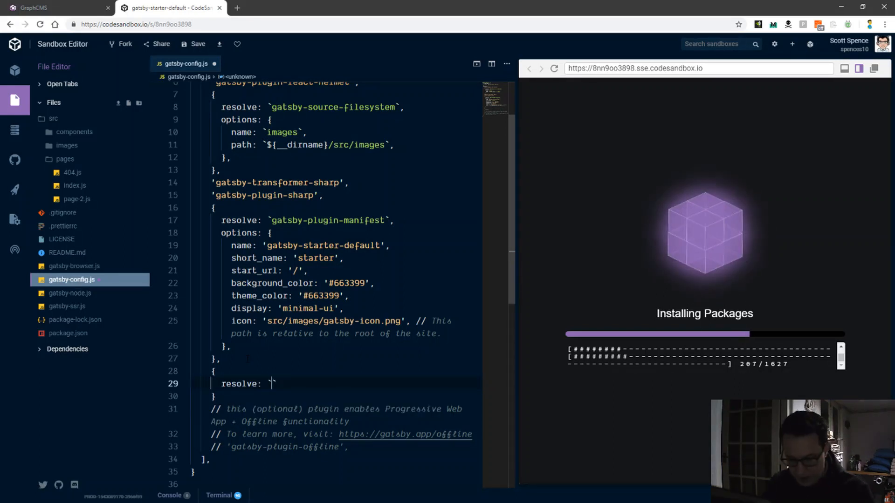
type("gatsby")
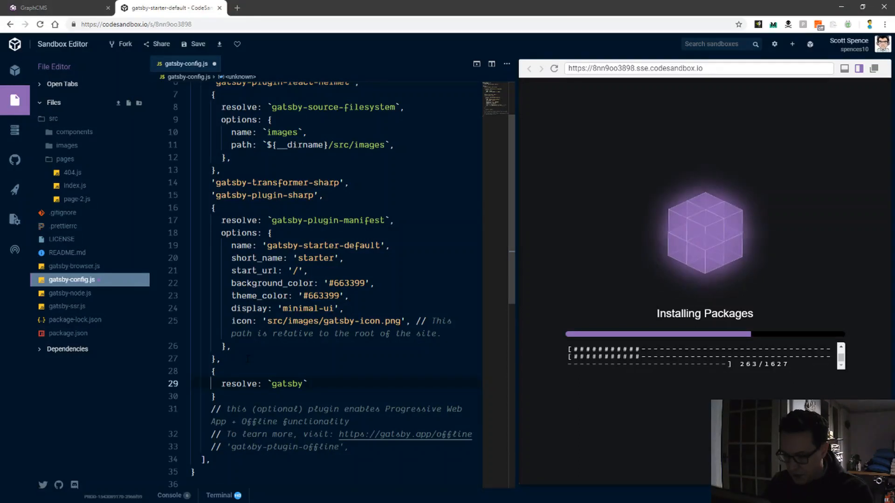
type("-source")
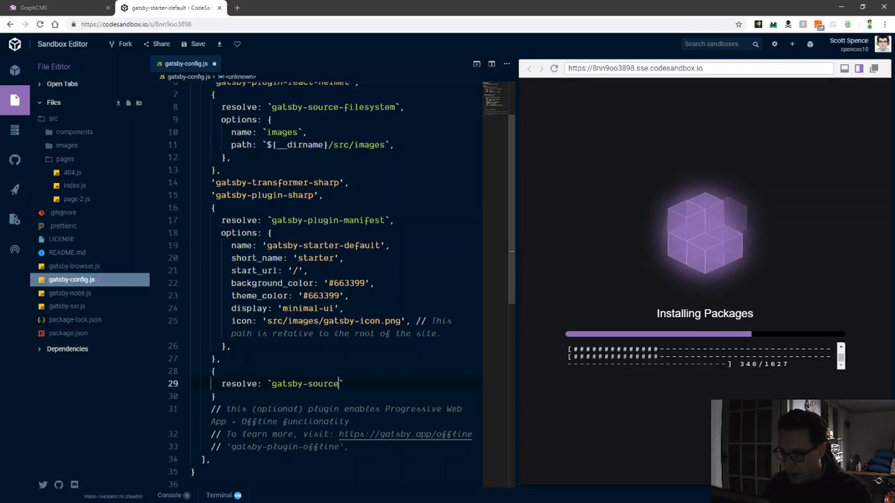
type("=graph")
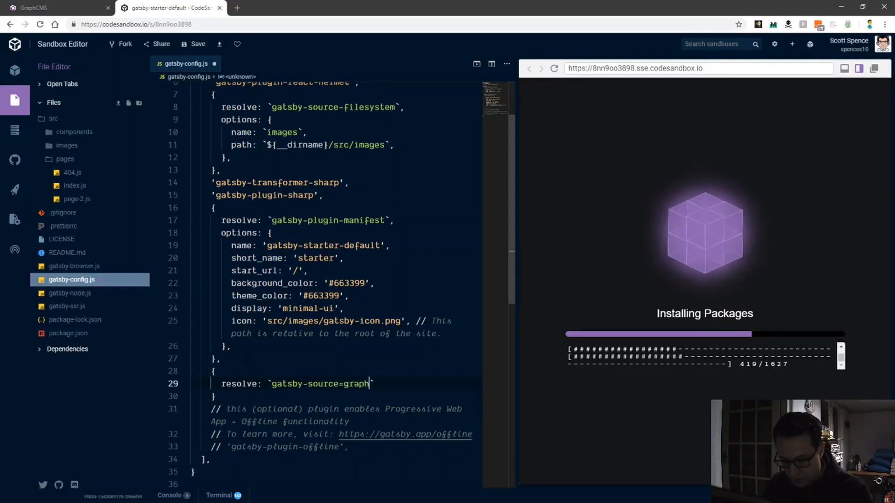
type("ql")
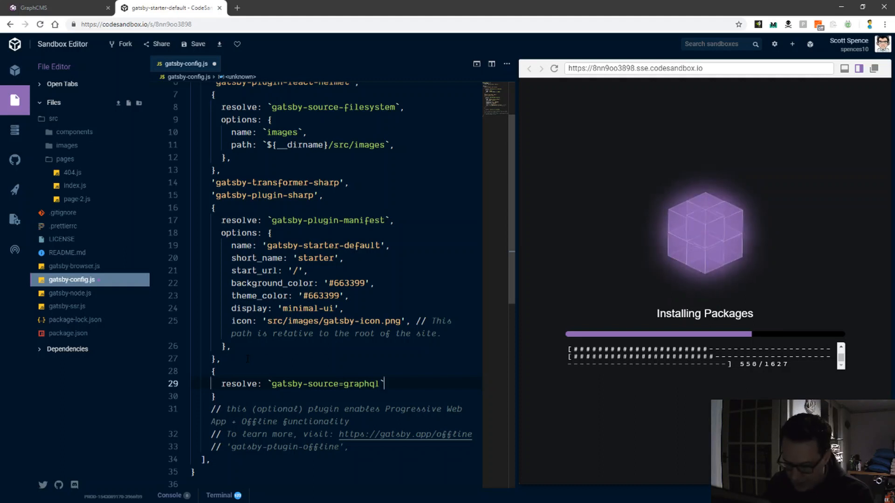
key("Enter")
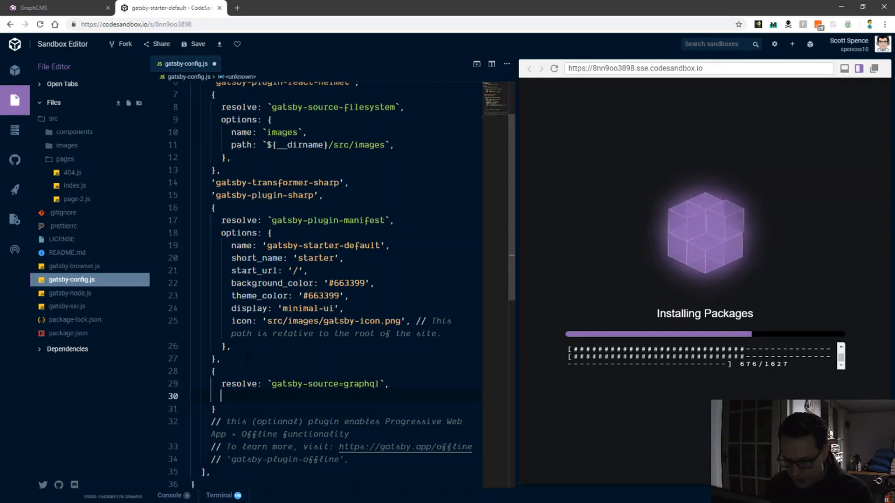
Give the plugin options typeName 'GRAPHCMS', fieldName graphCmsData and the GraphCMS url, then save.
type("options: {")
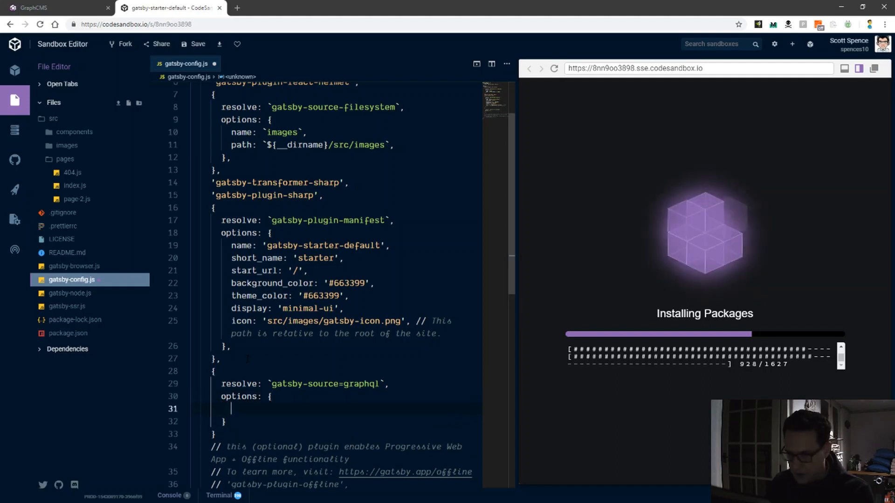
type("typeName:")
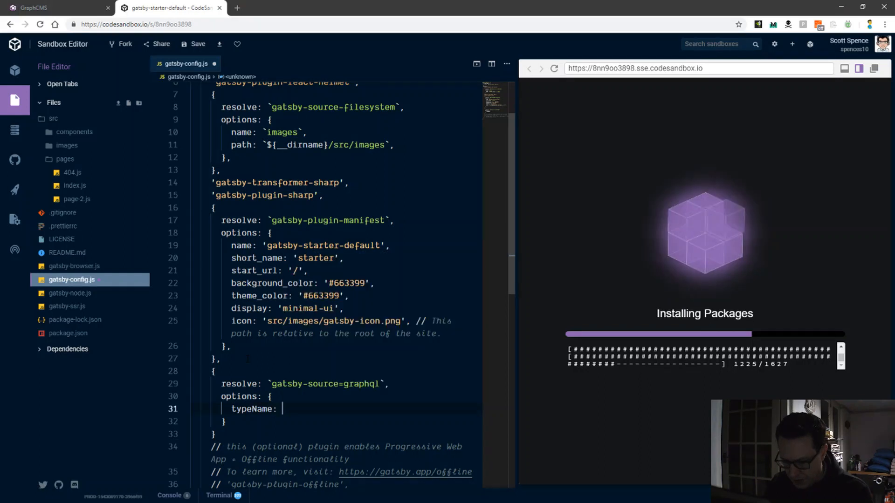
type("'")
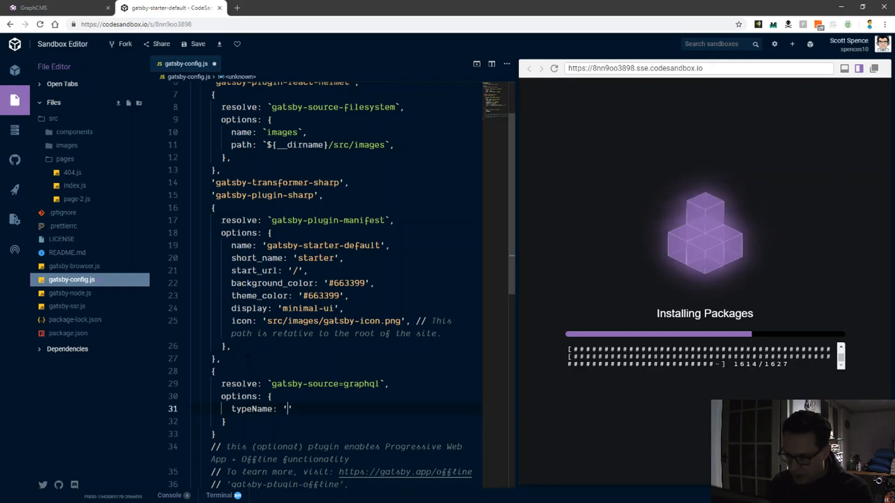
type("GRAPH")
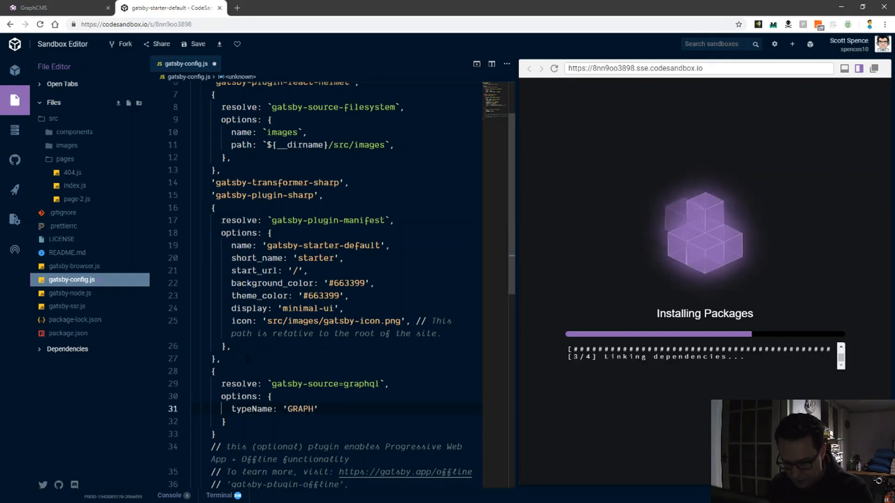
type("CMS',")
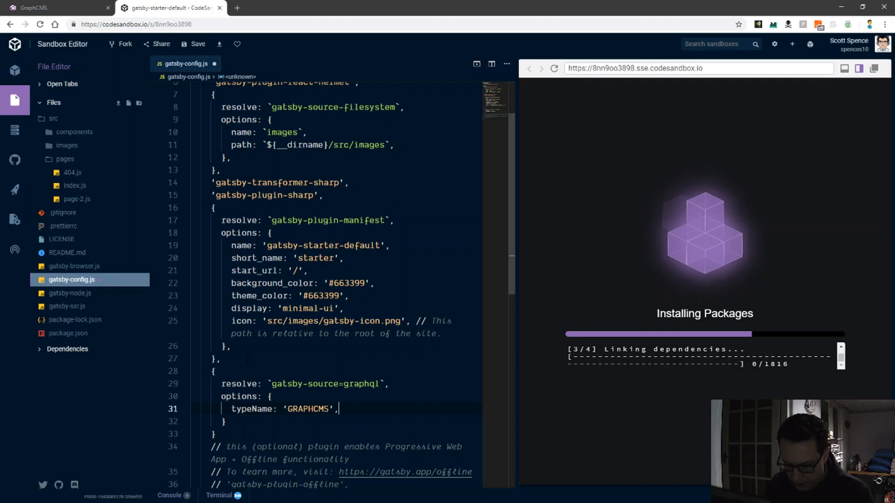
type("fieldName:'")
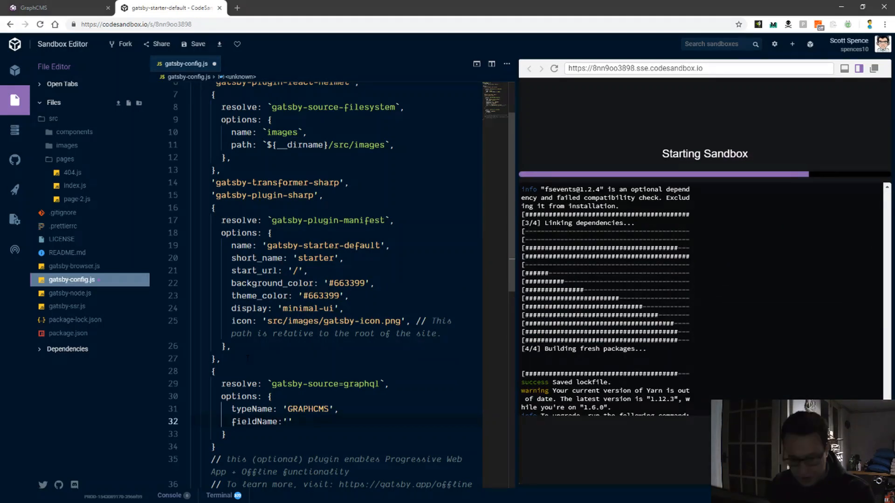
type("graph")
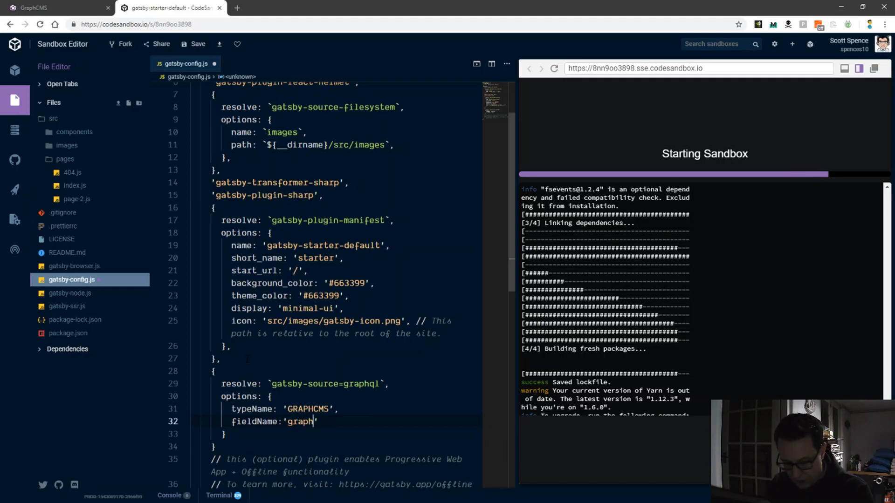
type("CmsData")
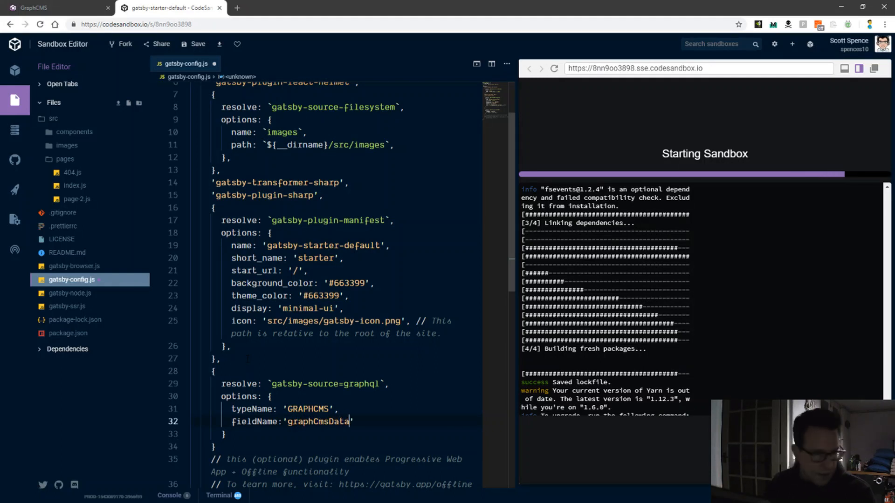
type(",")
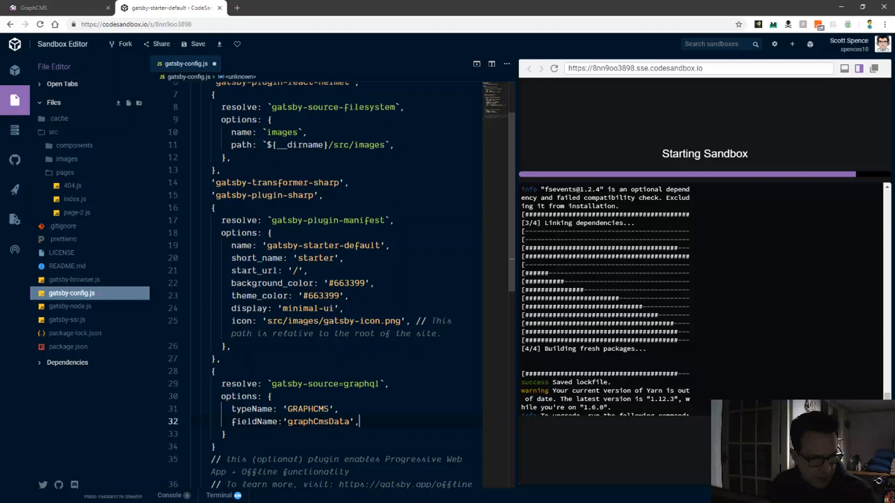
type("url")
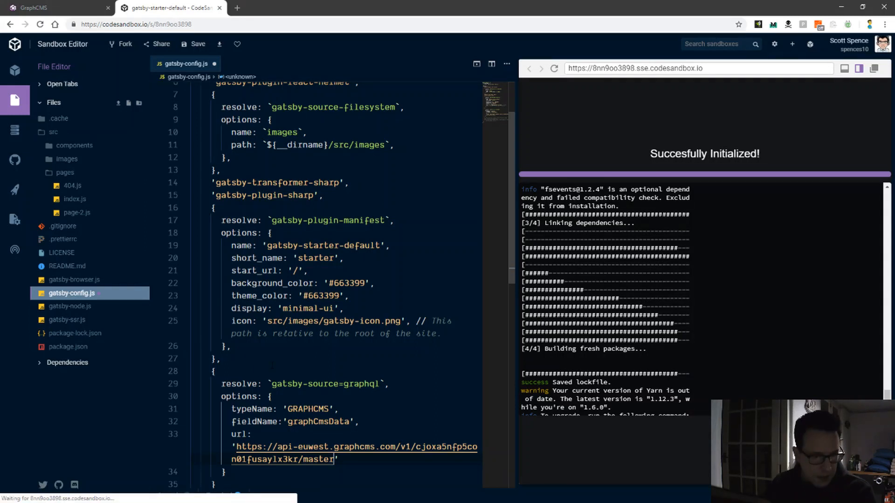
left_click(554, 68)
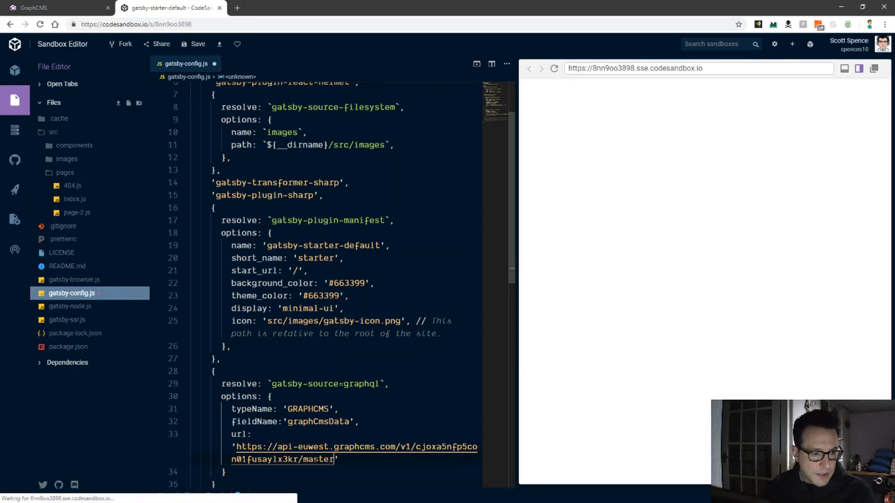
Reload the preview showing the 'Hi people' starter page and open it in a separate tab.
scroll("down", 3)
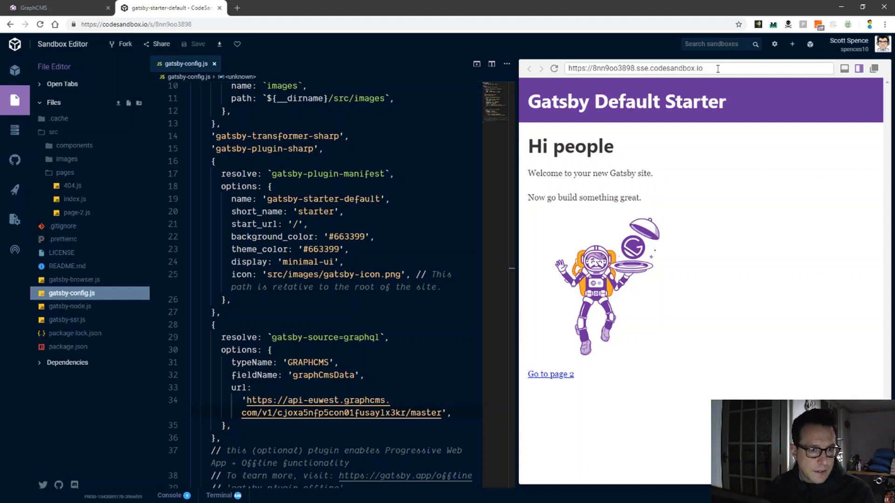
left_click(636, 68)
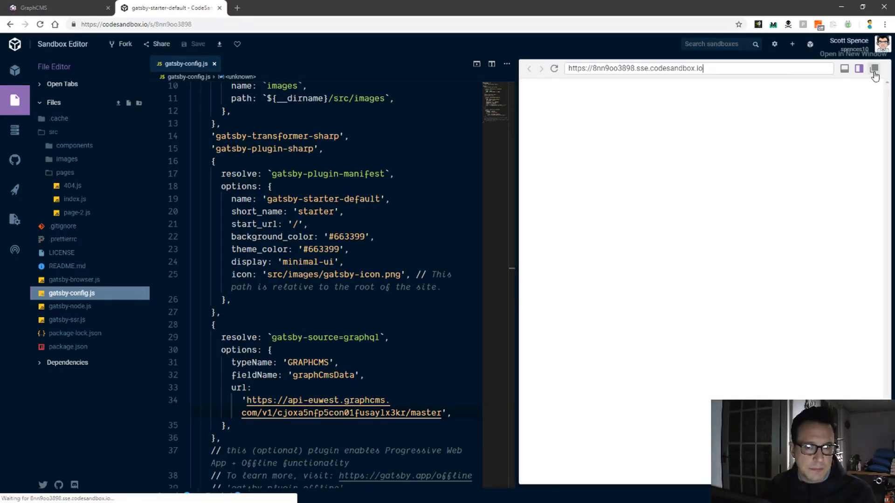
left_click(874, 68)
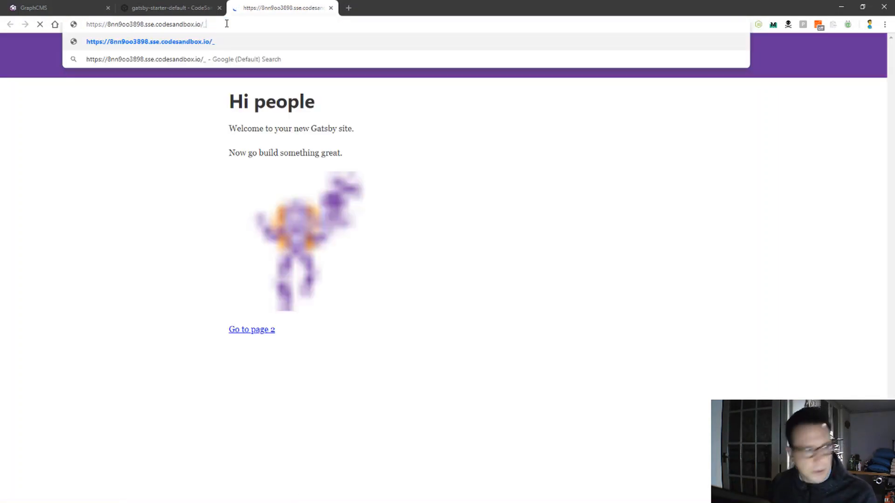
Open ___graphql on the site and run an allSitePage query returning five pages.
type("__graphql?")
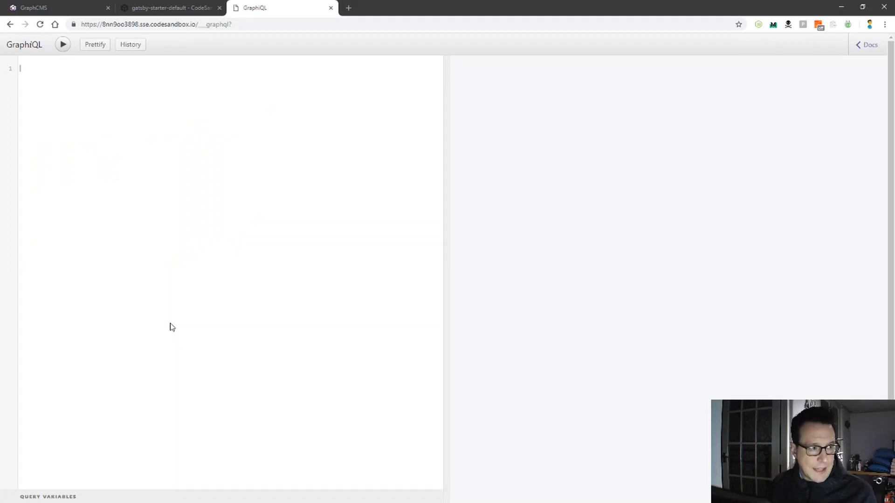
type("{")
type("allSitePage")
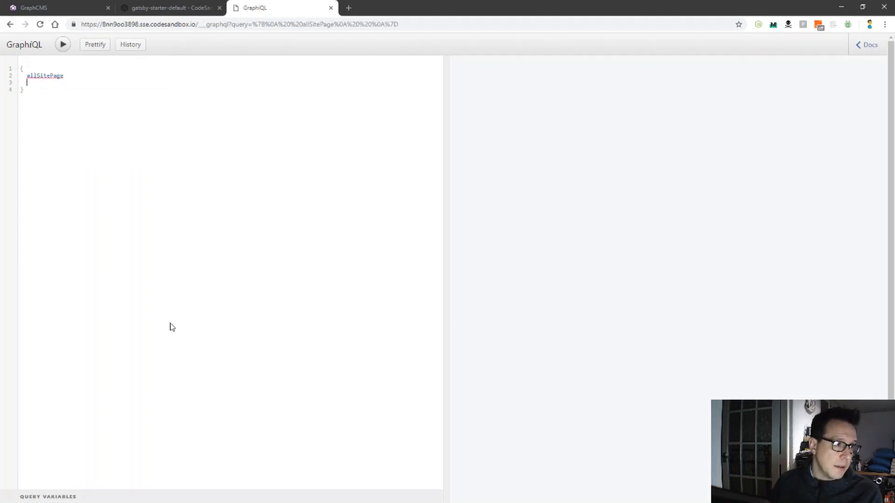
left_click(62, 45)
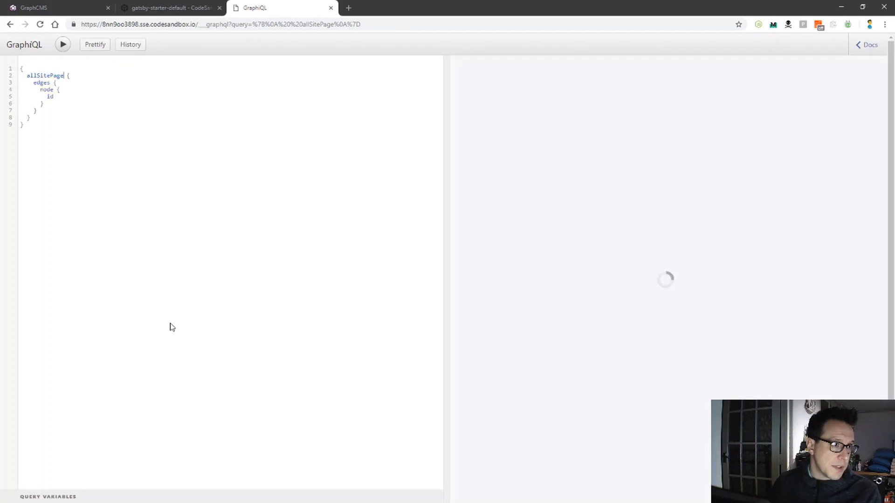
left_click(62, 44)
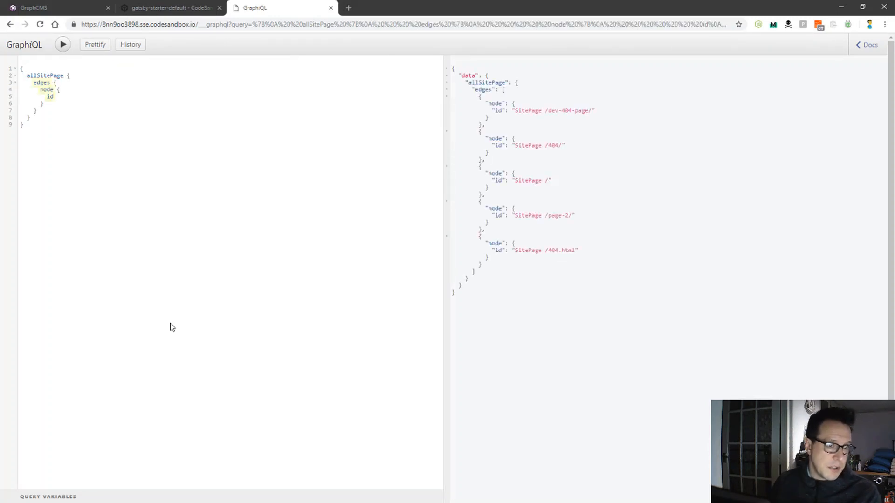
Clear the query and type 'graph' to check for a GraphCMS field, then return to CodeSandbox.
left_click(22, 68)
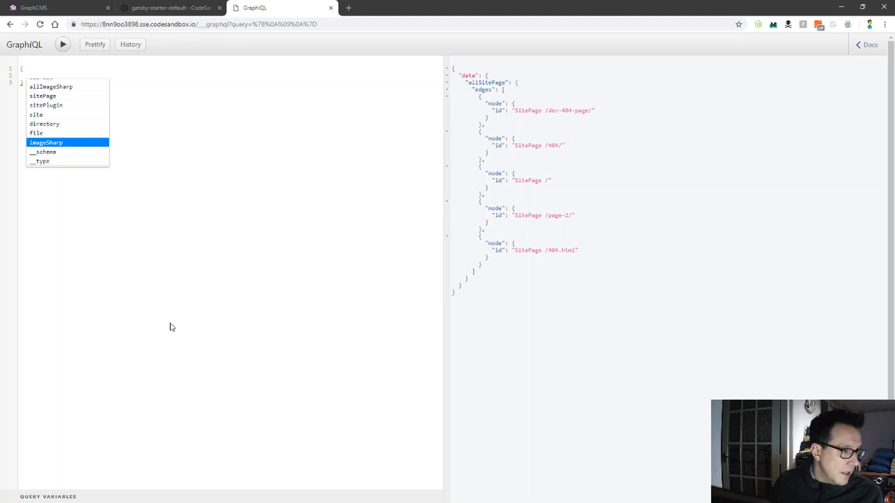
type("gr")
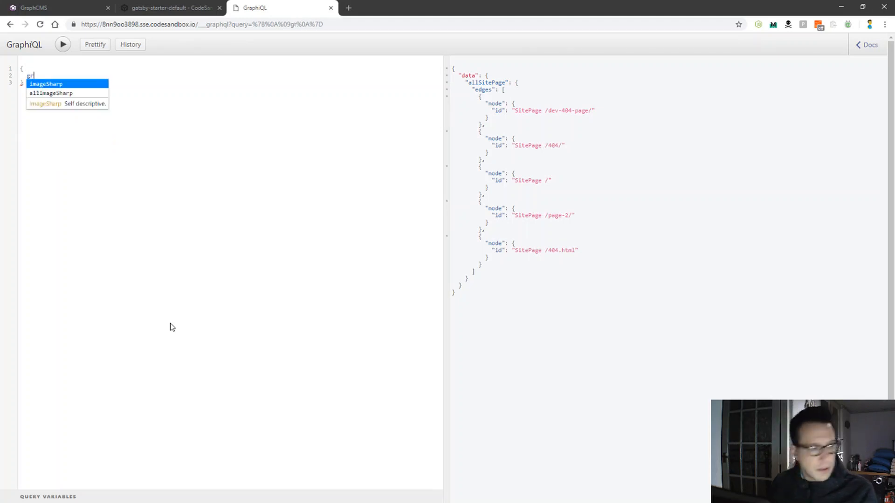
type("a")
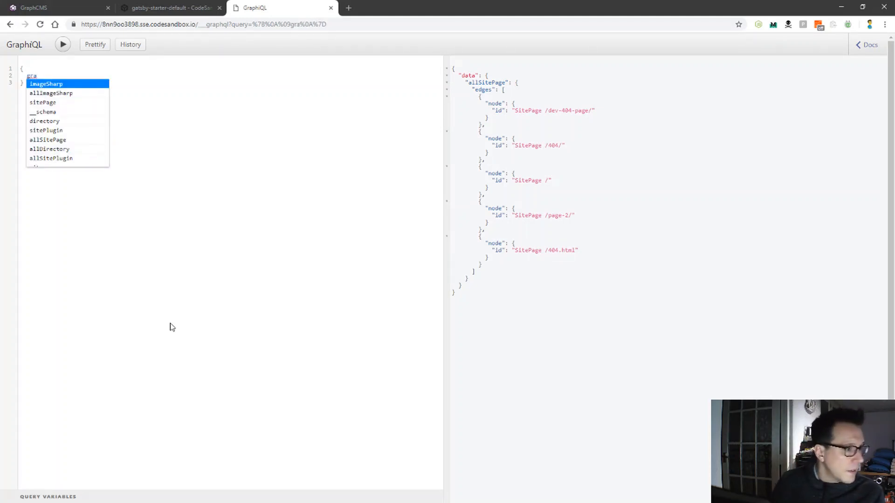
type("p")
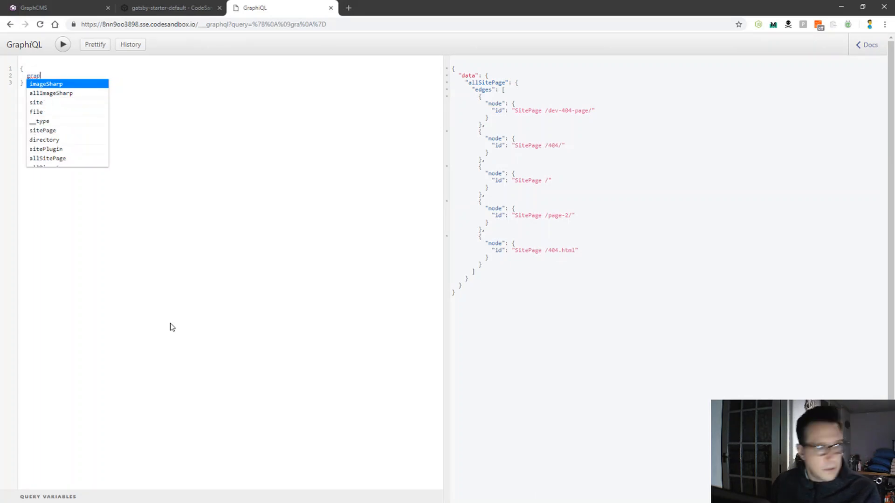
type("h")
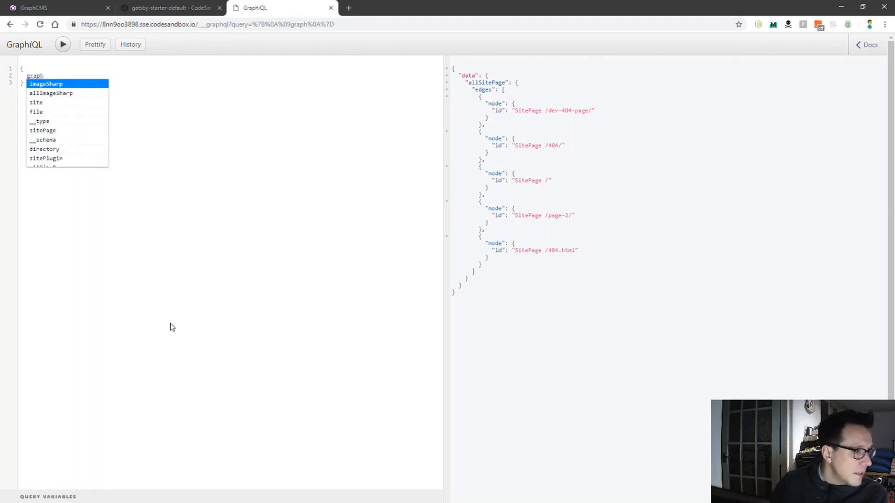
left_click(168, 7)
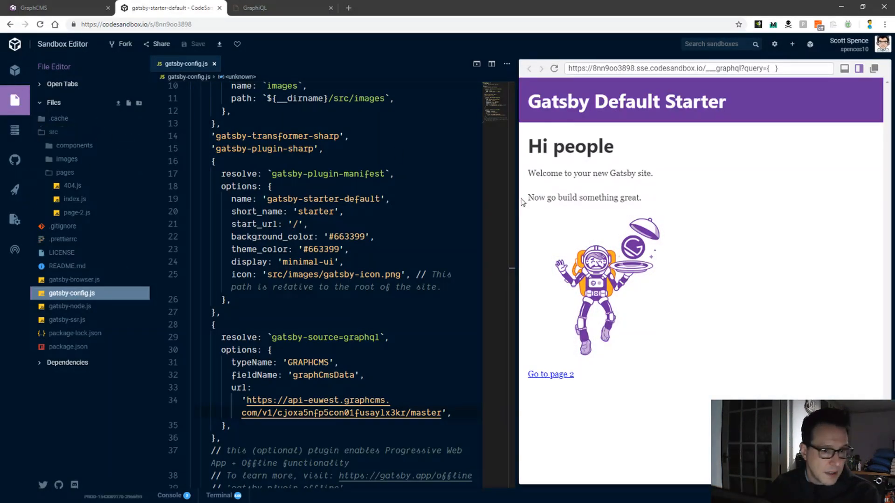
mouse_move(13, 153)
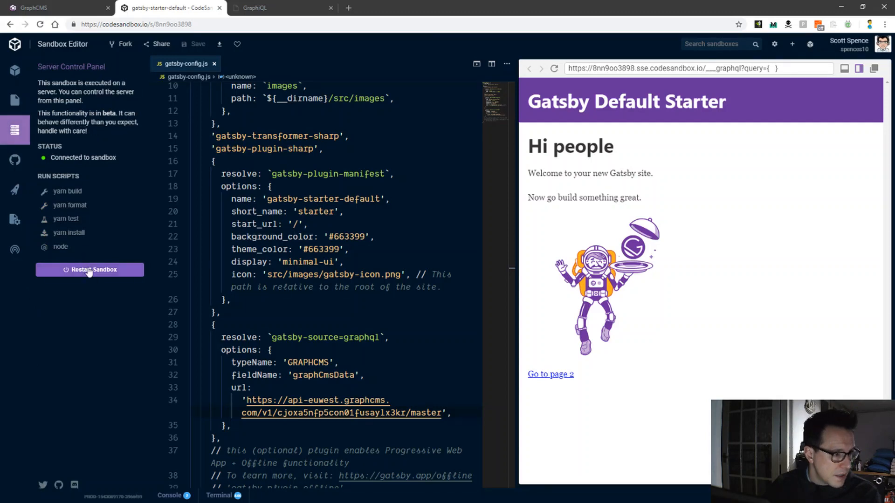
Read the terminal's missing gatsby-source-graphql plugin error and show the project's file list.
left_click(89, 270)
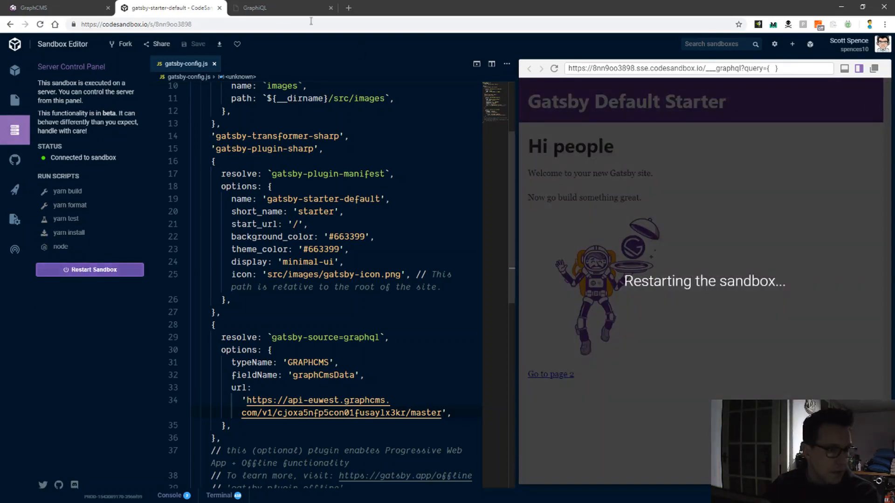
mouse_move(256, 8)
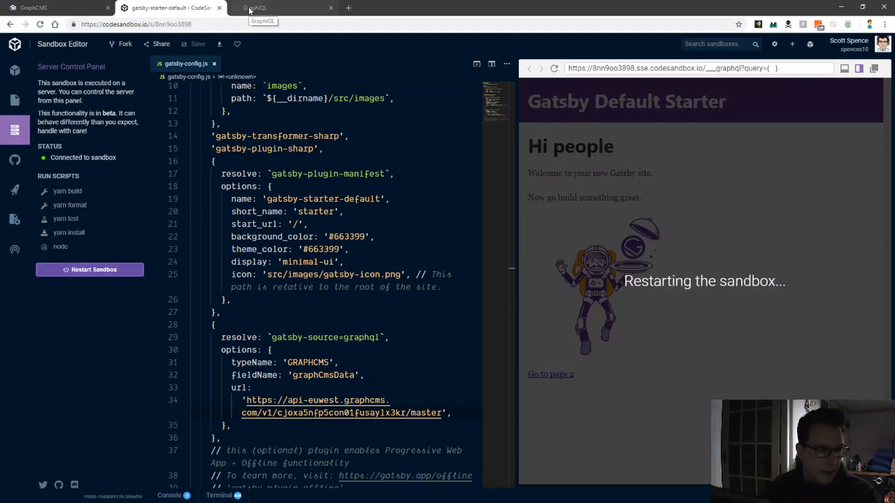
left_click(280, 8)
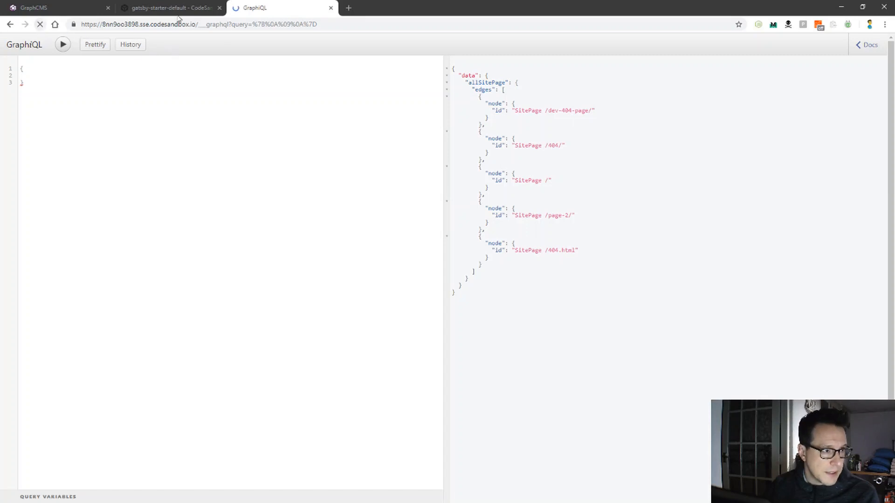
left_click(169, 7)
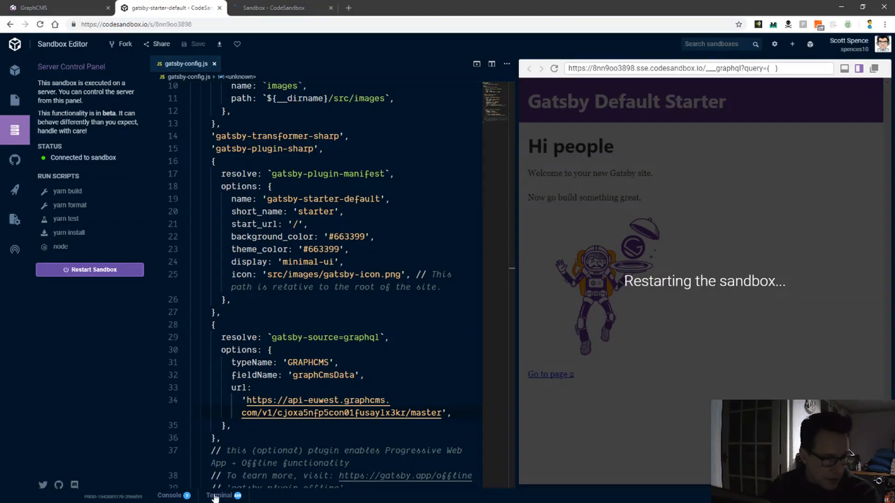
left_click(218, 495)
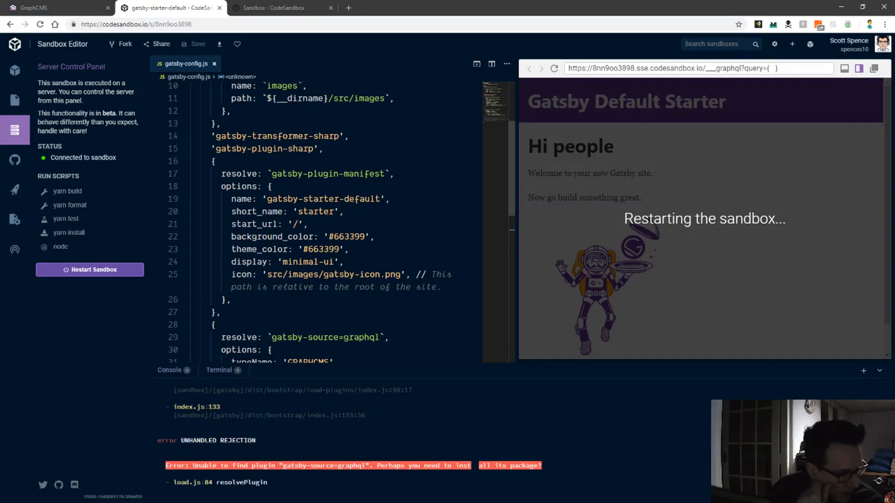
mouse_move(105, 225)
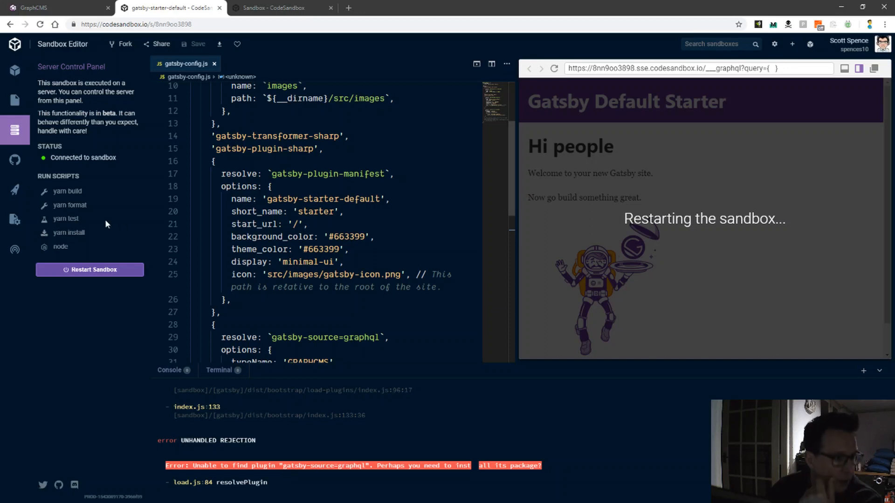
mouse_move(84, 239)
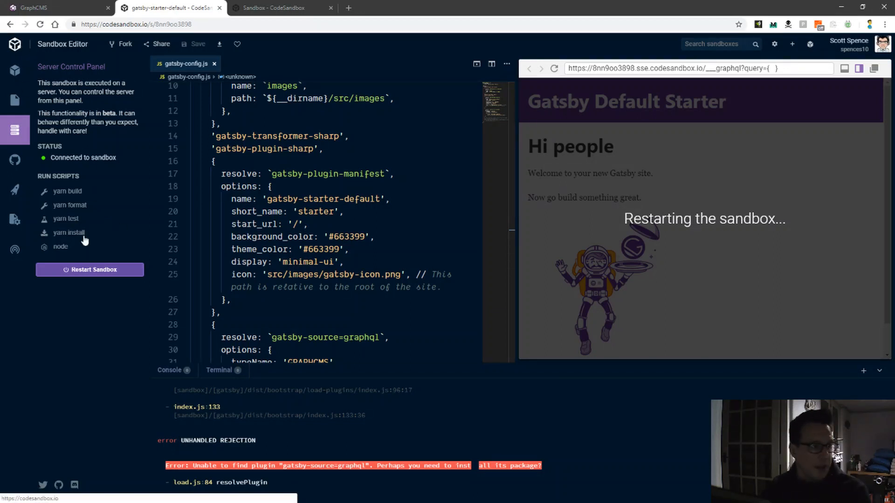
left_click(15, 102)
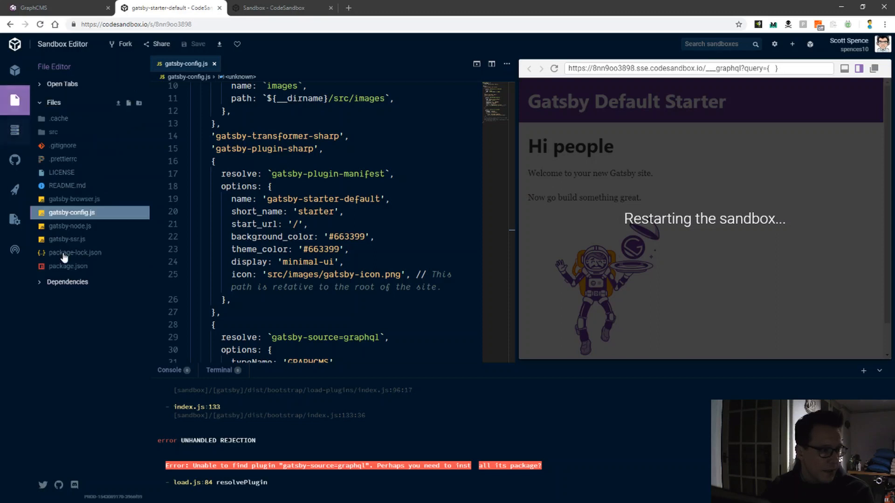
mouse_move(78, 269)
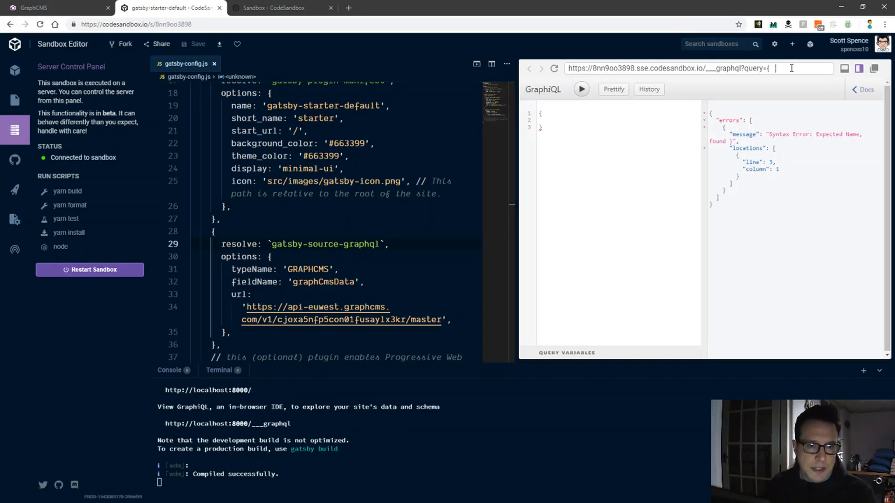
Reset the preview address to the site root and close the terminal output.
left_click(656, 69)
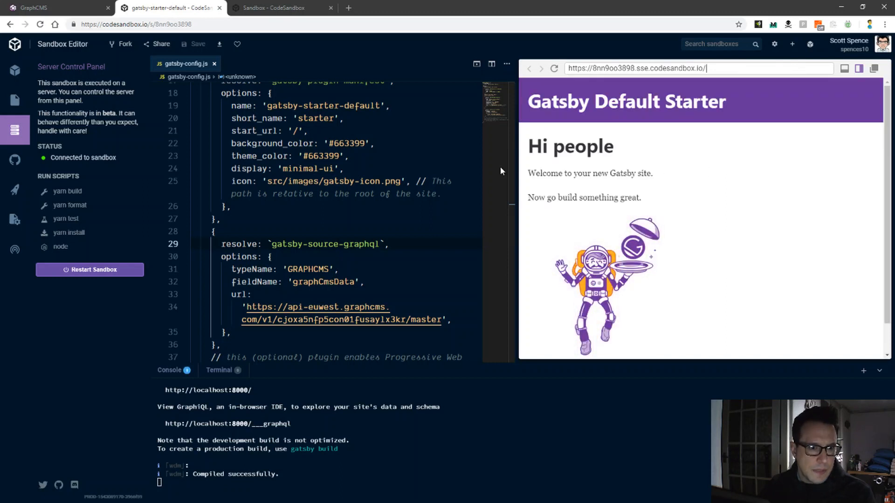
left_click(879, 370)
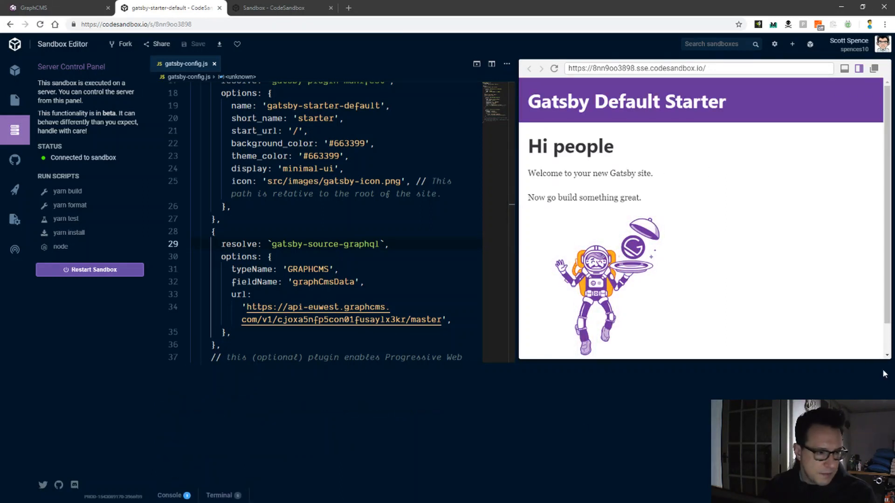
Query graphCmsData projects in GraphiQL, returning id, status, title and description.
left_click(279, 8)
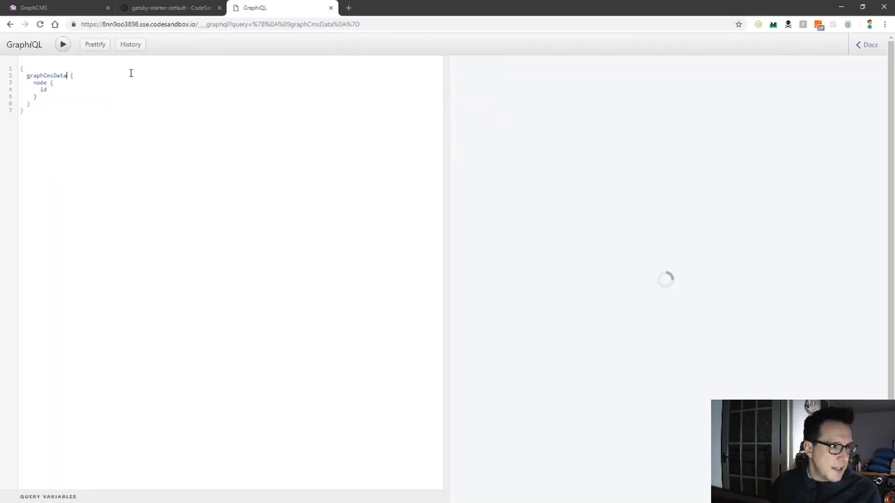
left_click(62, 44)
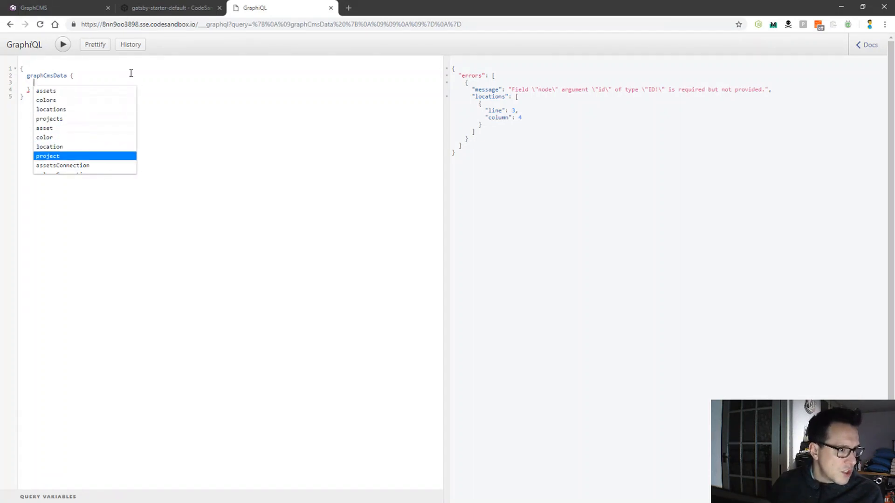
type("projects {")
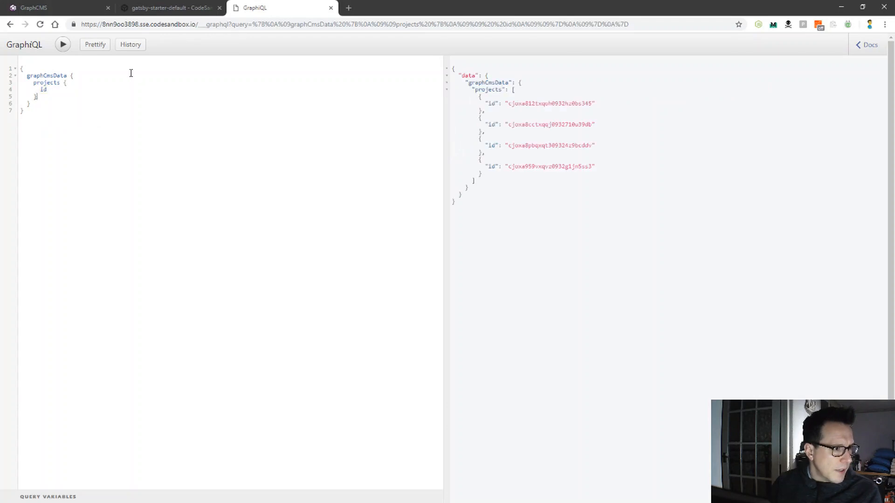
key("Return")
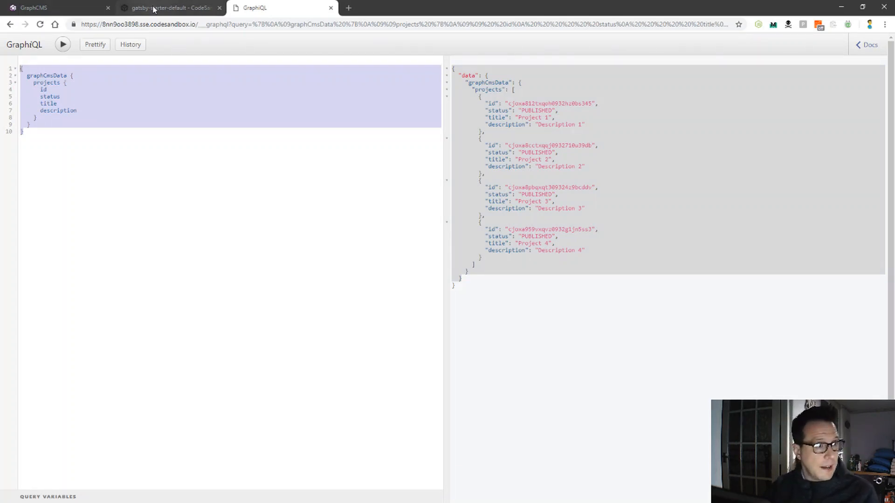
Open src/pages/index.js from the sandbox file list.
left_click(168, 7)
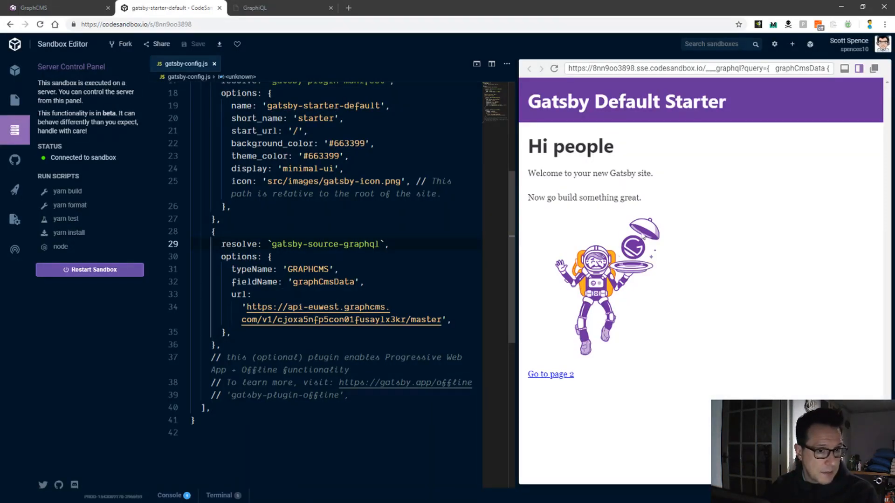
mouse_move(10, 84)
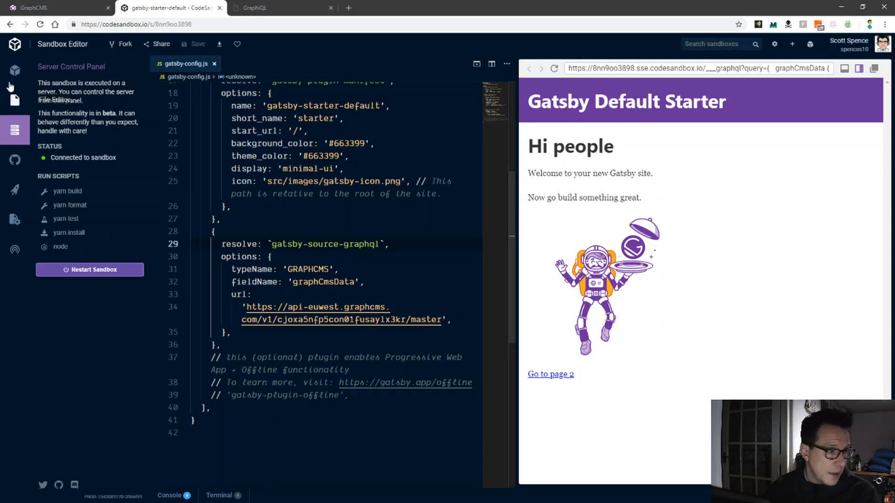
left_click(15, 102)
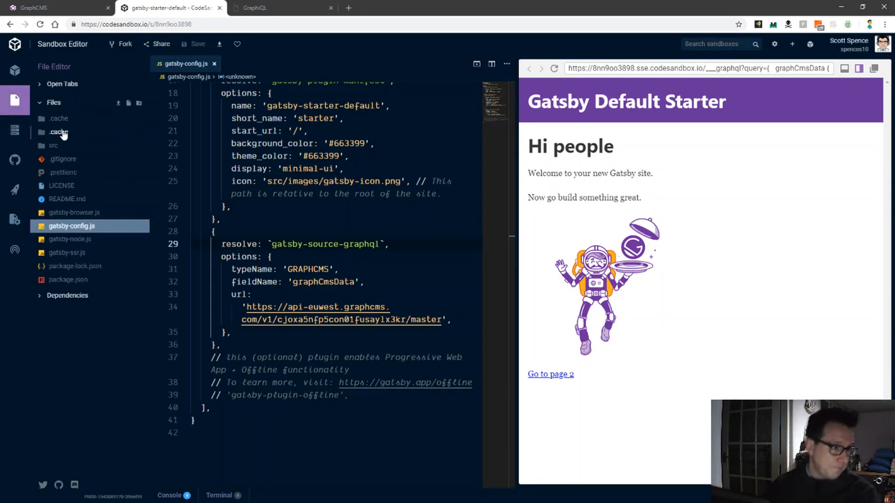
left_click(53, 145)
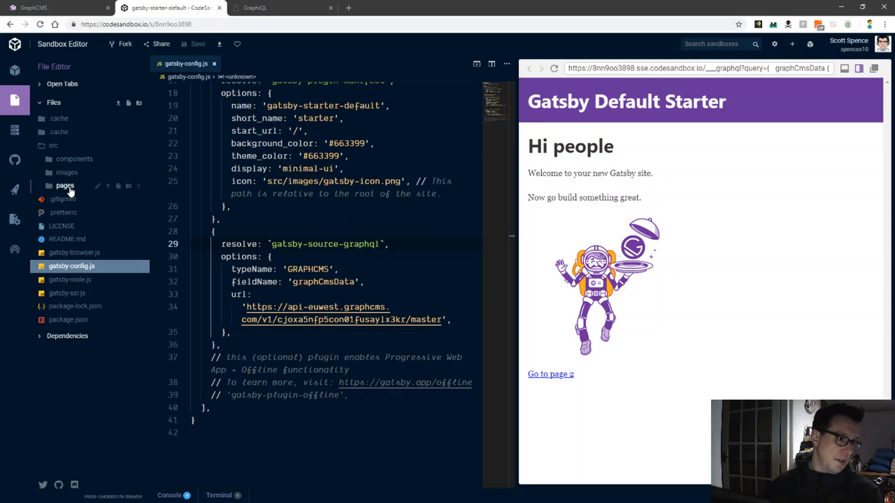
left_click(65, 185)
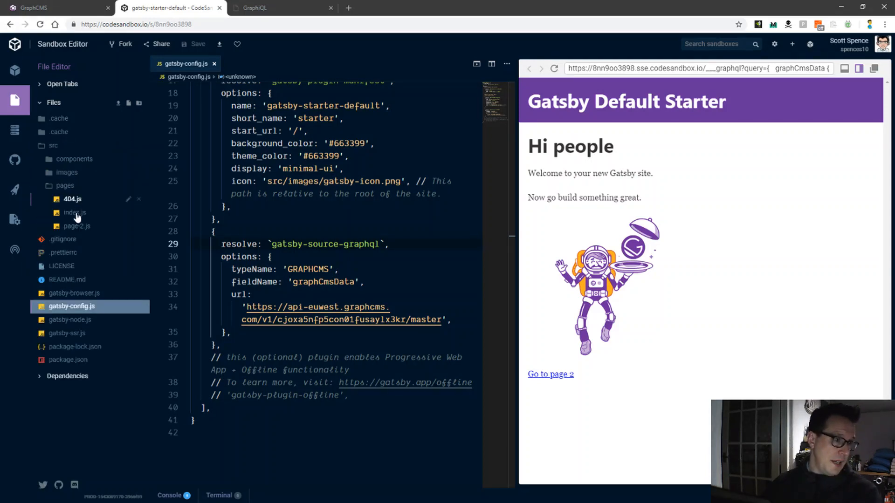
mouse_move(76, 226)
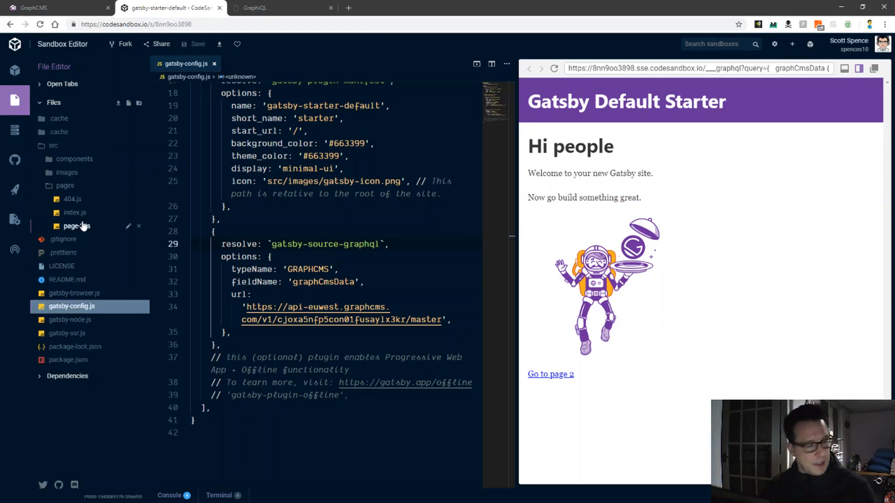
left_click(74, 213)
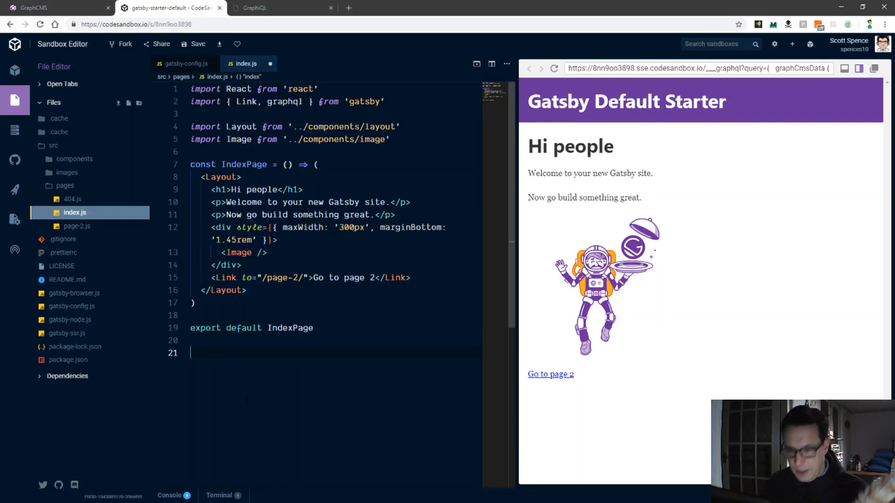
Add 'export const query = graphql`' at the bottom of index.js.
type("export co")
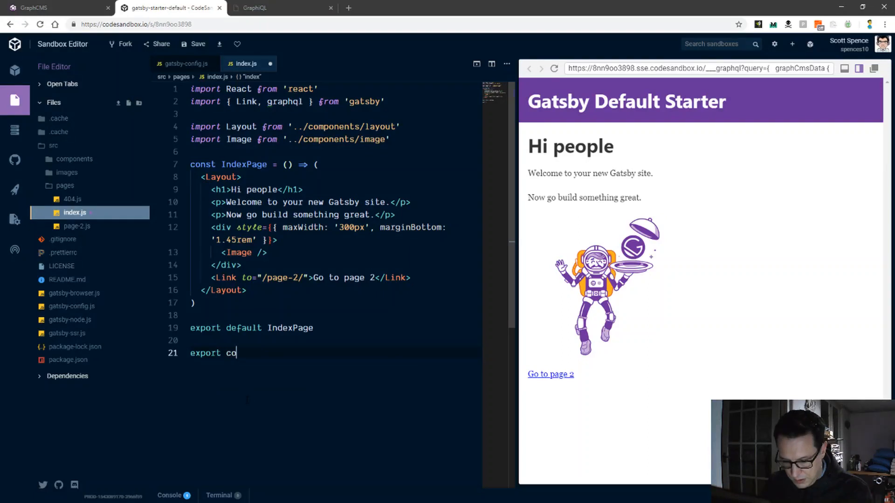
type("nst_qu")
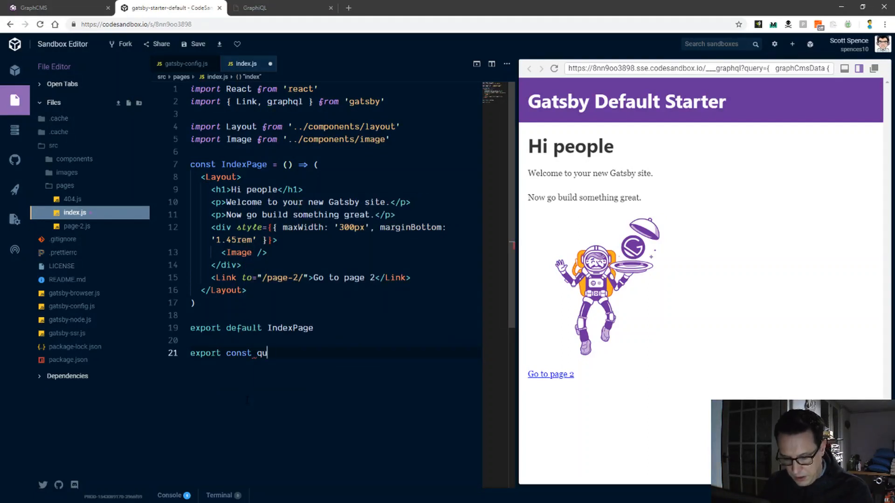
type("er")
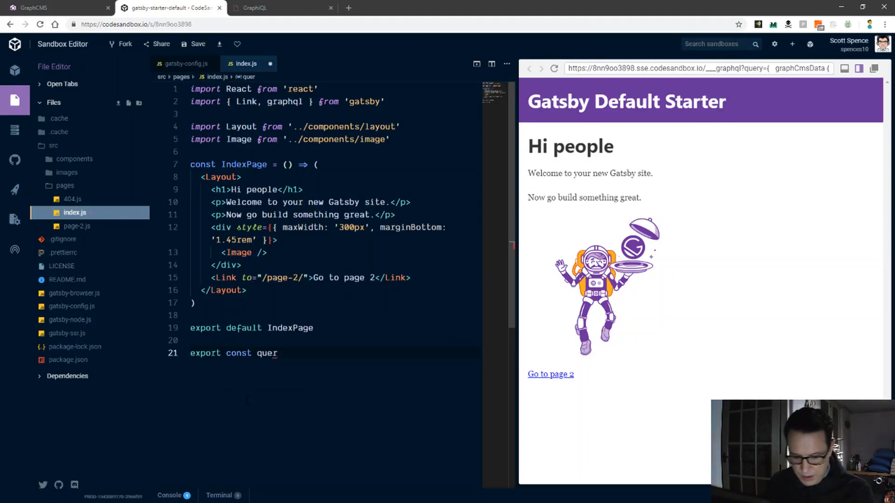
type("y =")
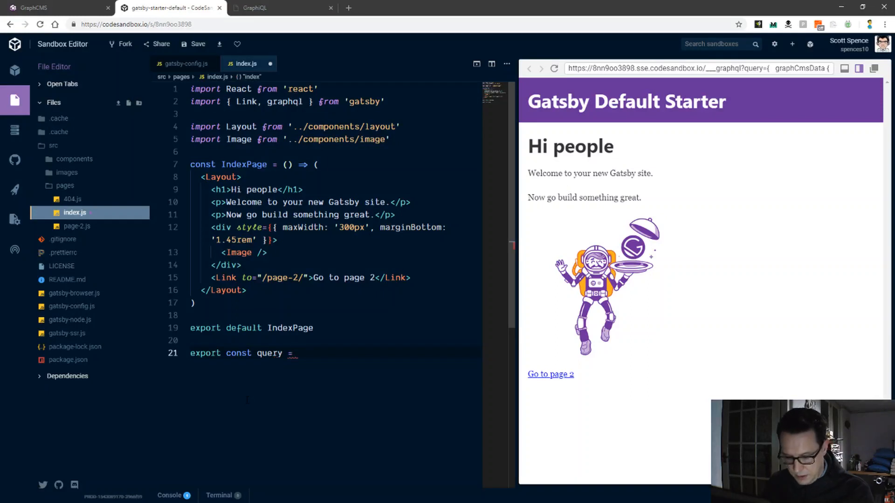
type("graphql")
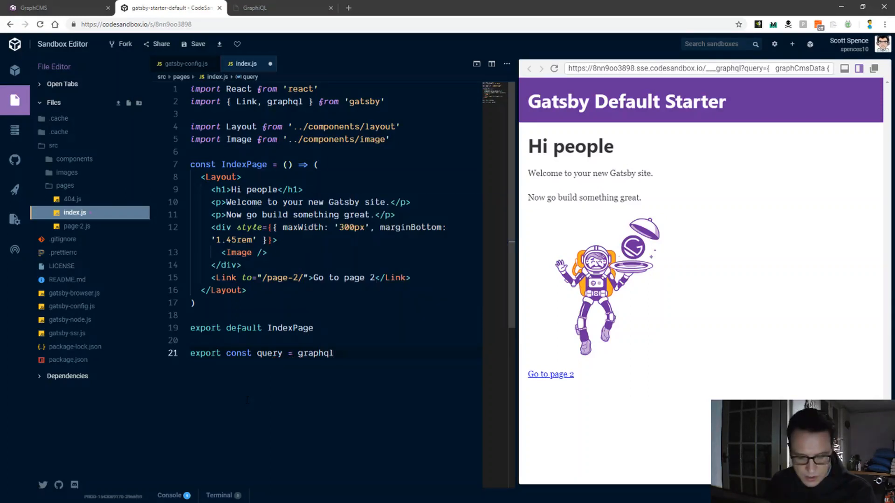
type("`")
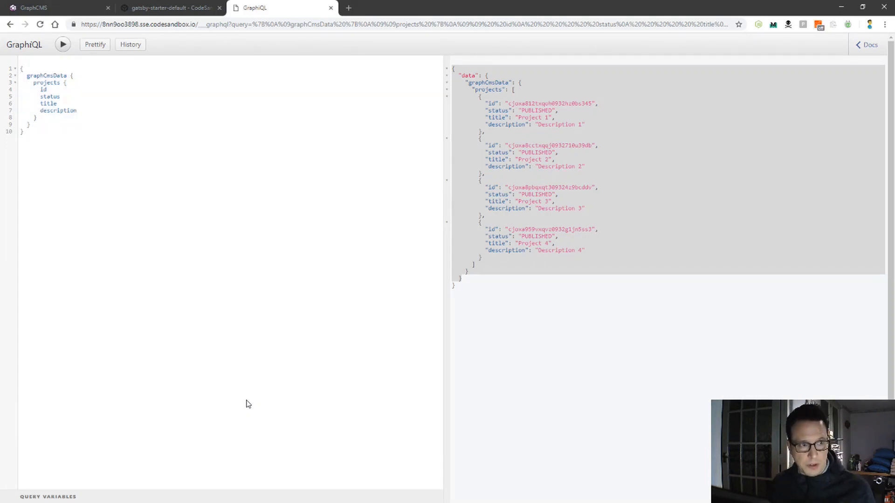
Scroll through index.js to review its exported graphCmsData projects query.
left_click(168, 7)
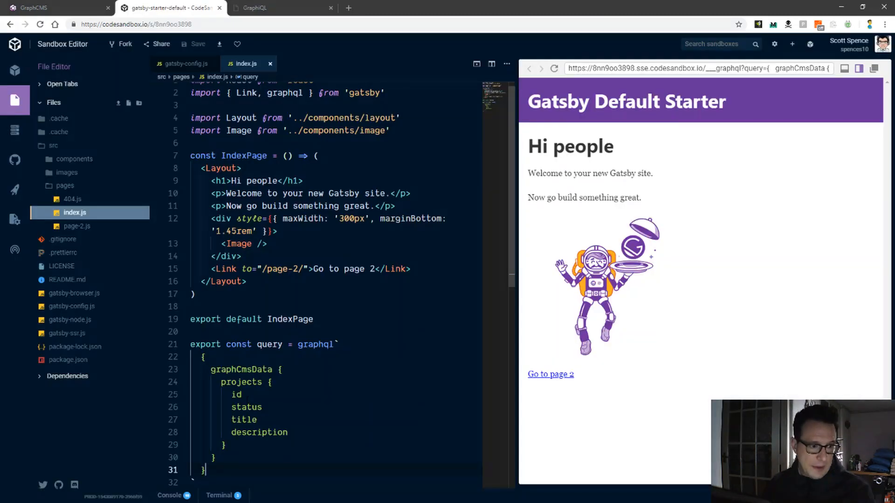
scroll("down", 3)
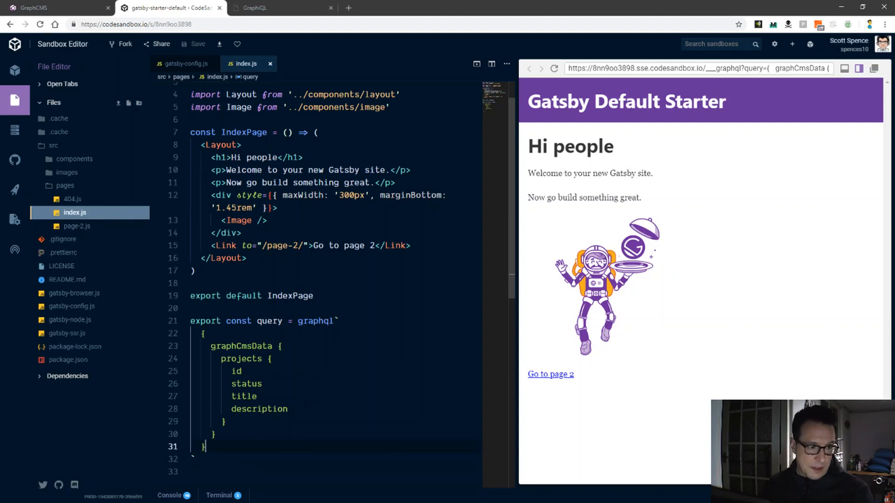
scroll("up", 3)
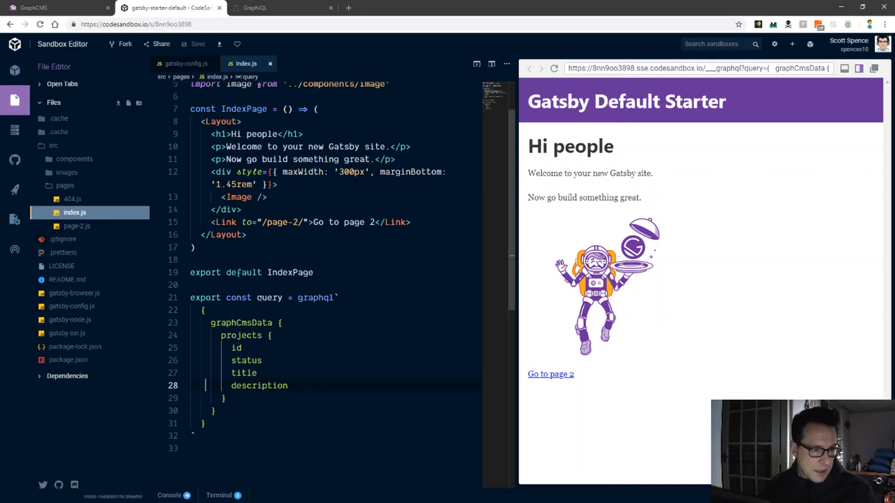
scroll("up", 3)
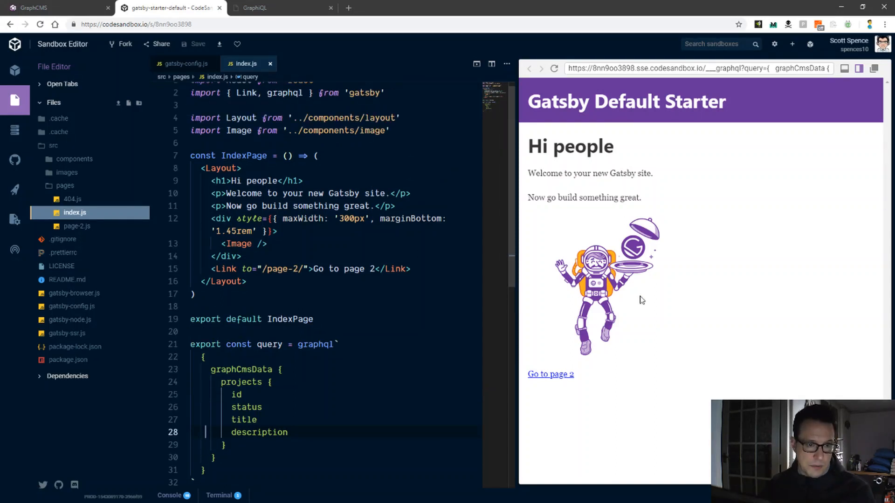
scroll("up", 3)
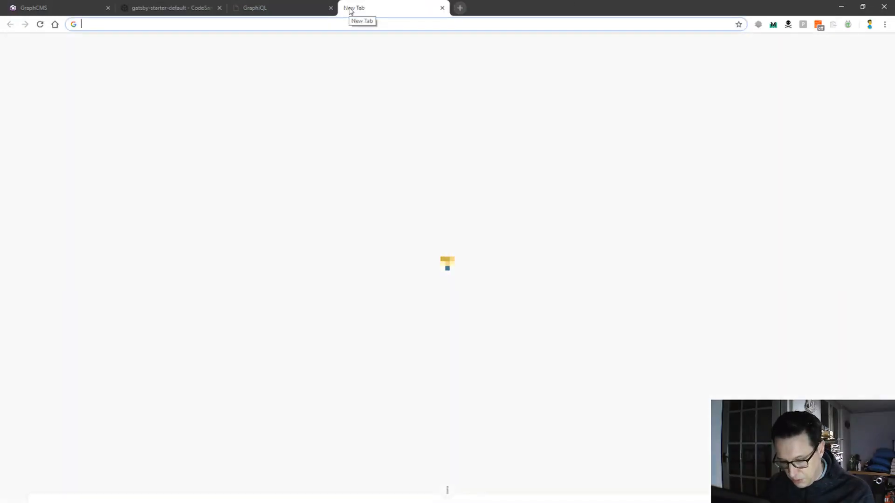
Go to github.com/wesbos/dump, open Dump.js and select all of its code.
type("github.com")
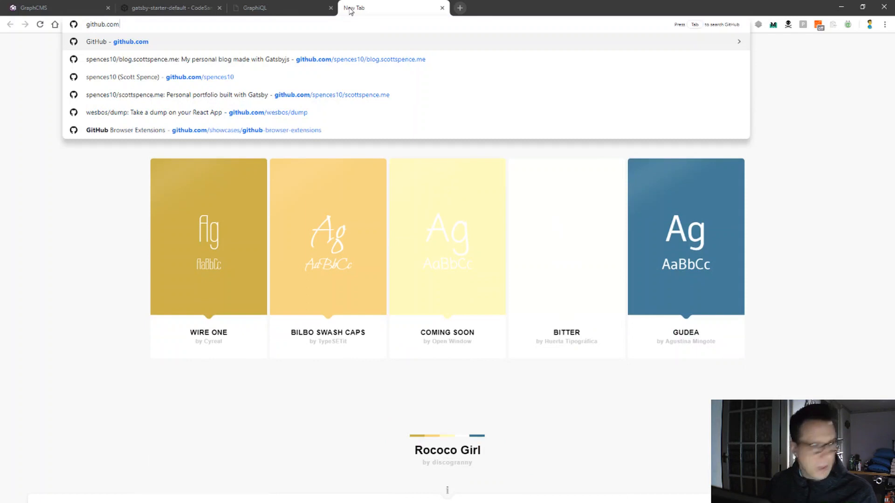
type("/wesbos")
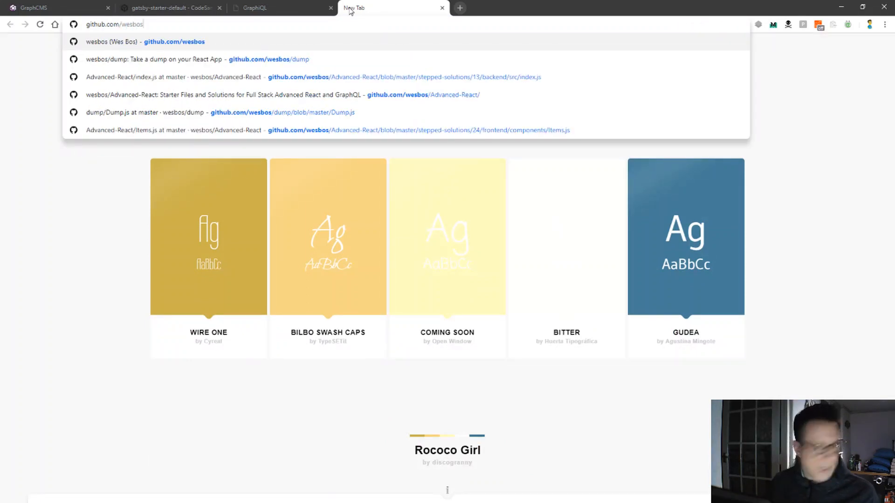
type("/dump")
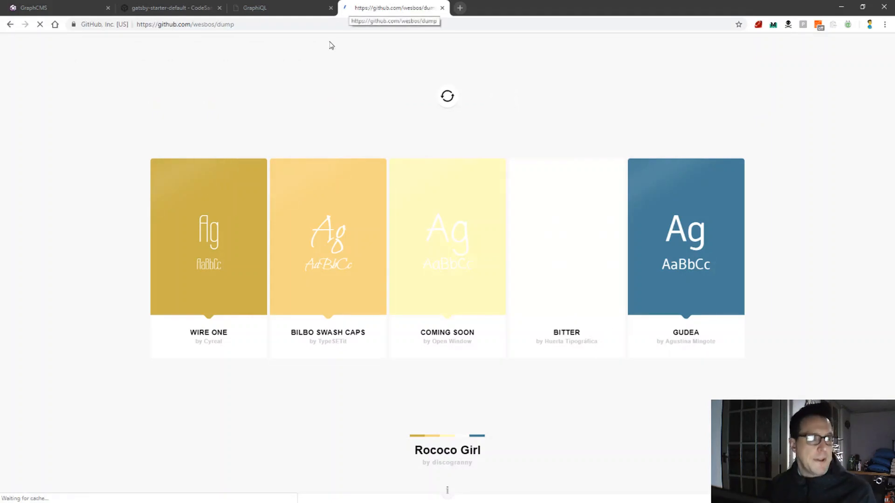
mouse_move(272, 148)
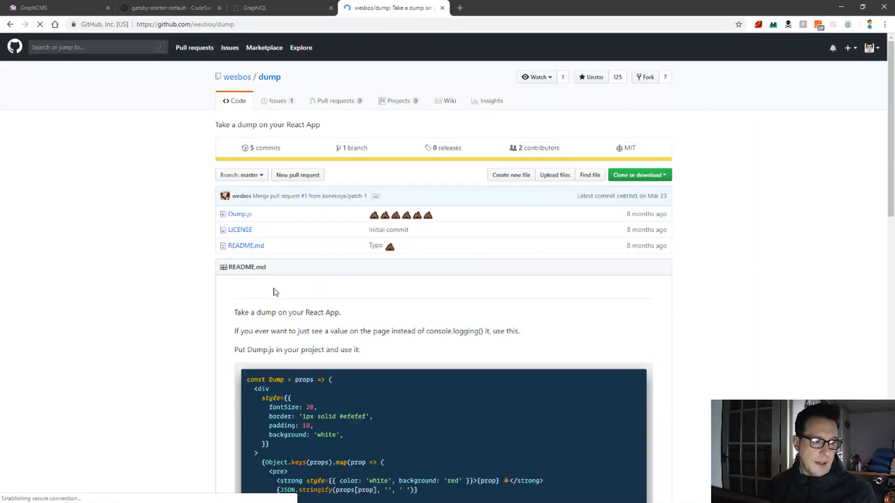
left_click(239, 214)
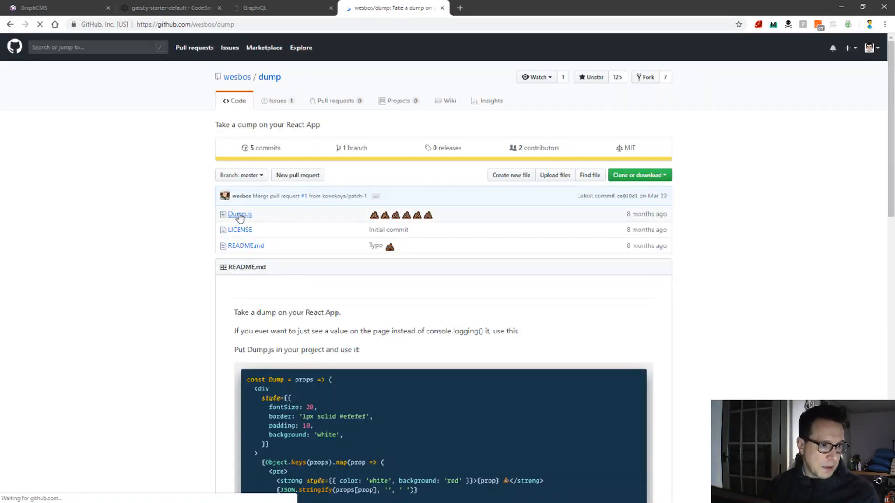
left_click(238, 214)
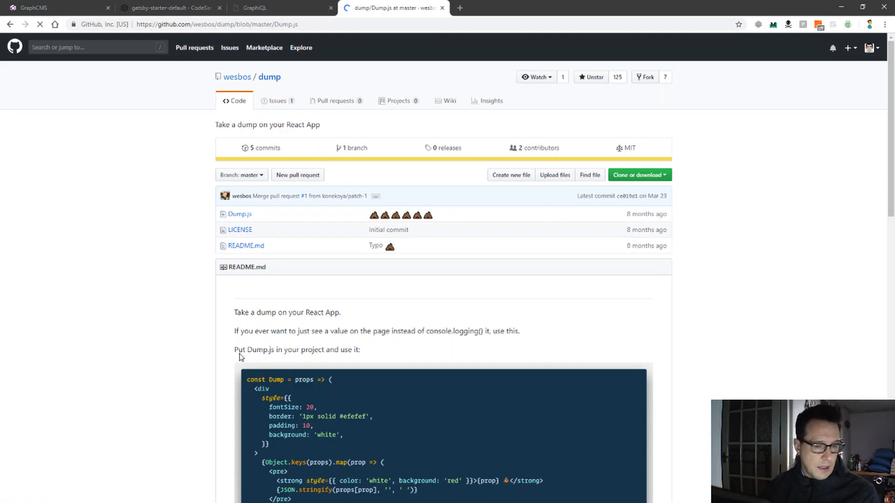
left_click(239, 214)
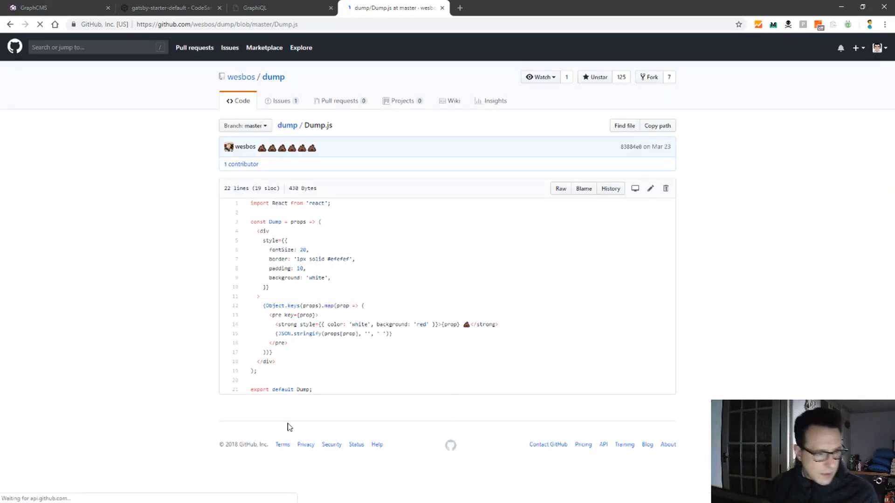
key("ctrl+a")
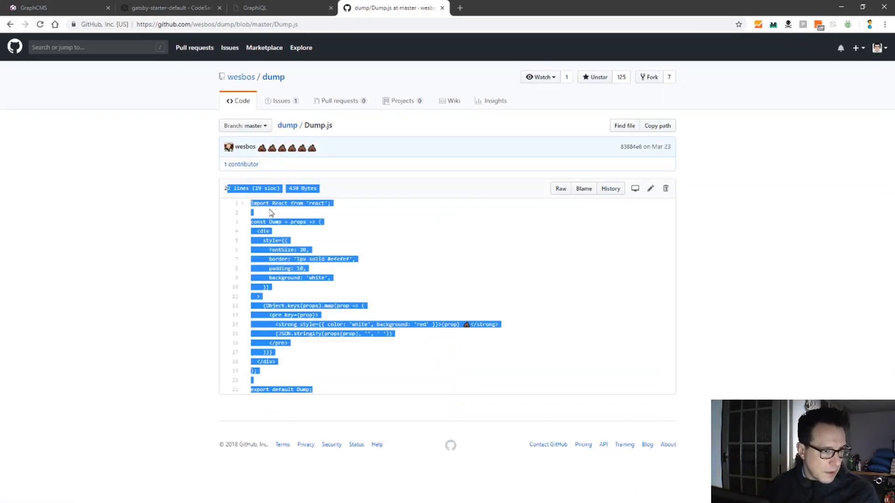
mouse_move(333, 390)
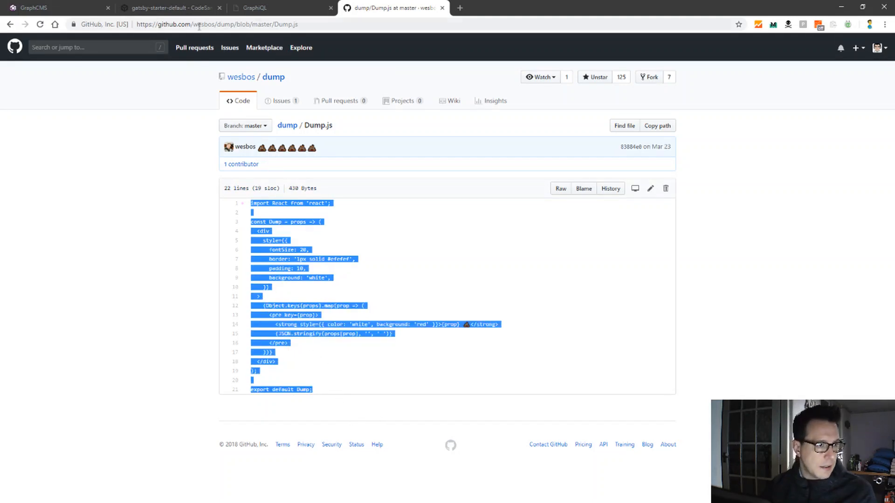
Back in CodeSandbox, start a new dump.js file in the src/components folder.
left_click(169, 8)
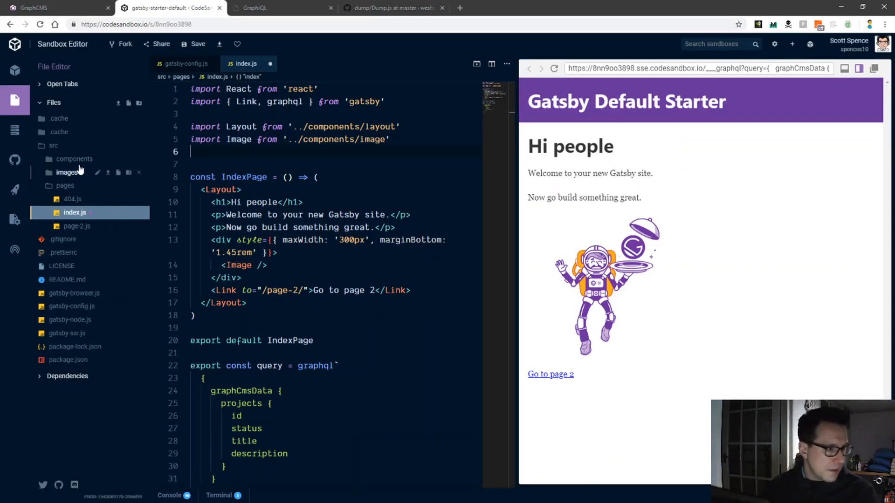
left_click(74, 158)
type("dump.js")
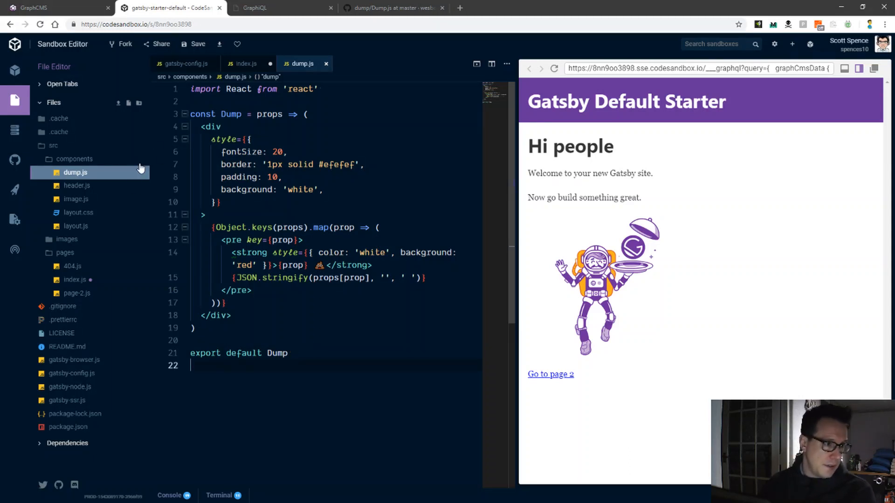
mouse_move(74, 280)
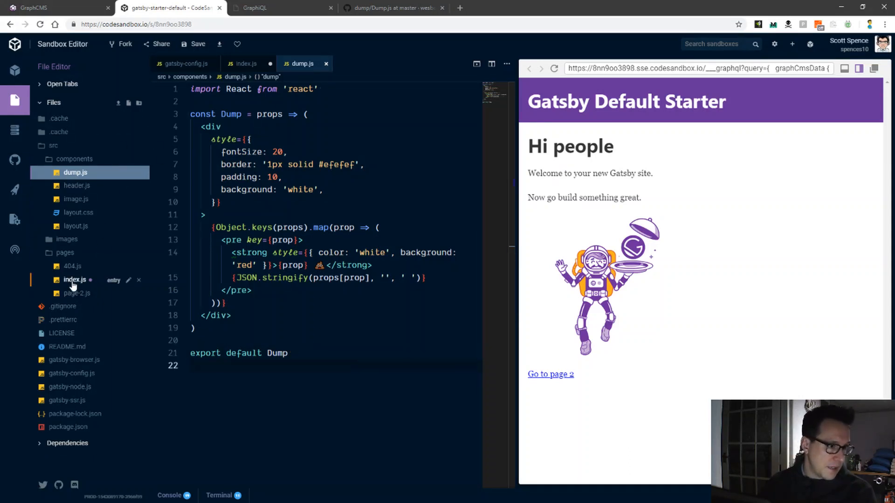
In index.js, add the import of Dump from '../components/dump'.
left_click(75, 280)
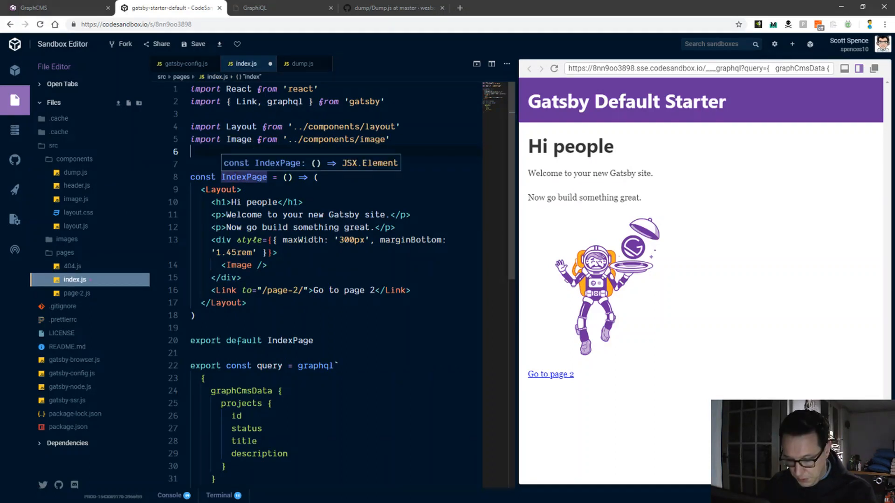
type("import Dum")
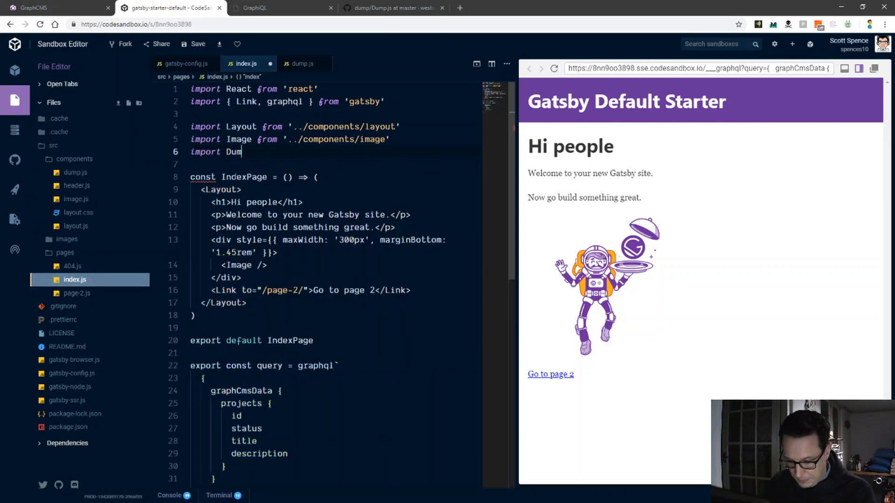
type("from '")
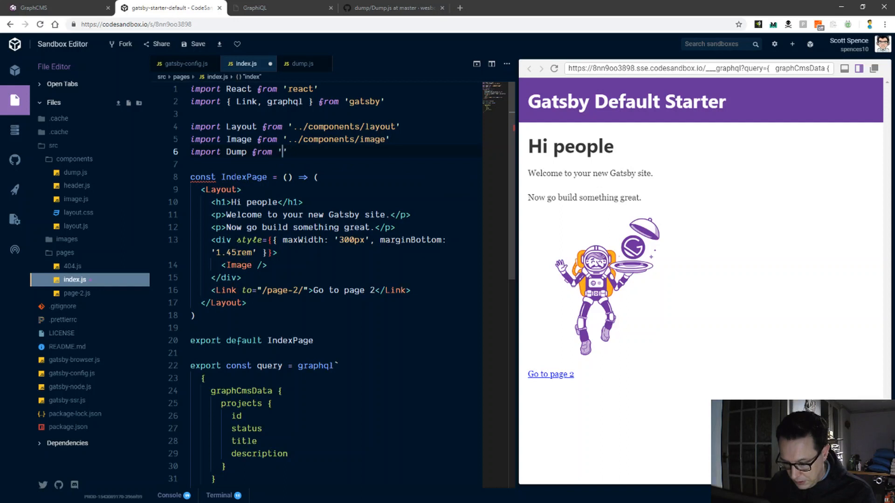
type("../components")
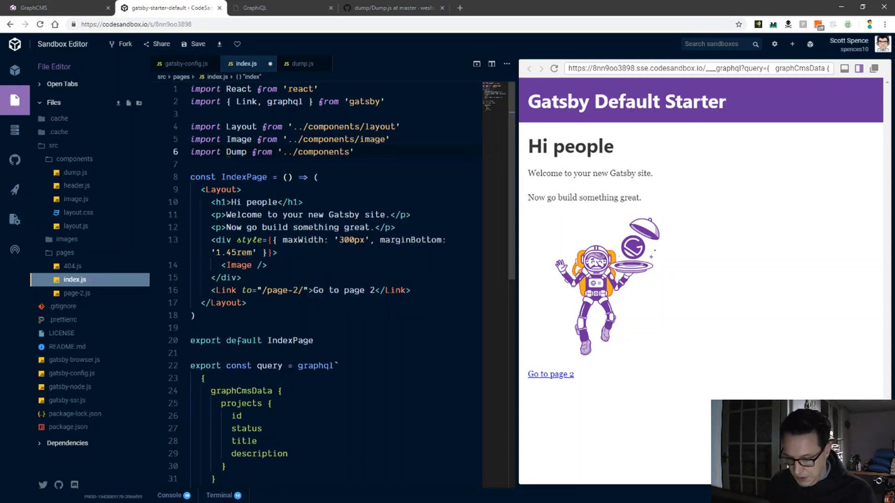
type("/du")
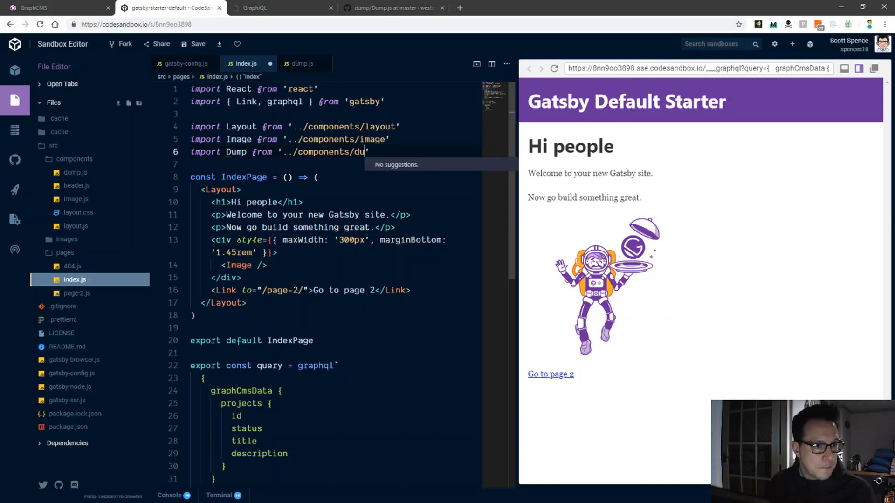
type("mp")
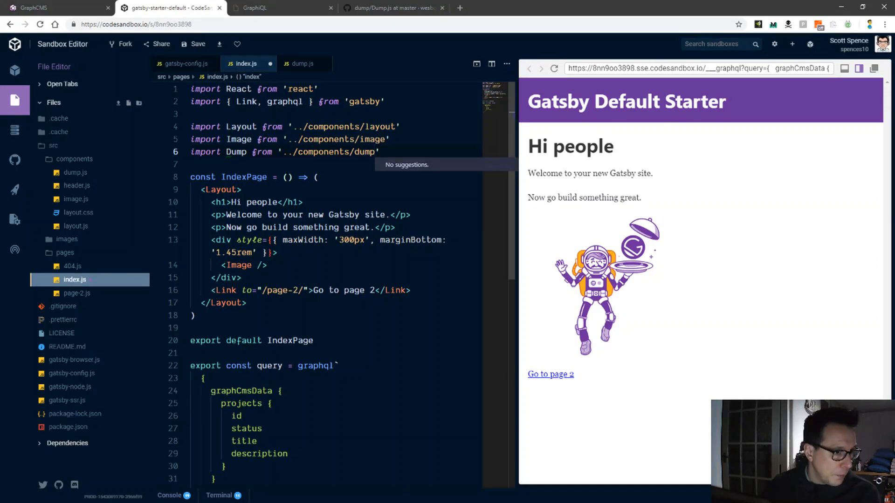
mouse_move(657, 208)
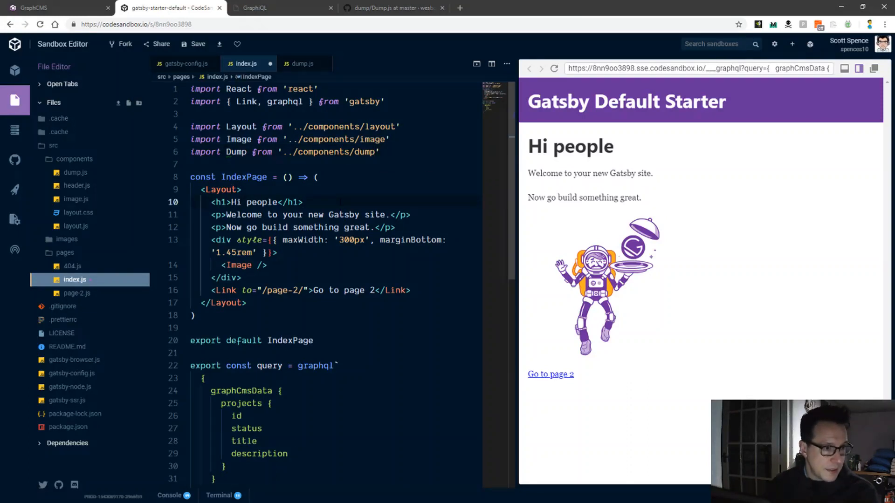
Render <Dump data={data} /> and destructure { data } in IndexPage's parameters.
type("dum")
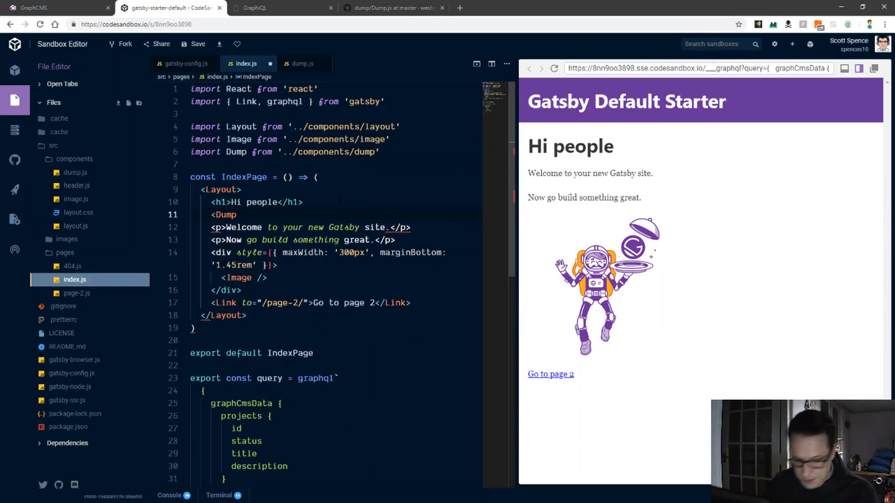
type("data={")
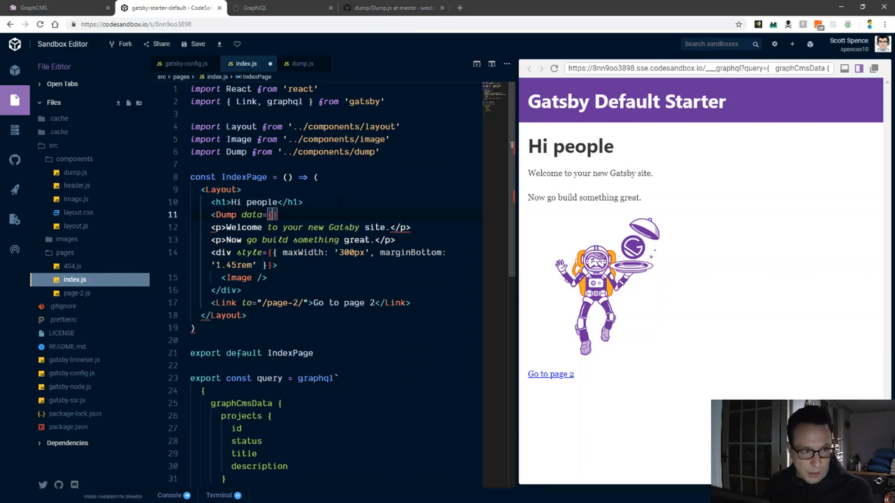
type("data")
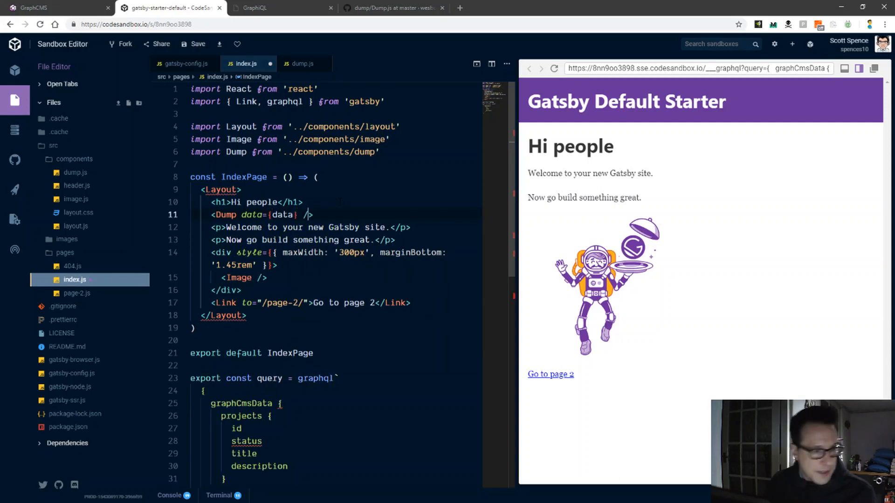
left_click(287, 177)
type("{")
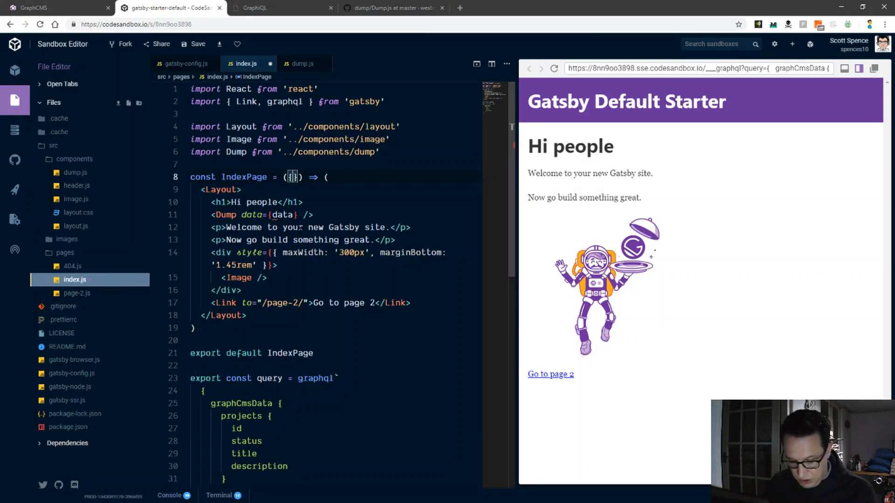
type("data")
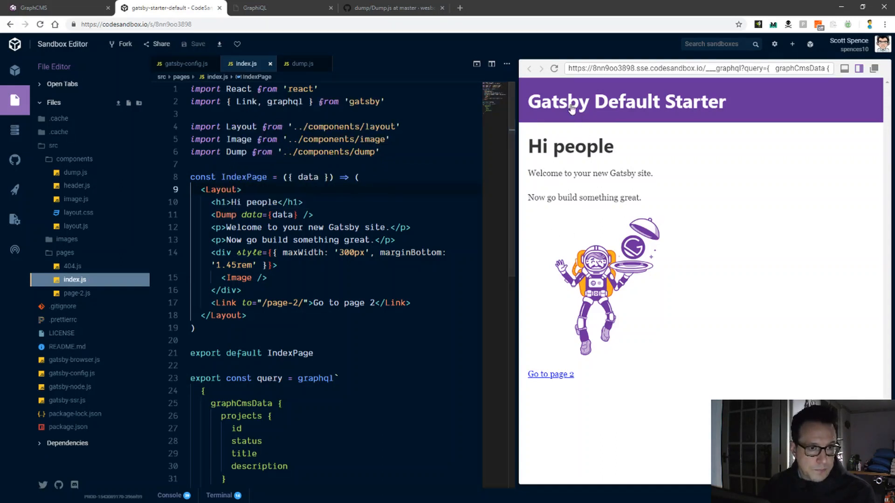
Inspect the preview's JSON dump of the four projects' id, status, title and description.
left_click(554, 69)
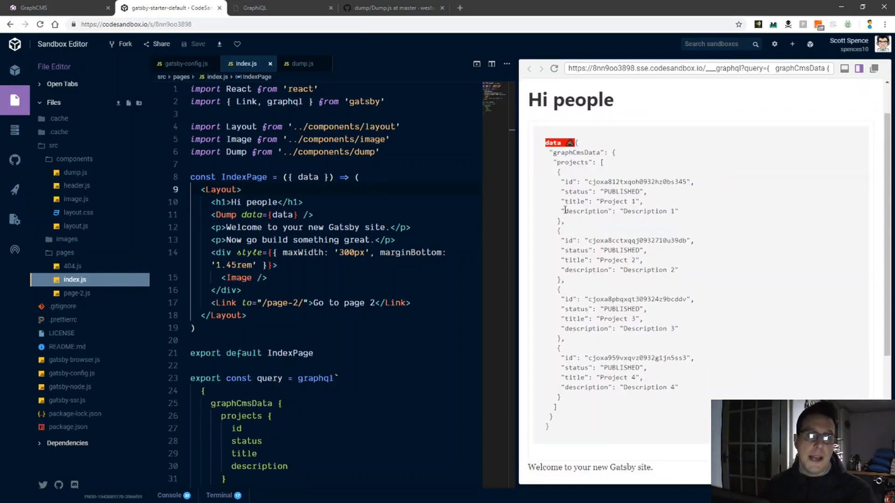
mouse_move(582, 209)
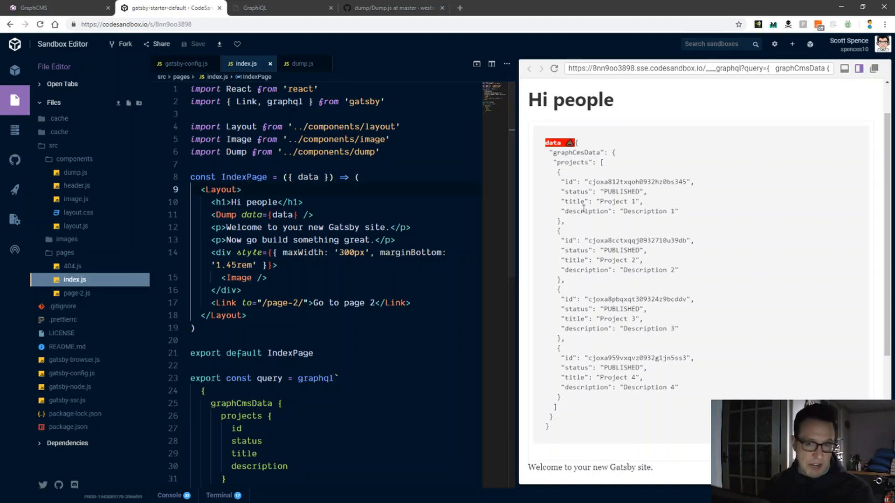
mouse_move(576, 418)
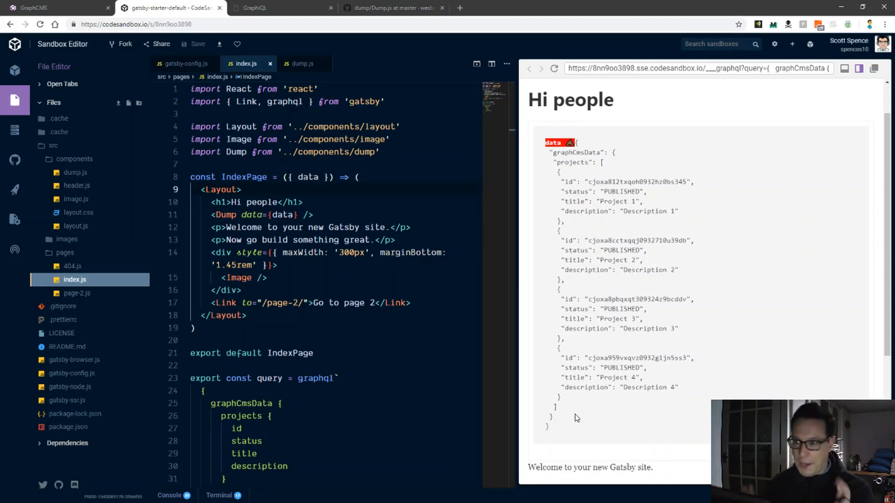